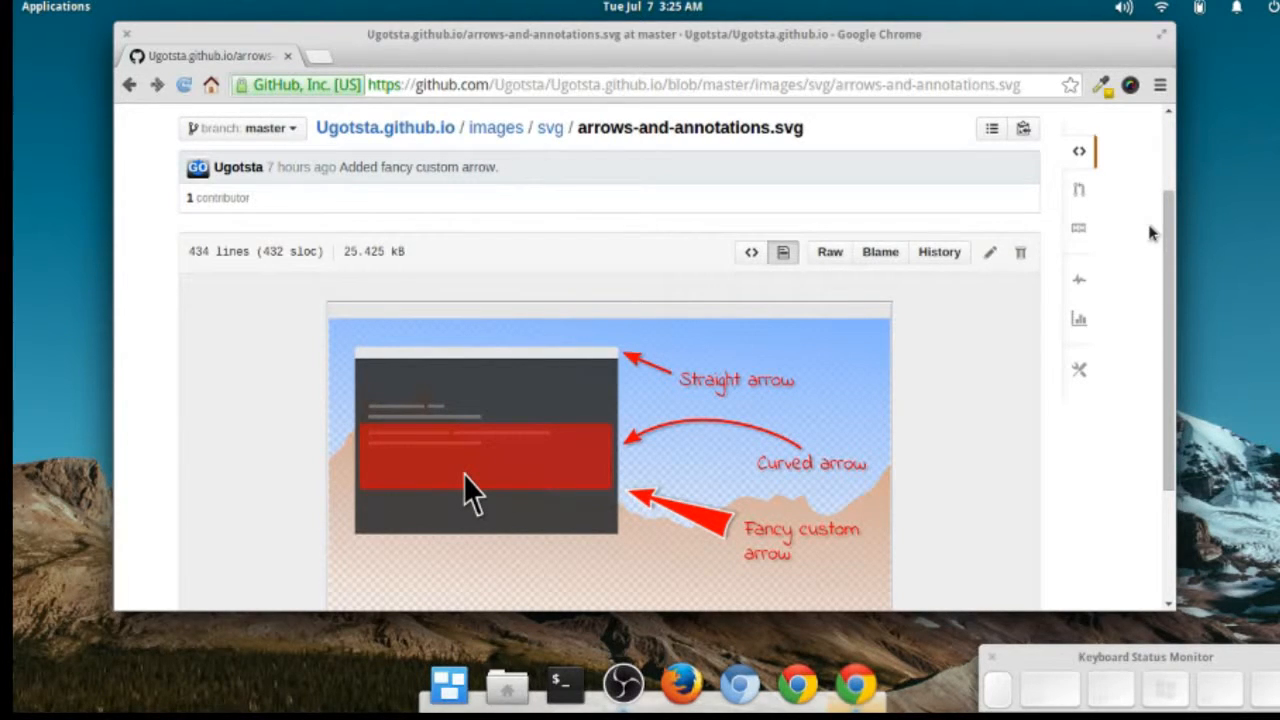
mouse_move(1132, 285)
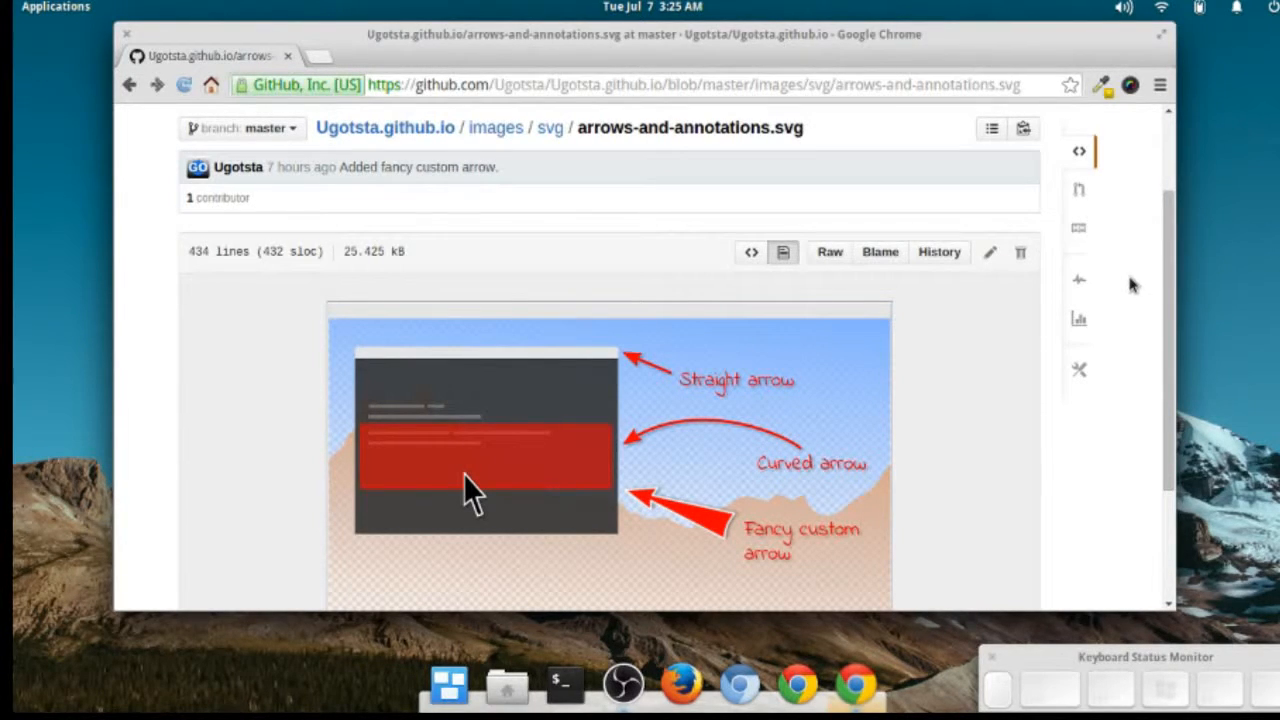
mouse_move(1138, 288)
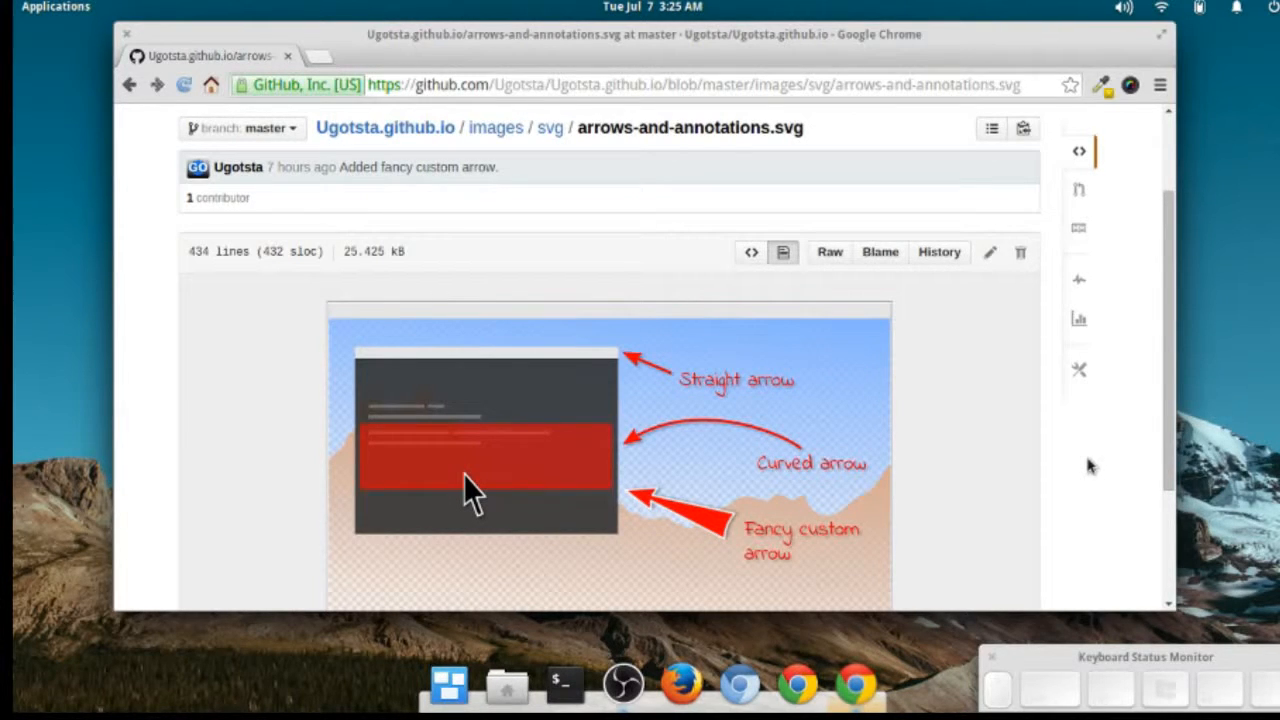
mouse_move(1025, 477)
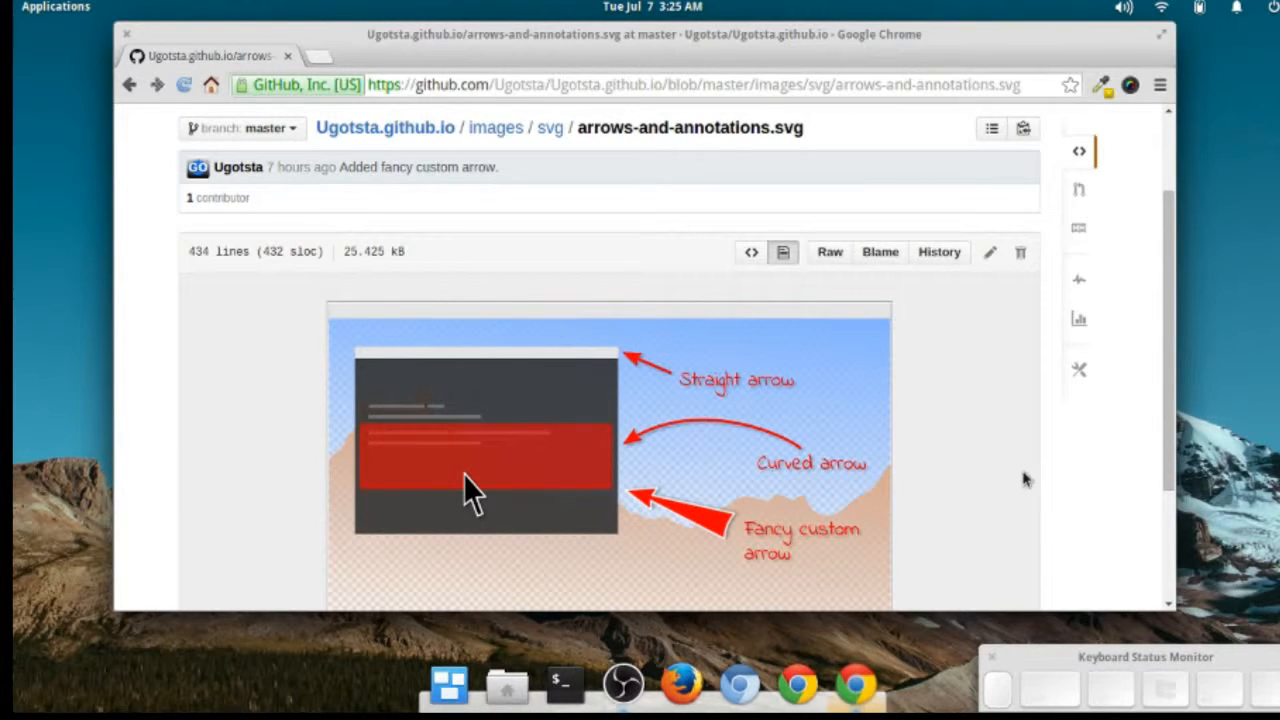
mouse_move(829, 252)
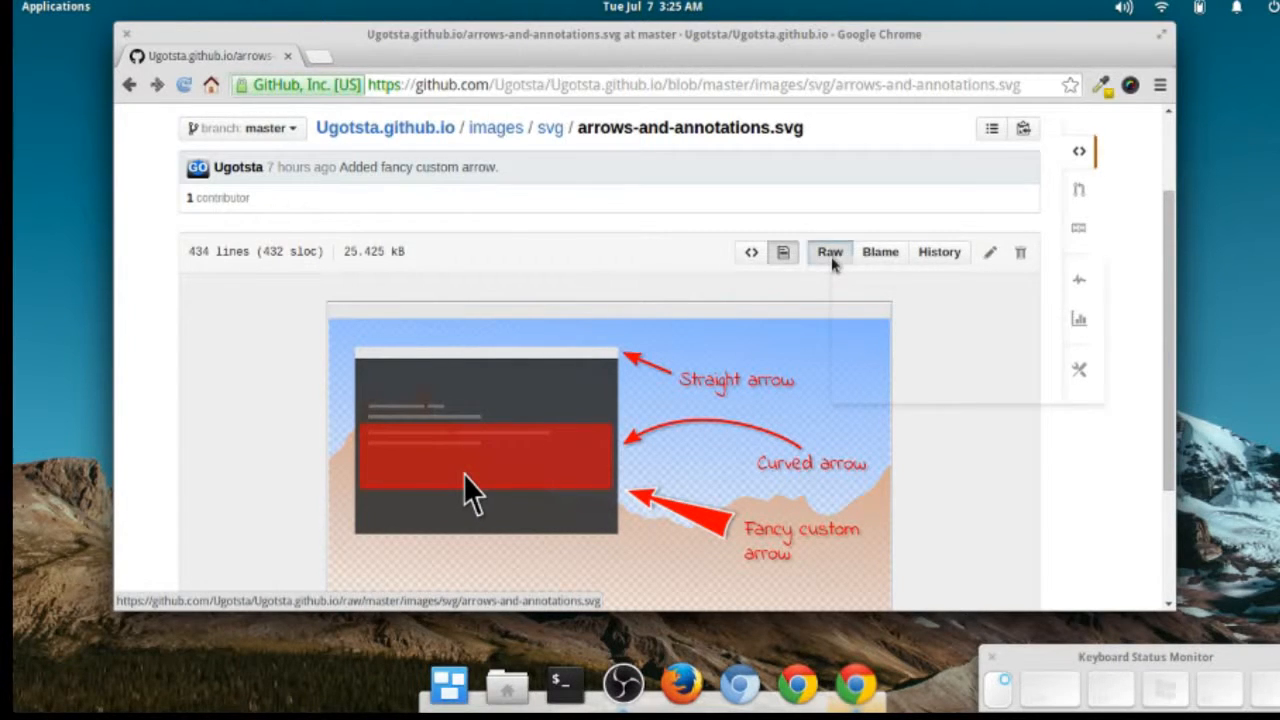
- Save the raw arrows-and-annotations.svg link into the Pictures folder
right_click(829, 251)
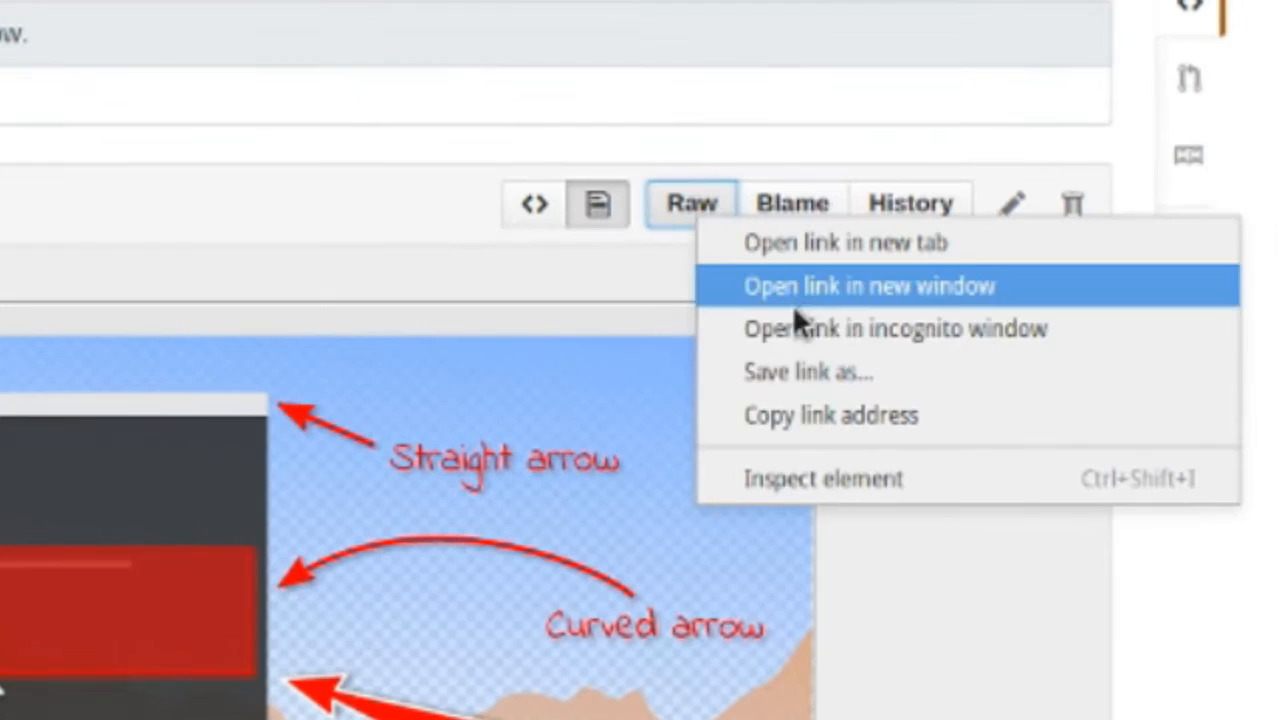
left_click(808, 372)
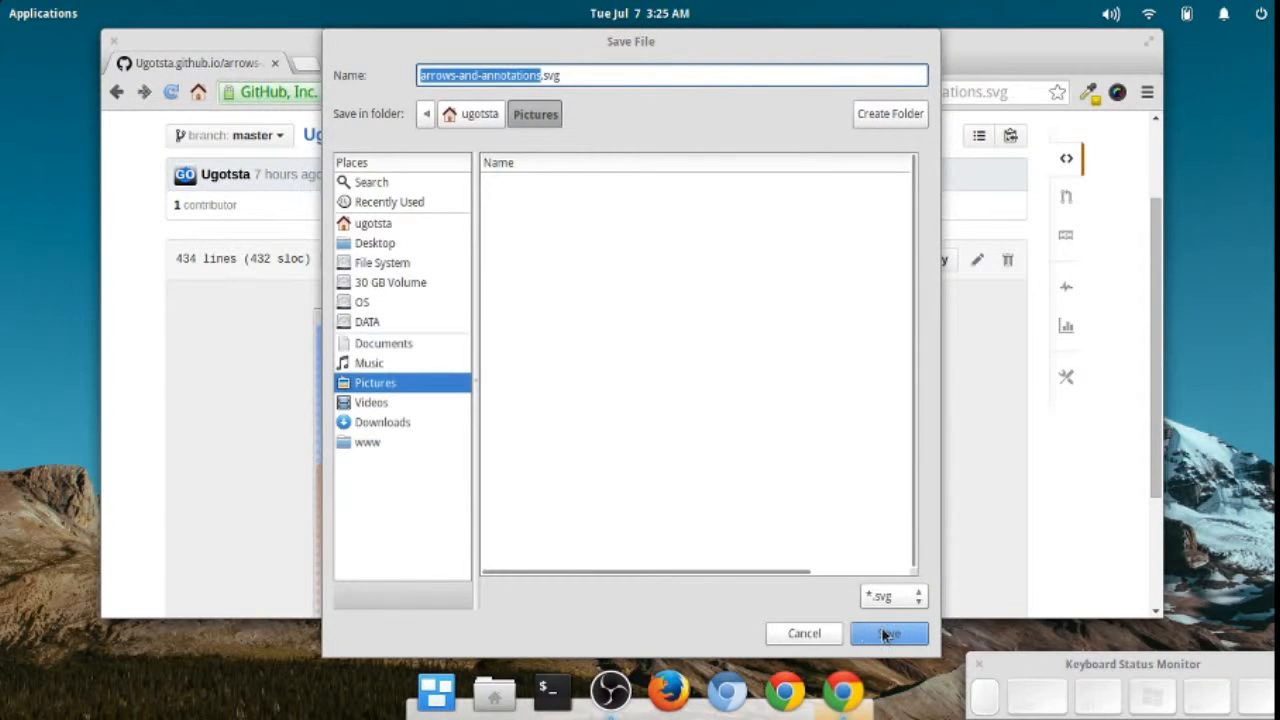
left_click(889, 633)
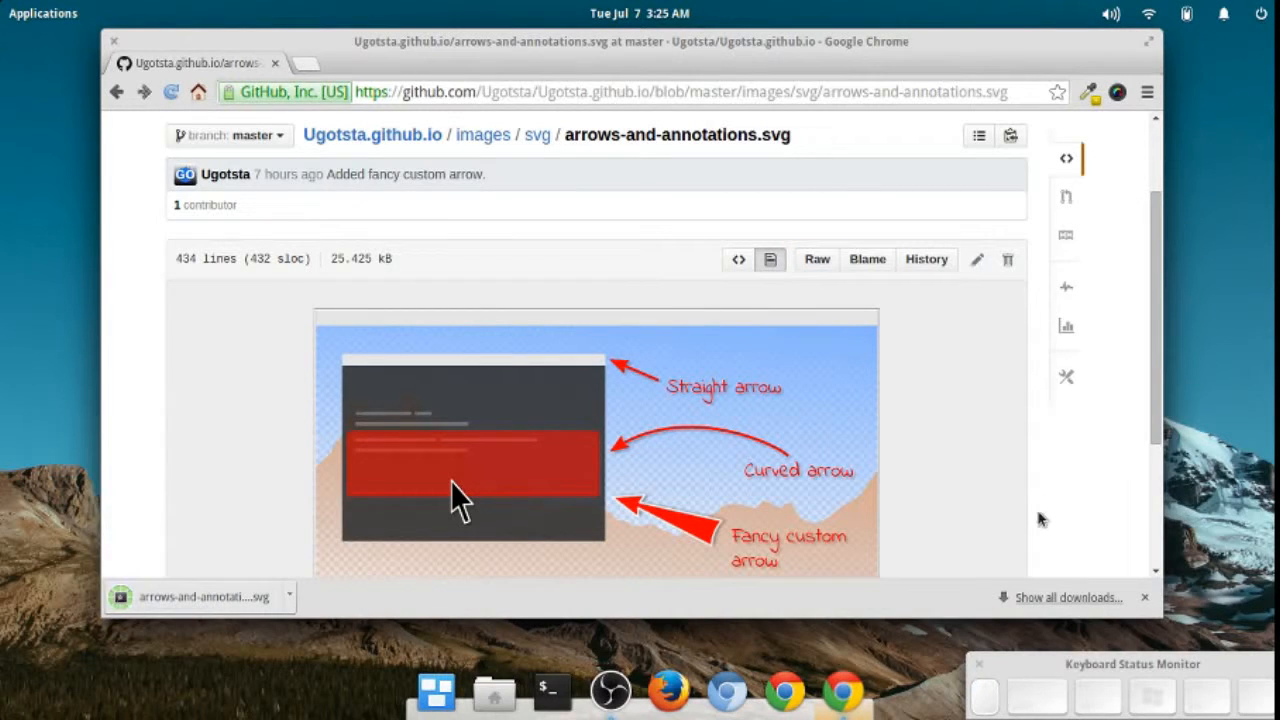
mouse_move(938, 549)
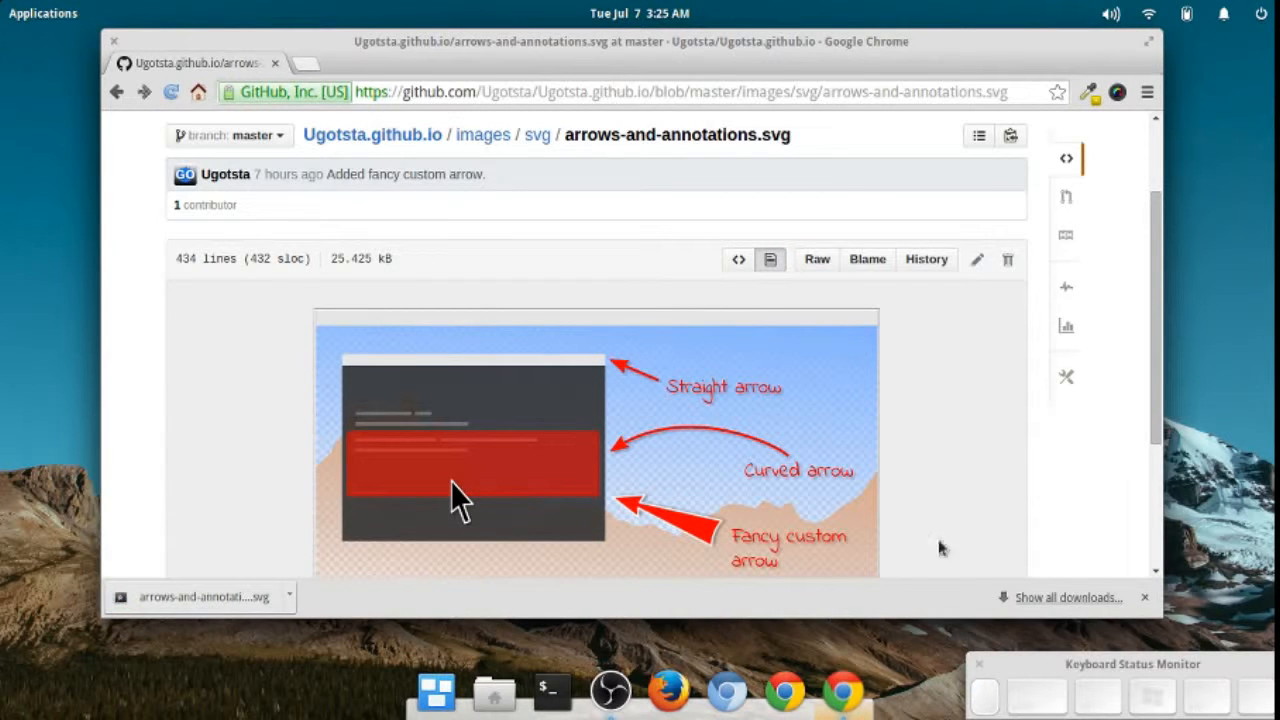
mouse_move(291, 597)
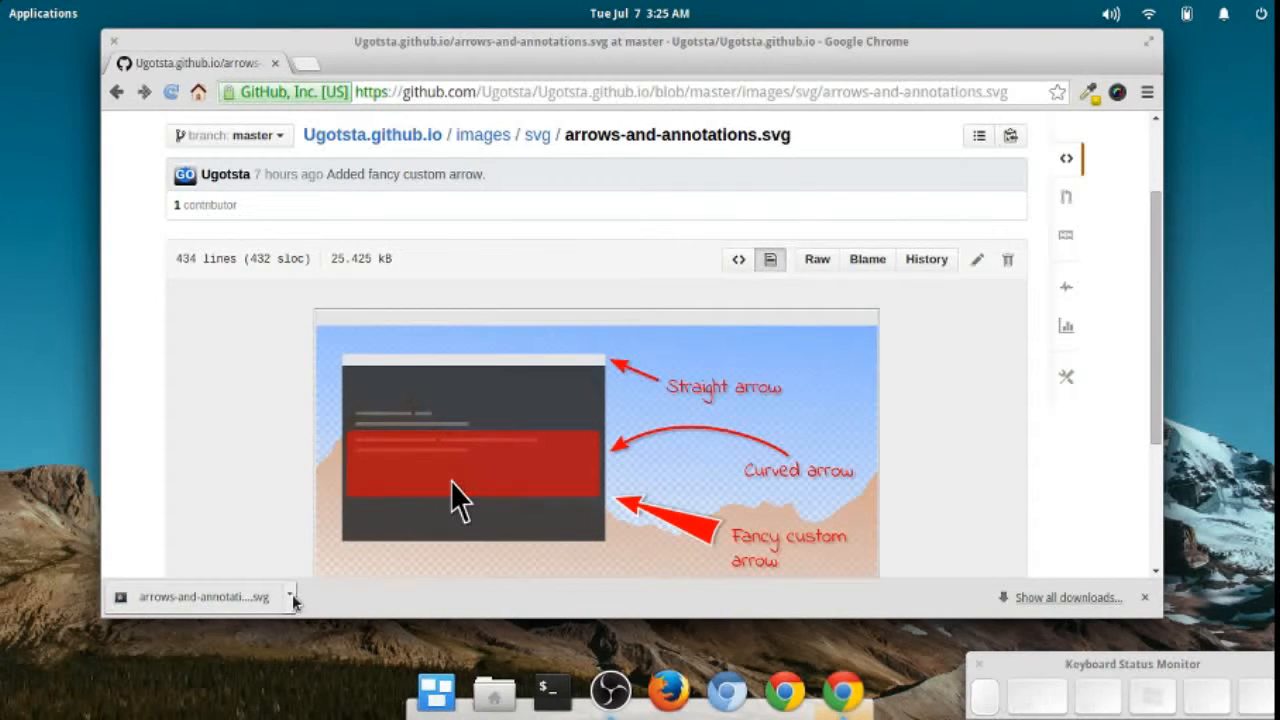
- Show the download in Files and open arrows-and-annotations.svg in Inkscape
left_click(290, 598)
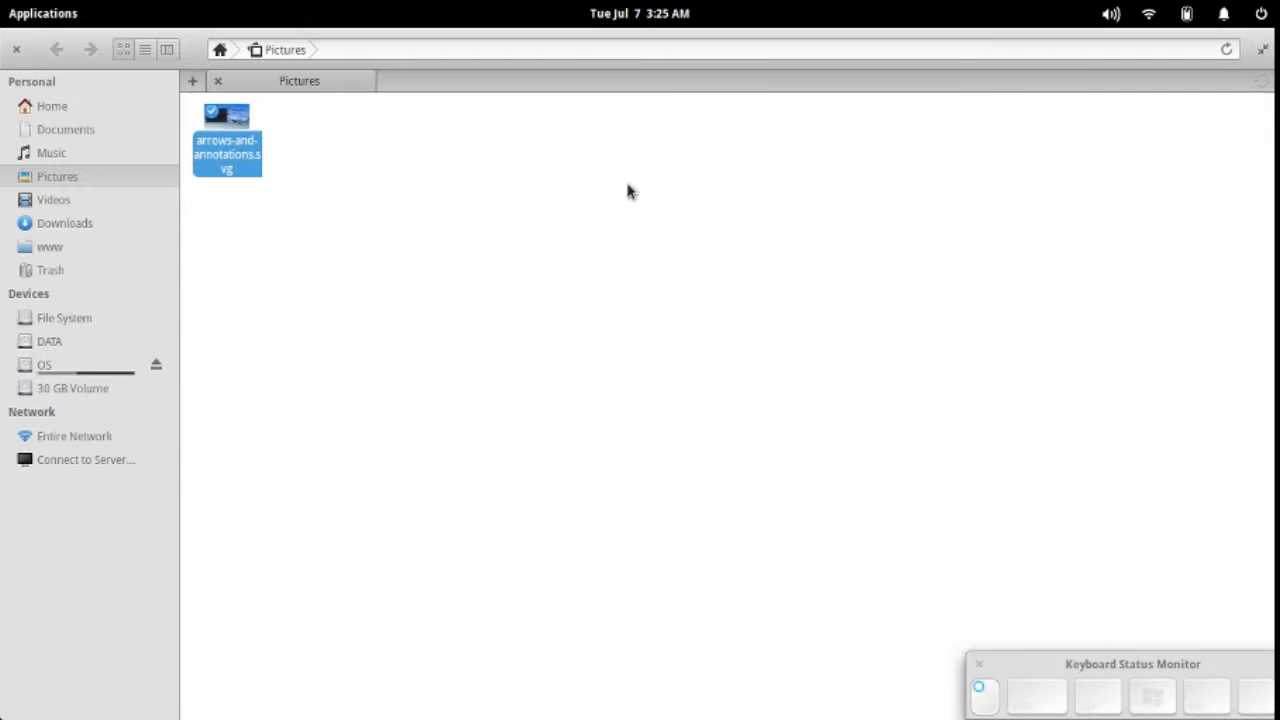
mouse_move(807, 309)
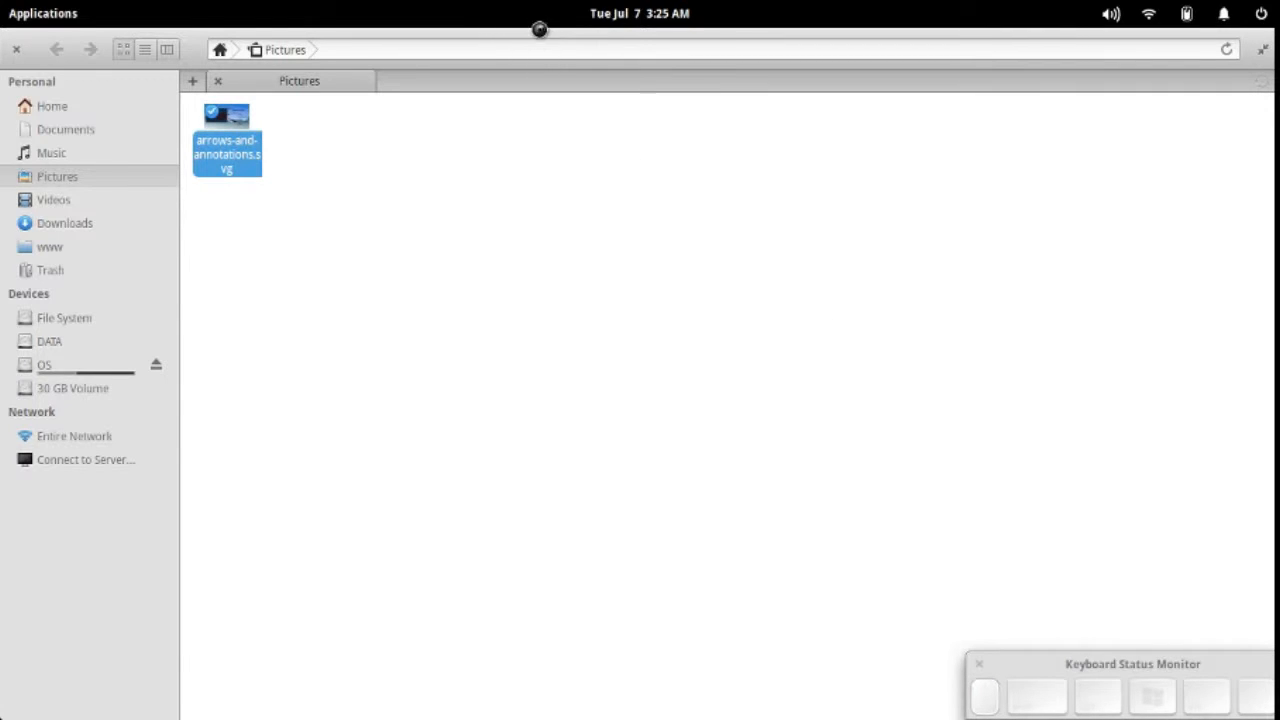
double_click(226, 115)
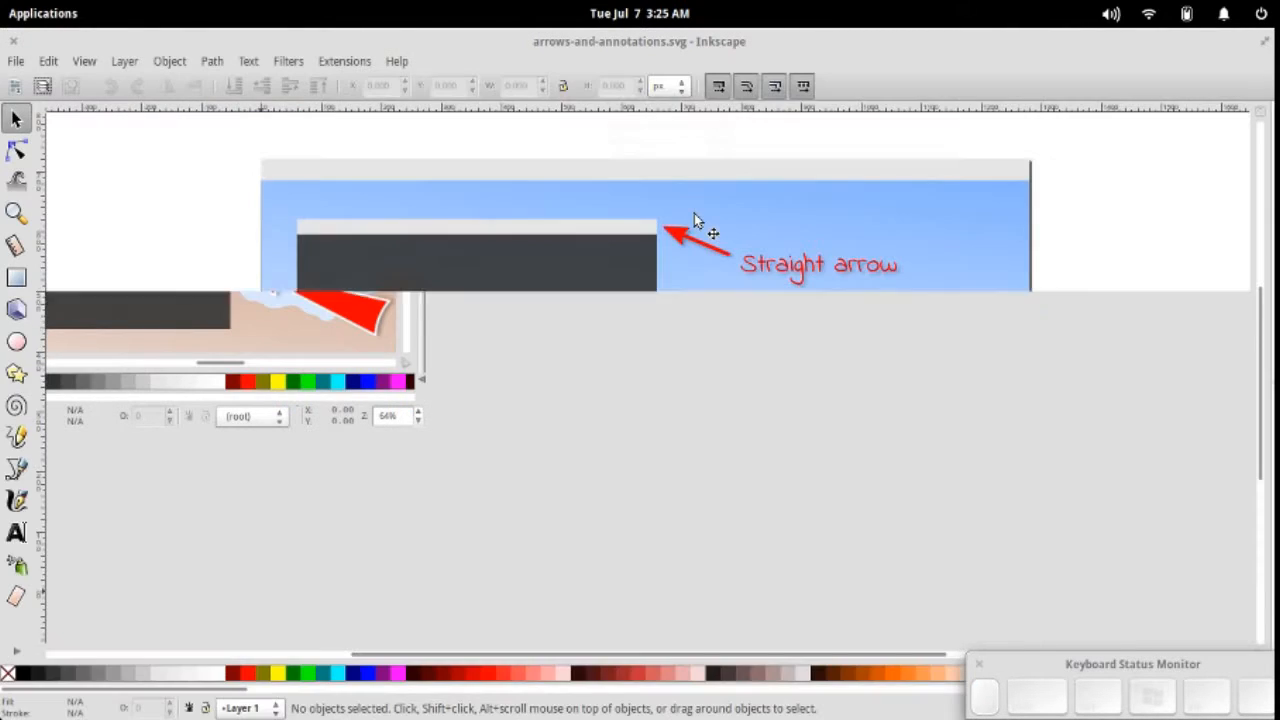
- Open Fill and Stroke and select the whole illustration group
key("ctrl+shift+f")
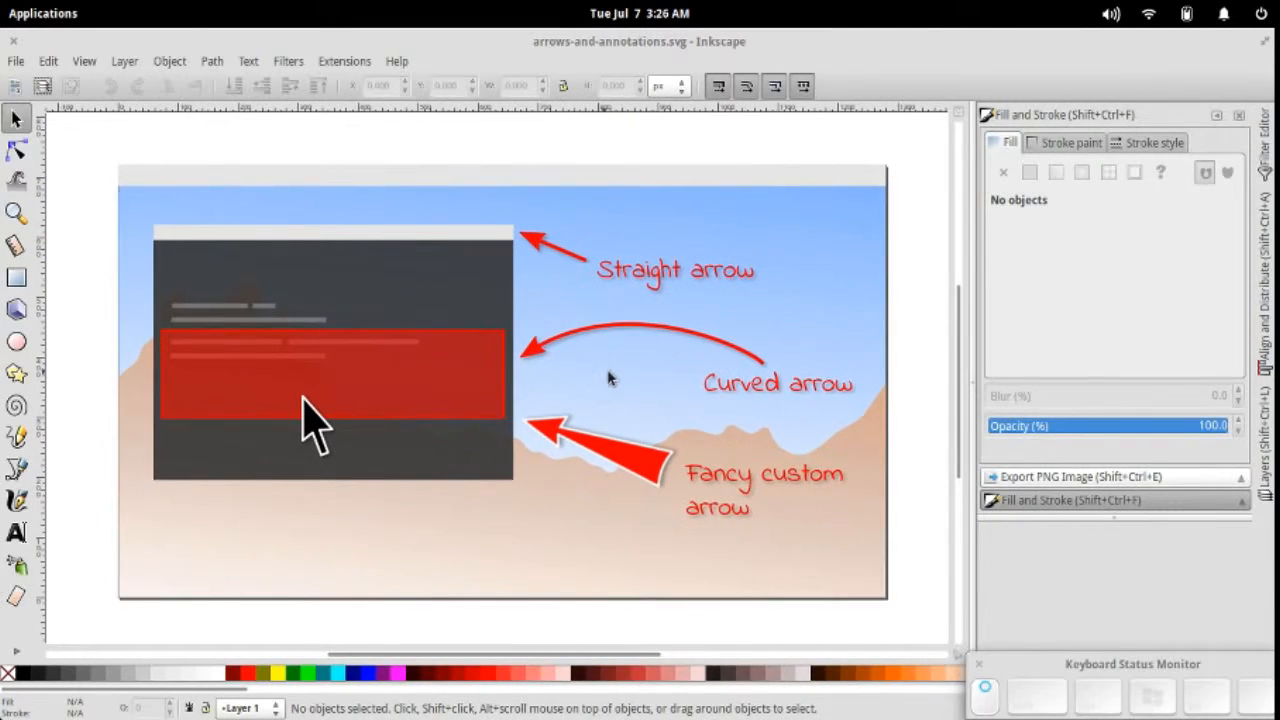
mouse_move(445, 386)
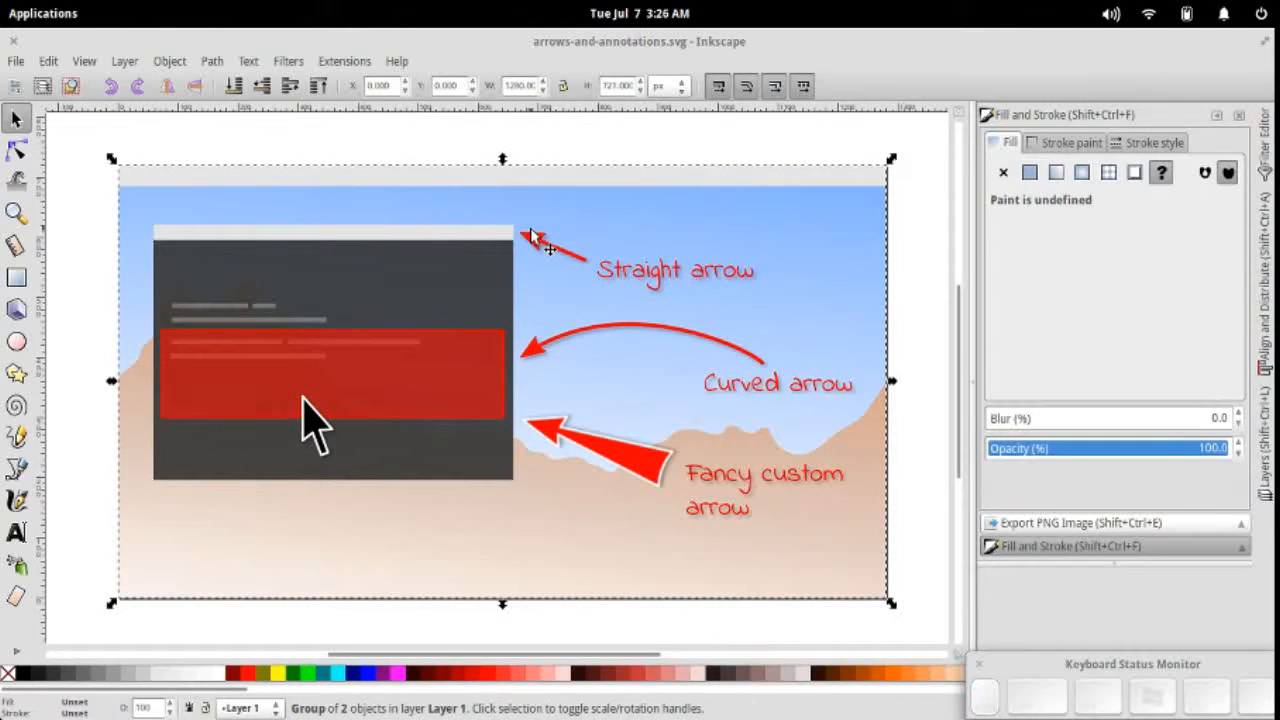
left_click(672, 270)
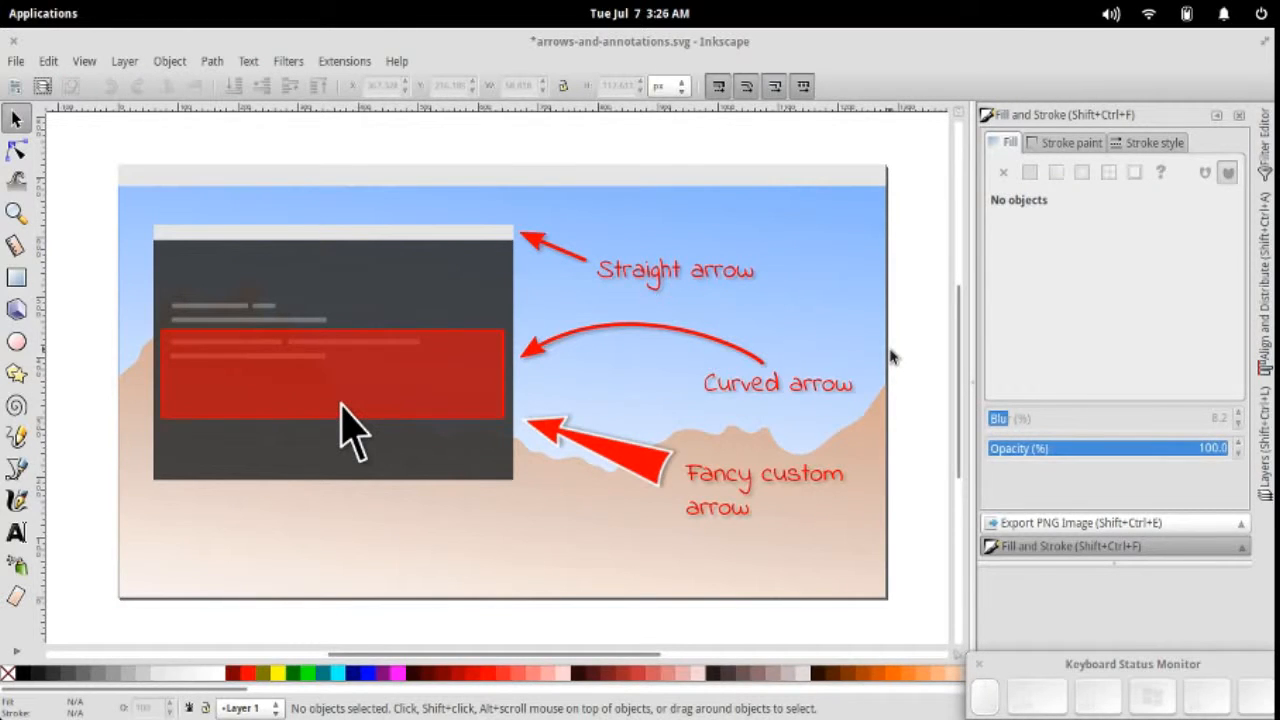
mouse_move(803, 225)
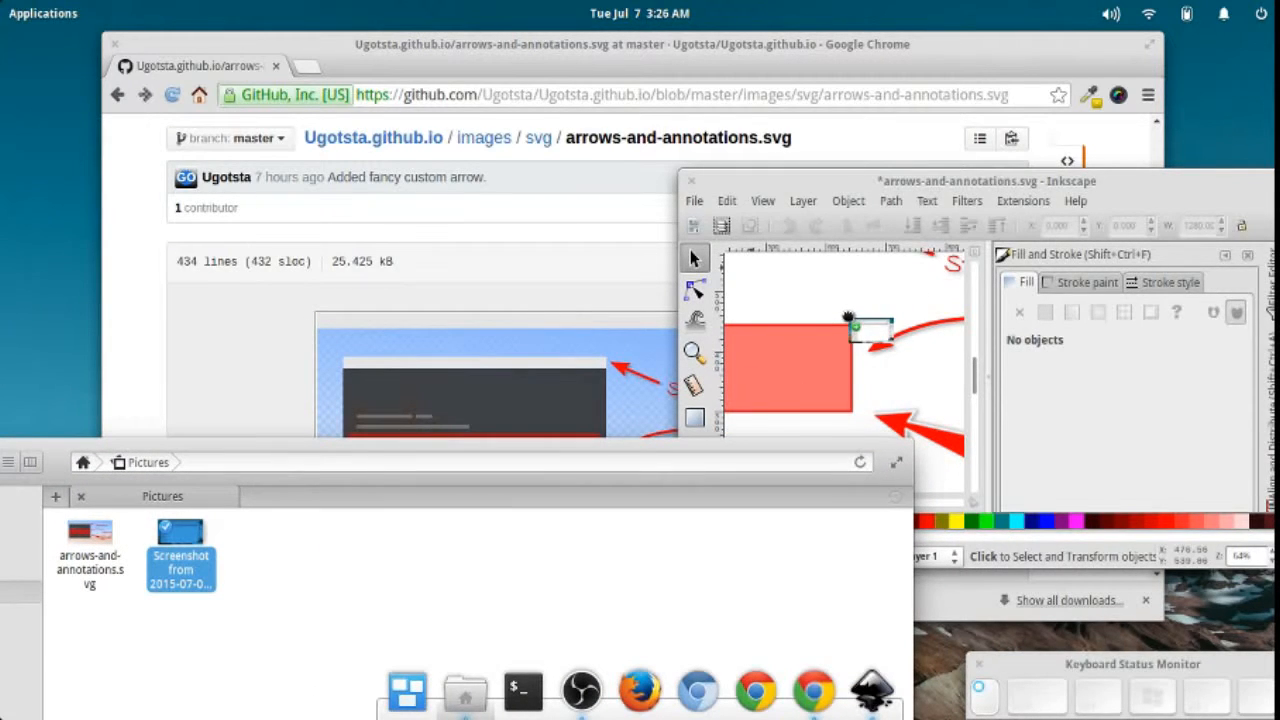
- Drop the desktop screenshot onto the canvas and drag it into its final position
left_click_drag(985, 181, 608, 253)
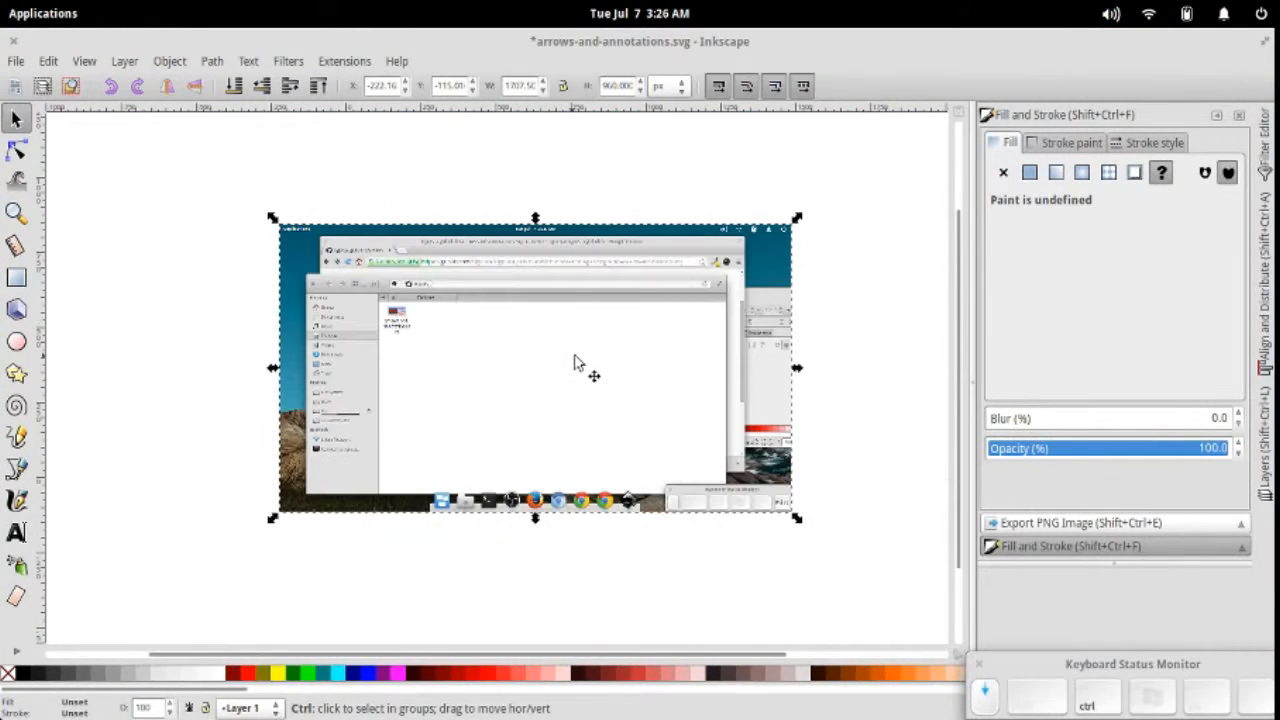
left_click_drag(593, 375, 569, 361)
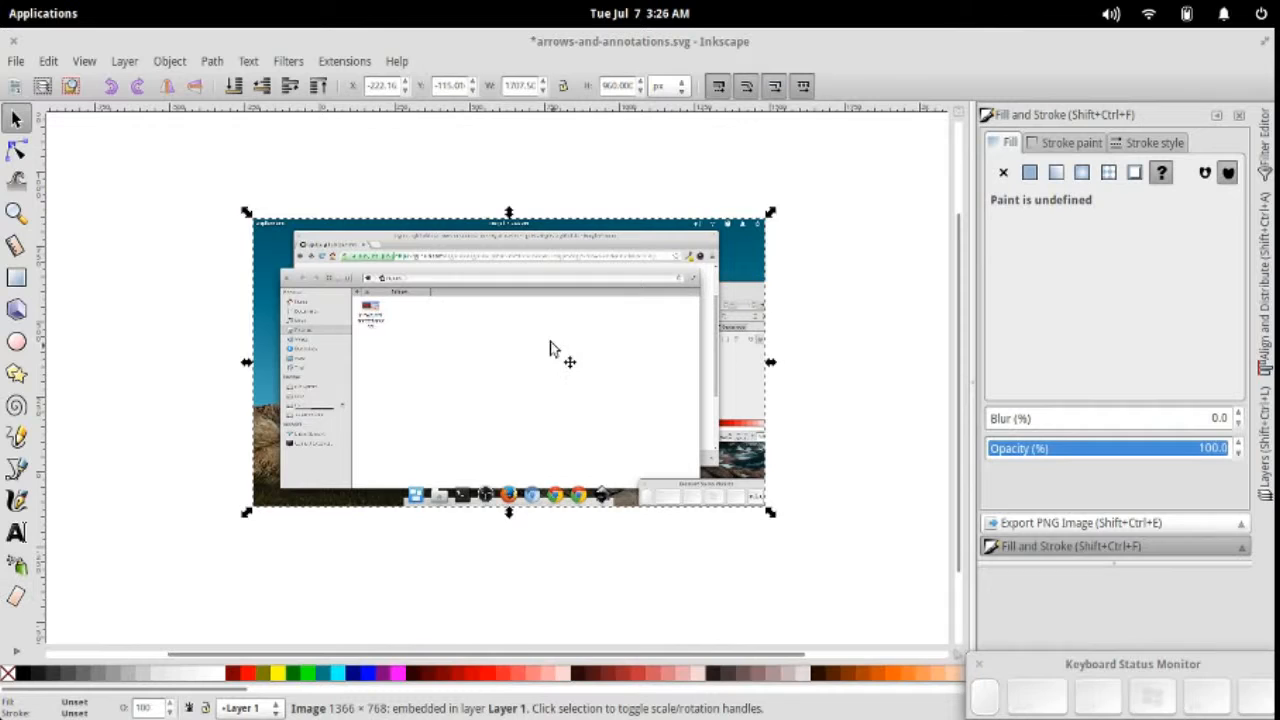
mouse_move(558, 322)
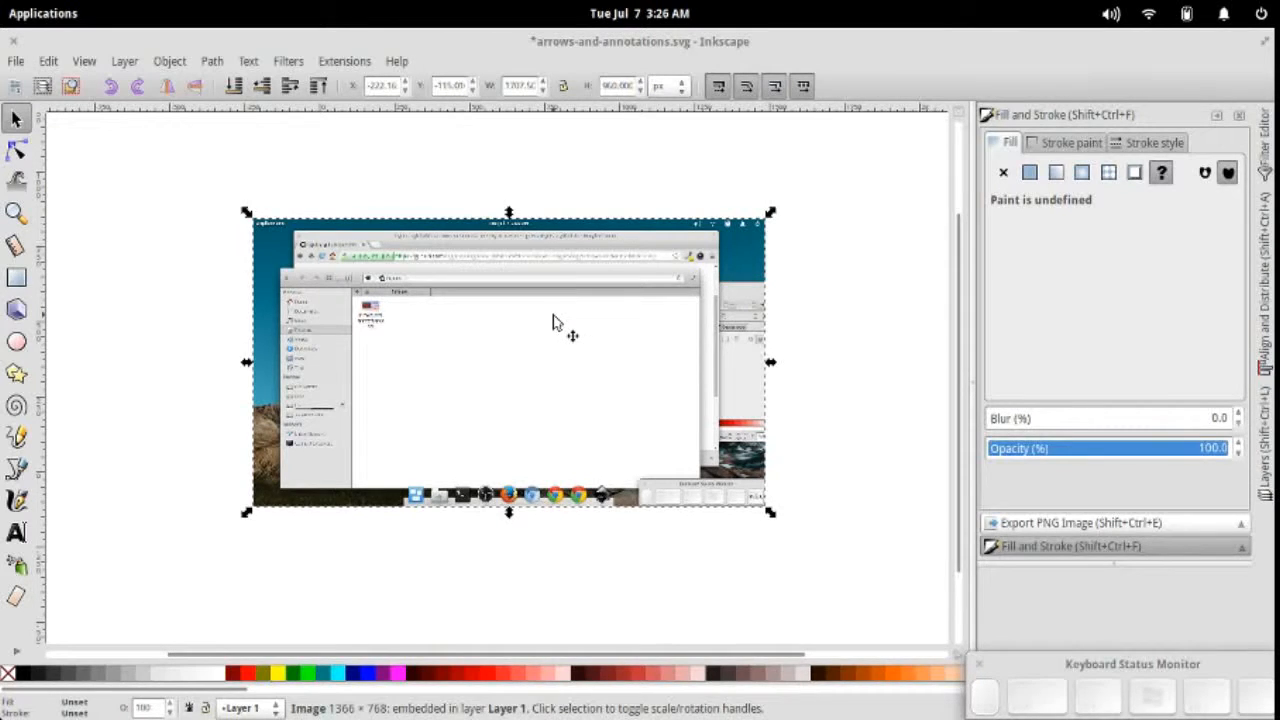
mouse_move(567, 330)
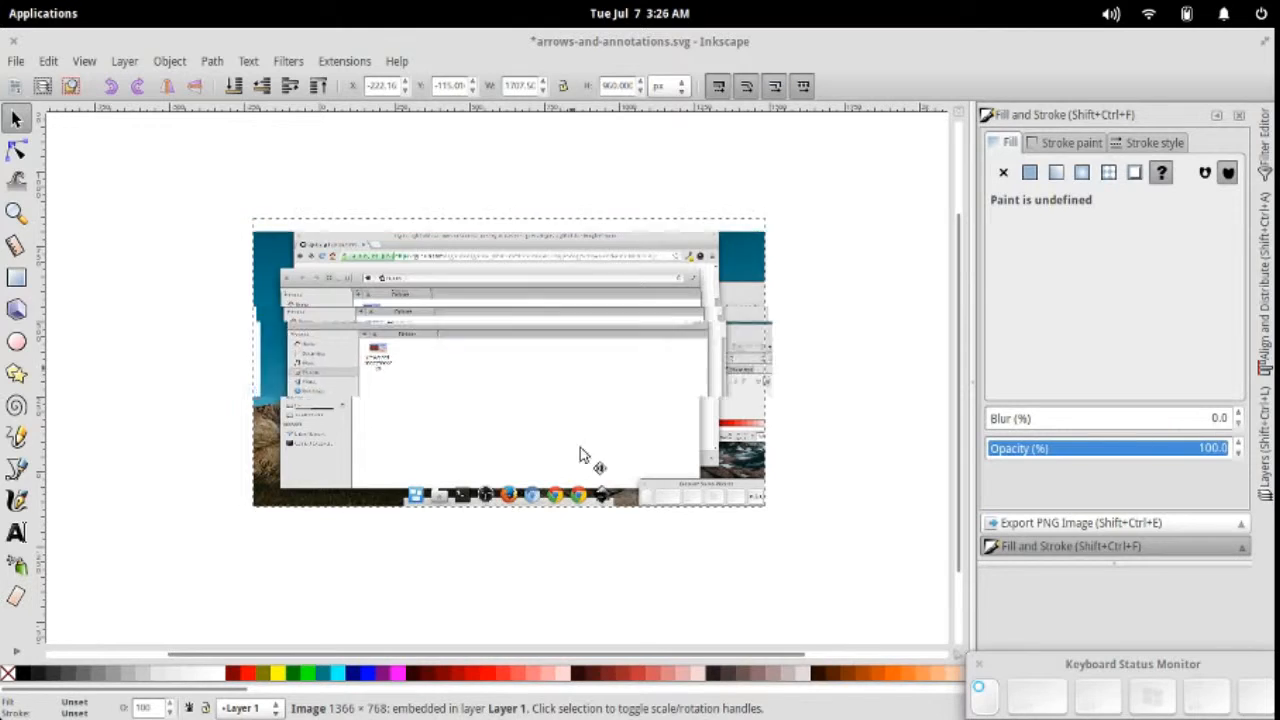
left_click_drag(585, 455, 612, 318)
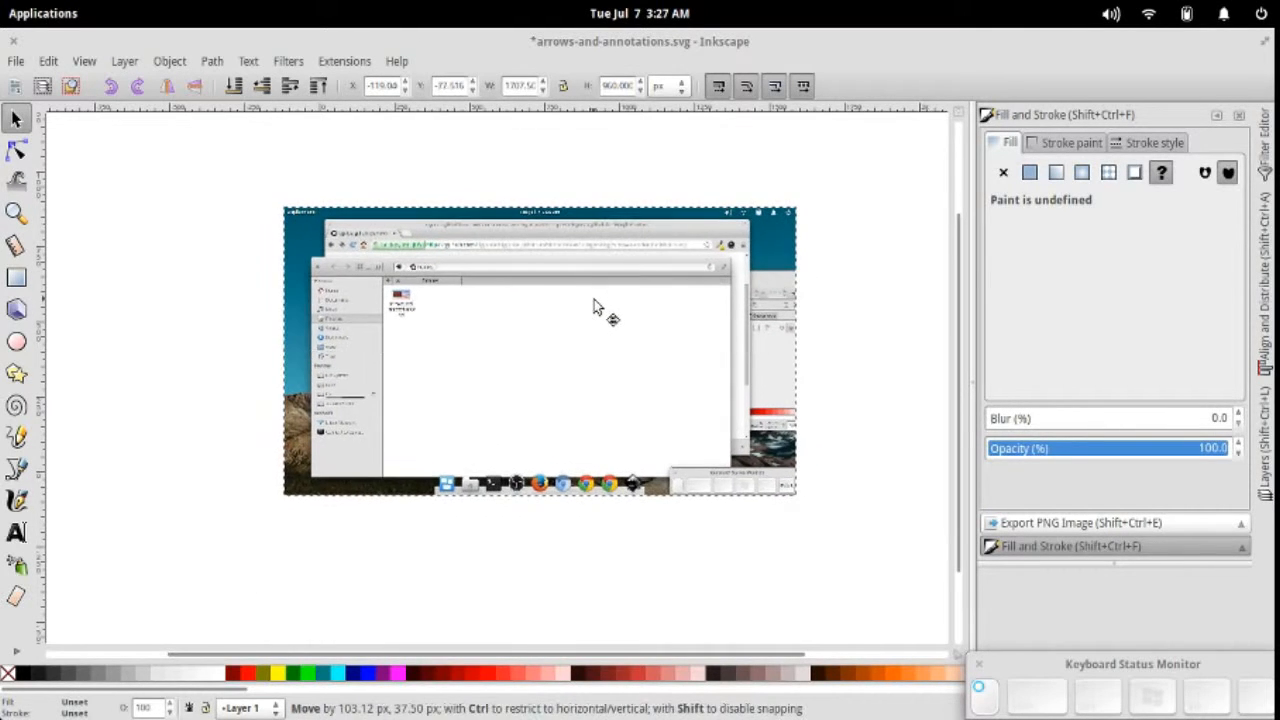
left_click_drag(593, 305, 677, 441)
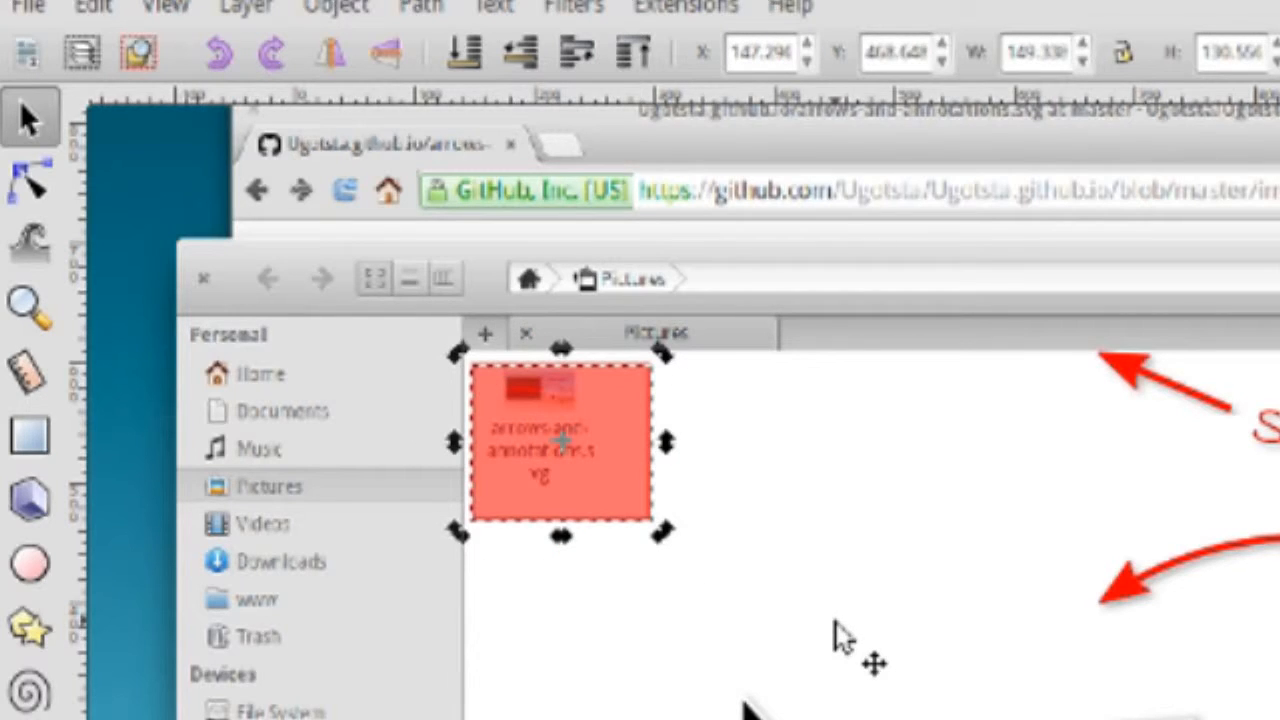
mouse_move(830, 465)
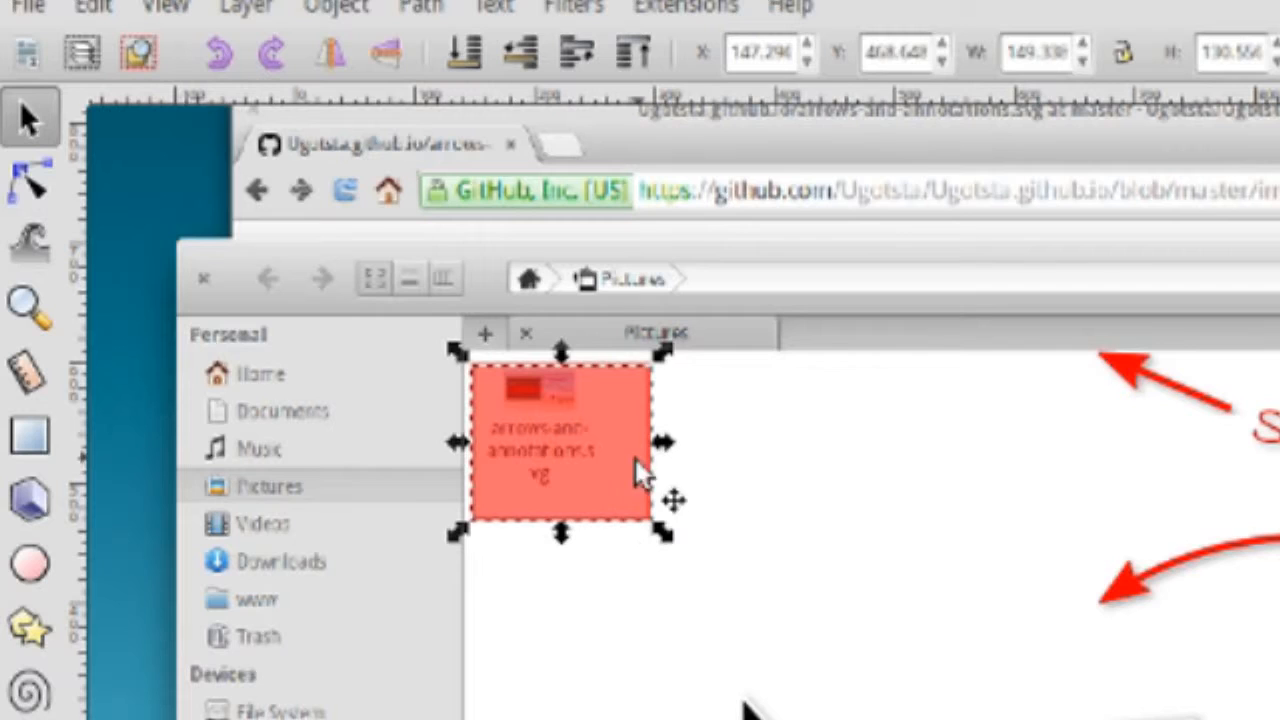
mouse_move(570, 470)
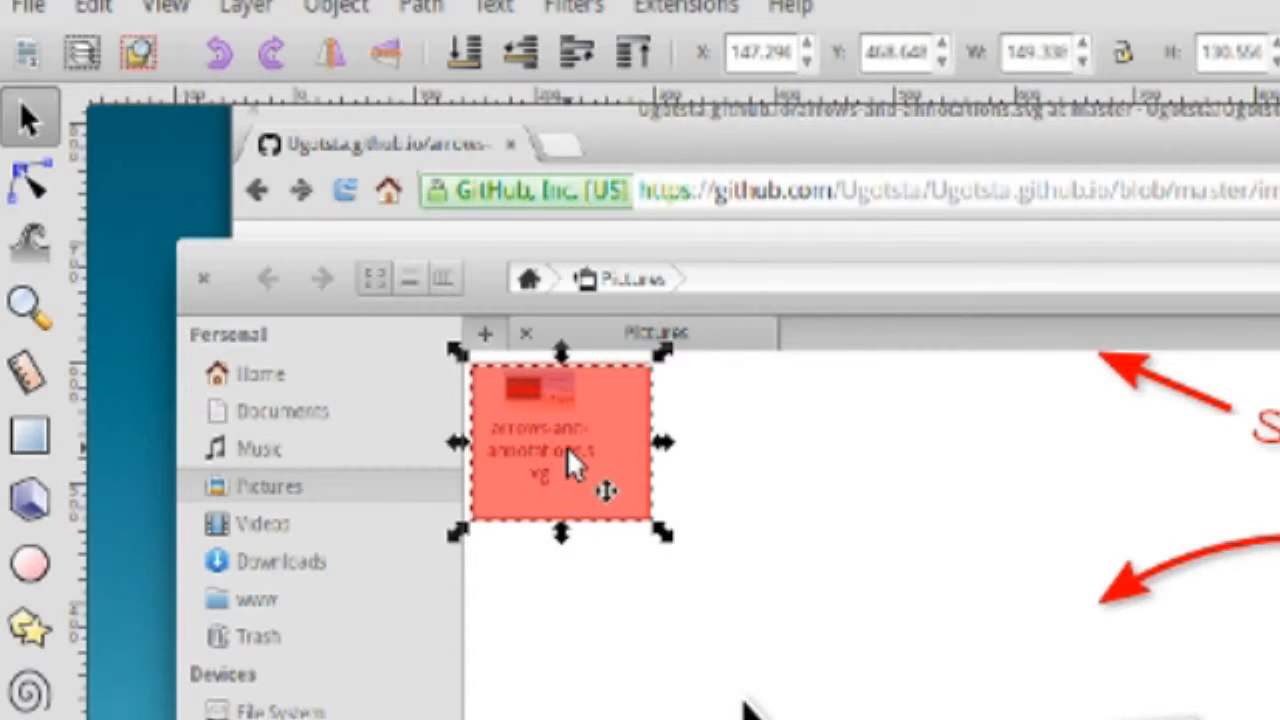
mouse_move(735, 510)
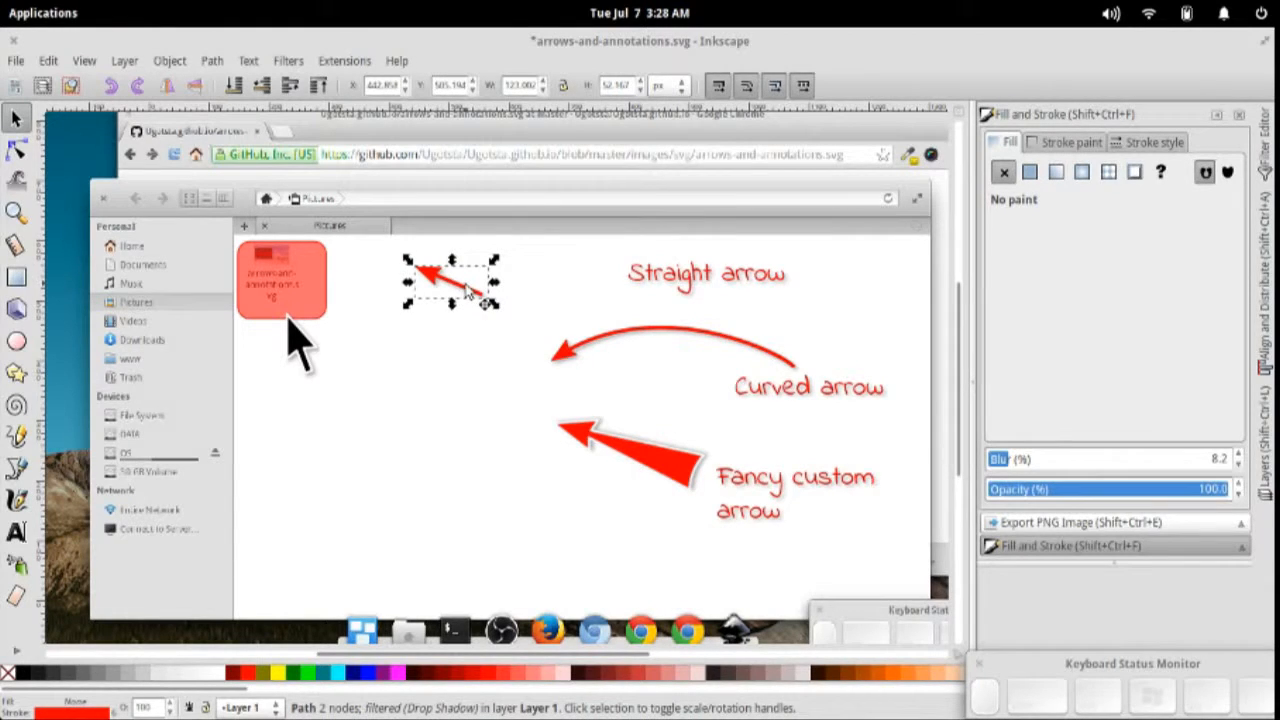
- Stretch the straight arrow to the file icon and move its label beside the tail
left_click_drag(450, 280, 390, 278)
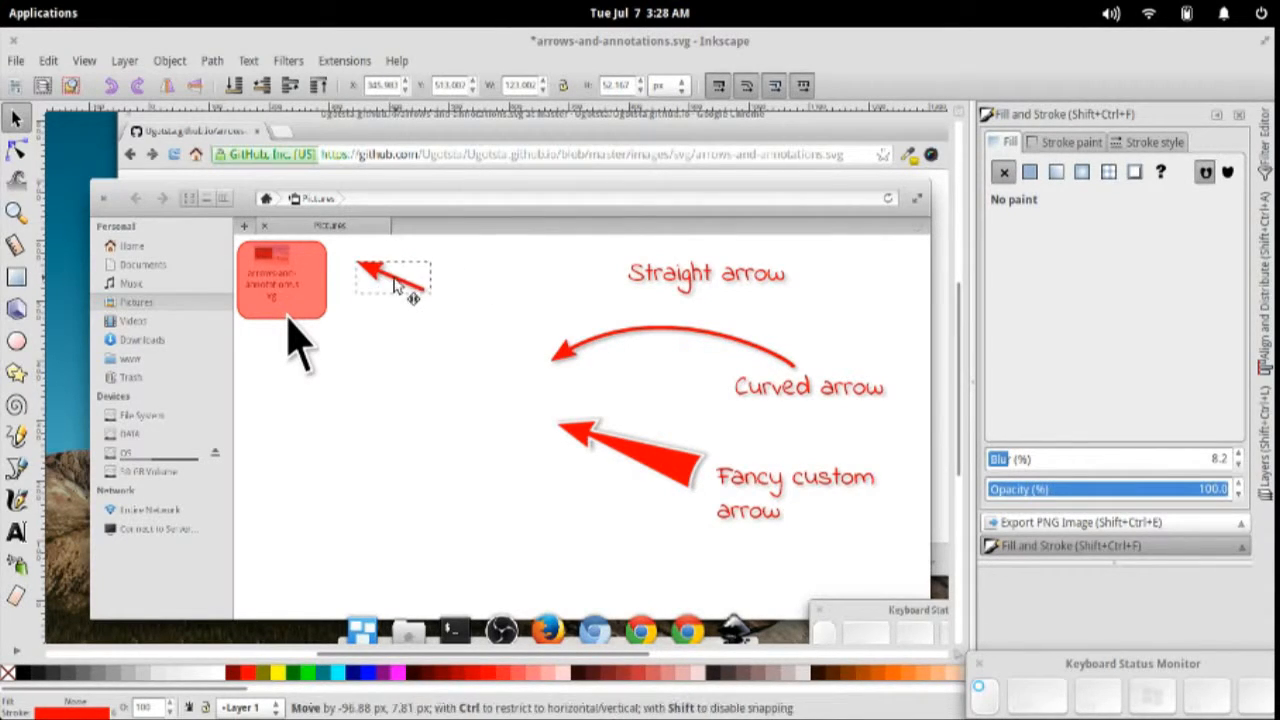
left_click(390, 283)
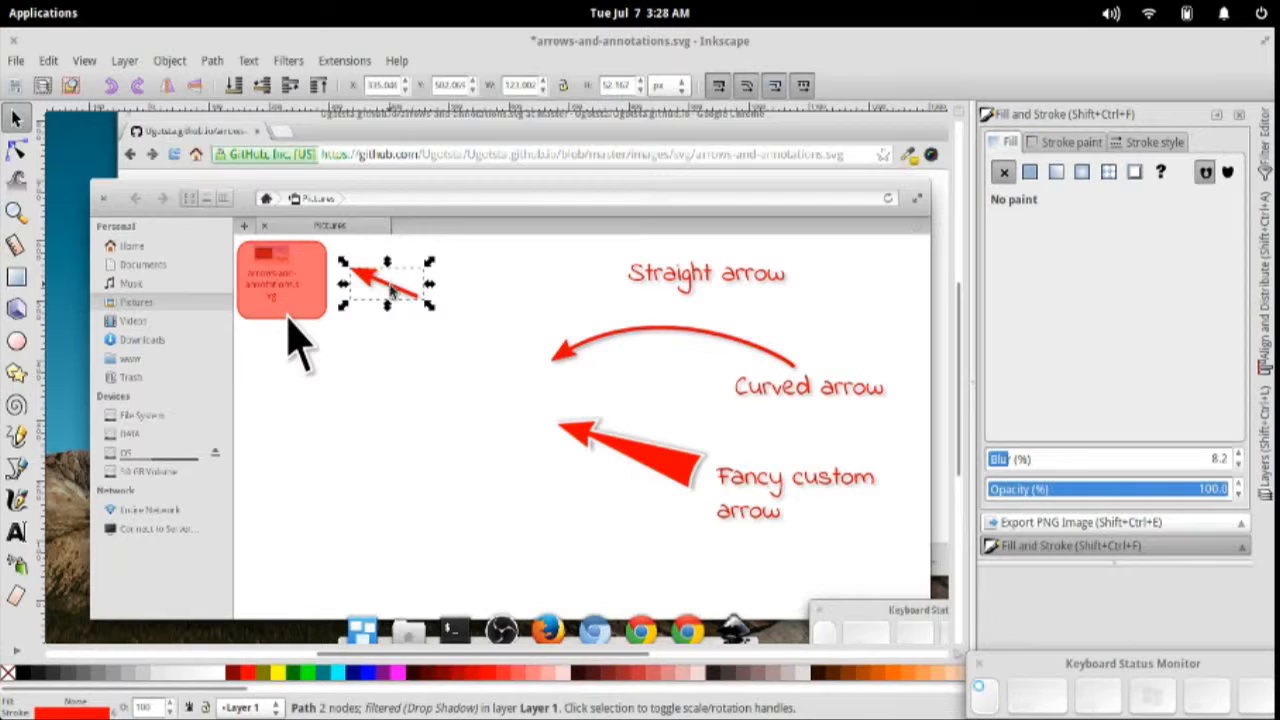
left_click(14, 151)
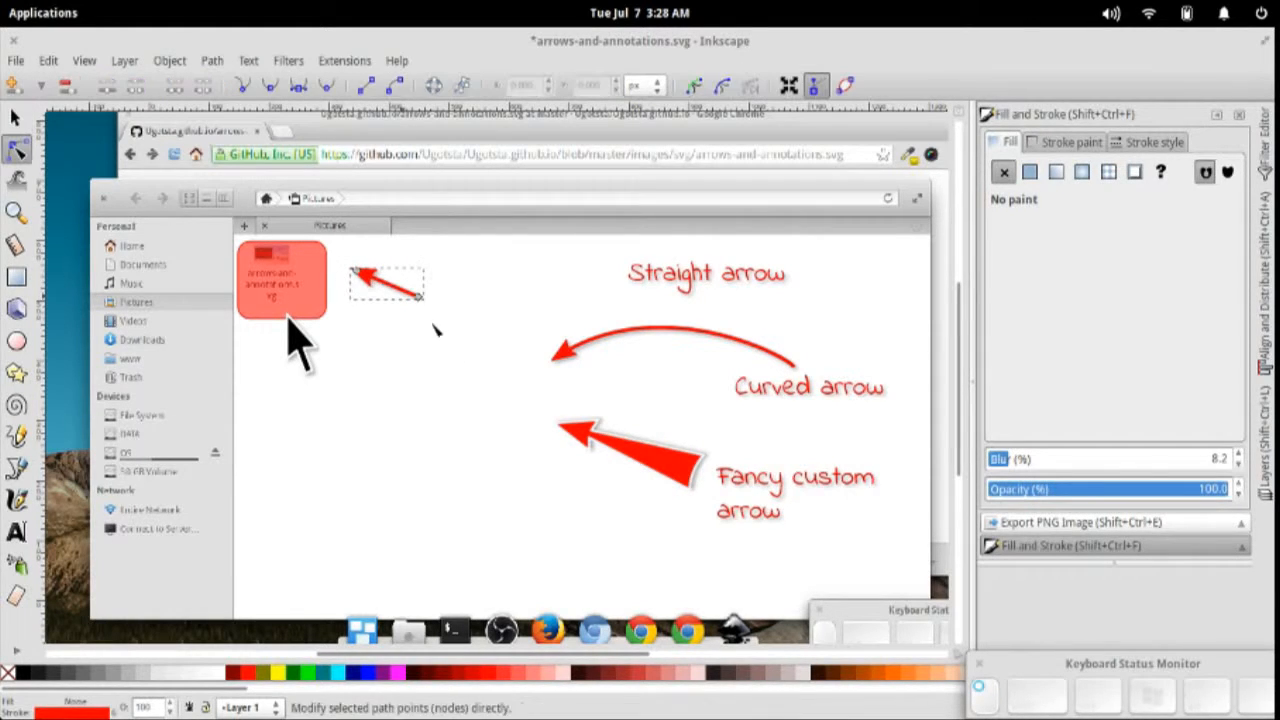
left_click_drag(385, 285, 570, 320)
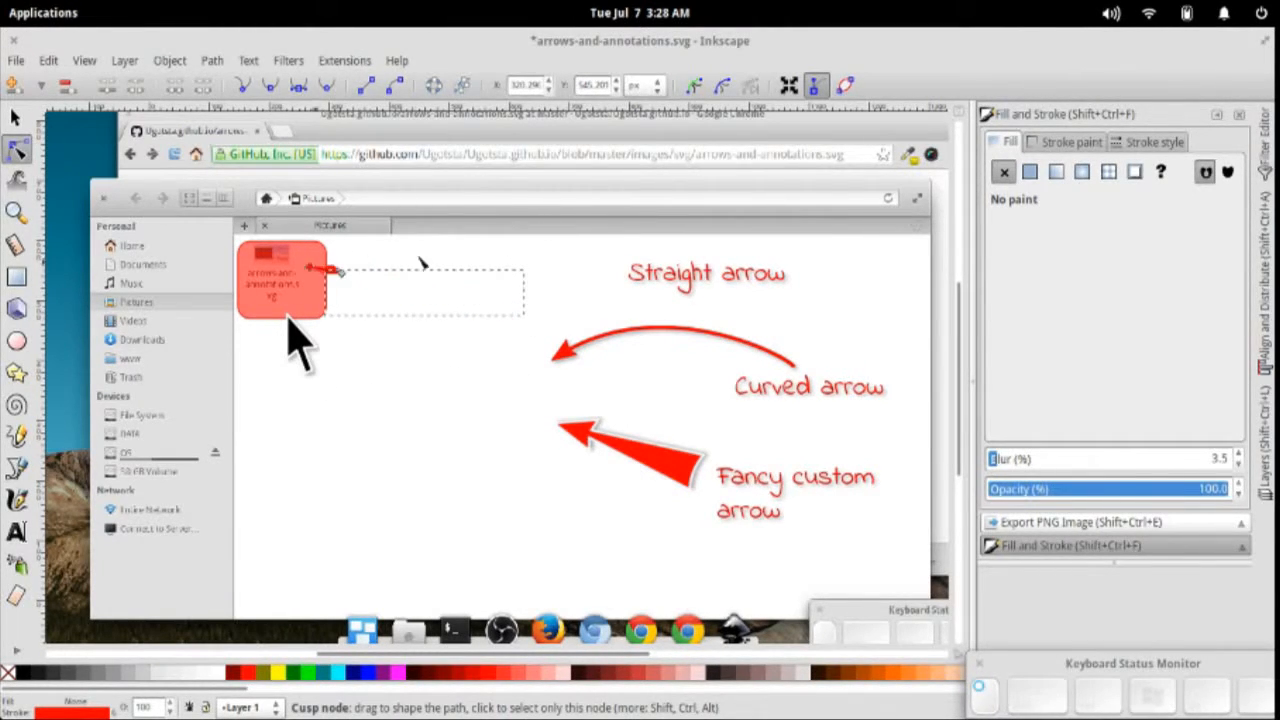
left_click_drag(330, 268, 455, 300)
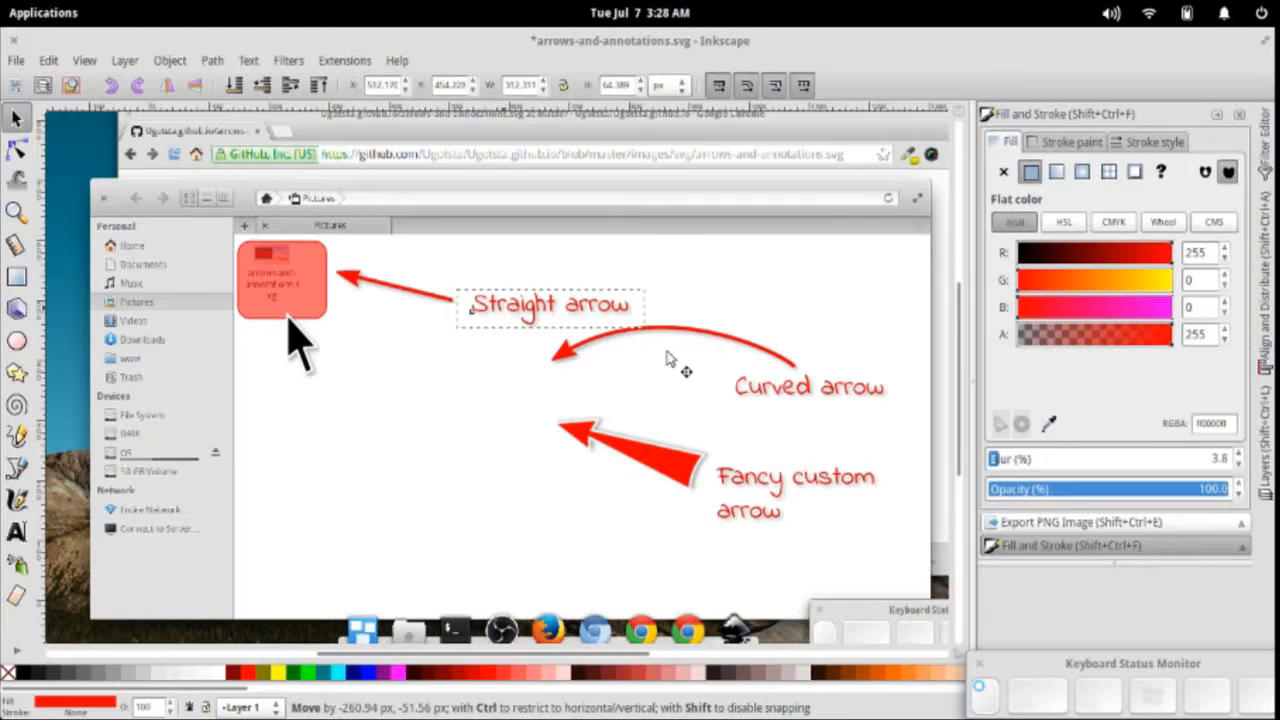
- Retype the straight arrow's label as 'whatever you want!'
left_click(547, 305)
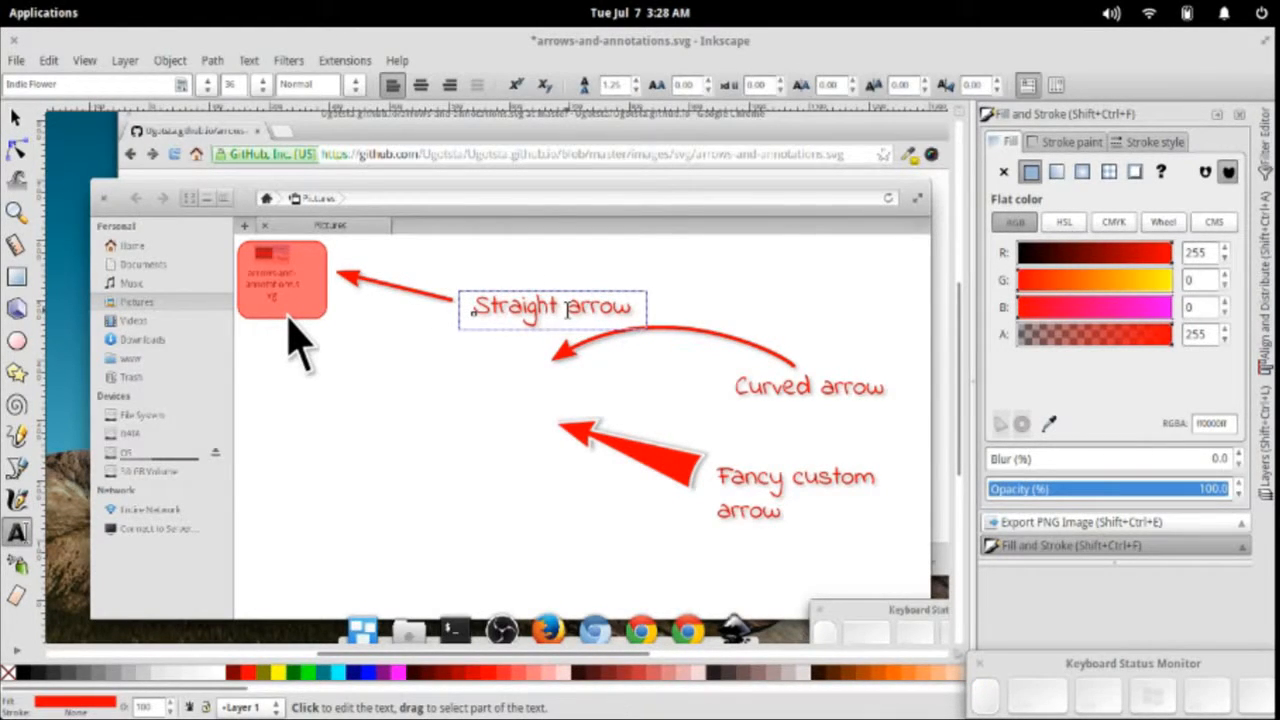
type("whate")
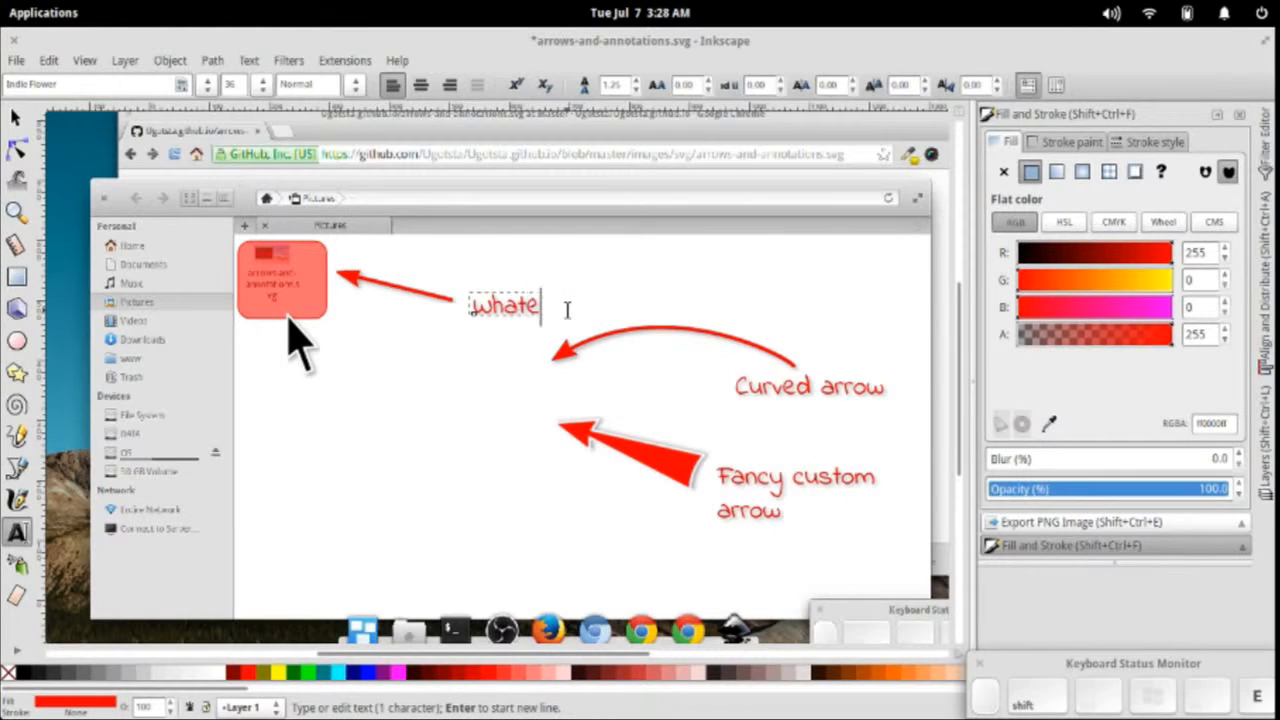
type("ver you want!")
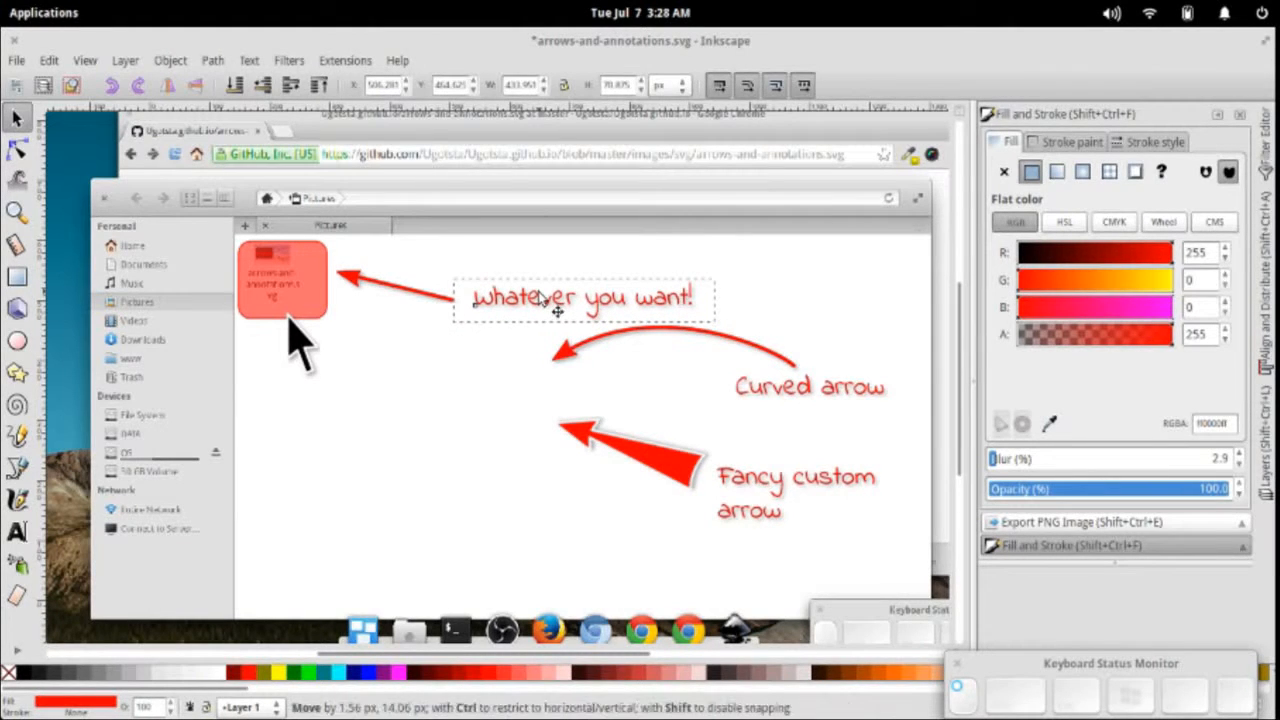
left_click(583, 298)
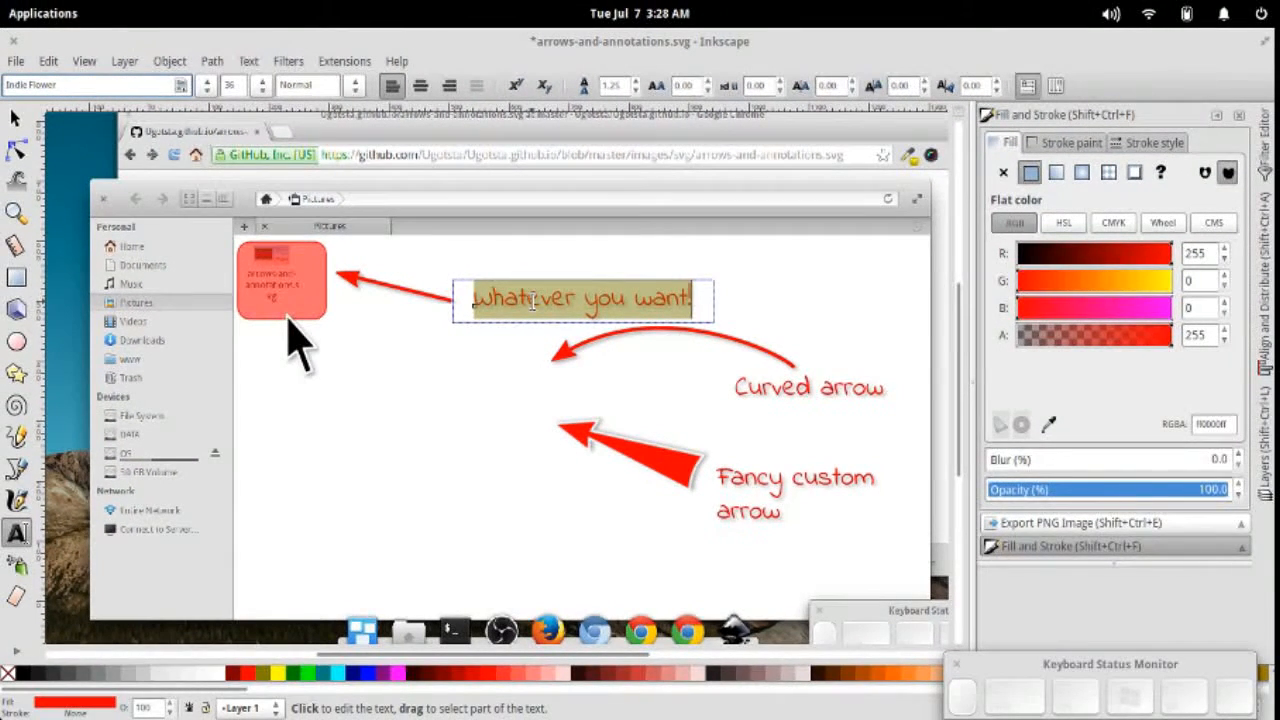
left_click(533, 298)
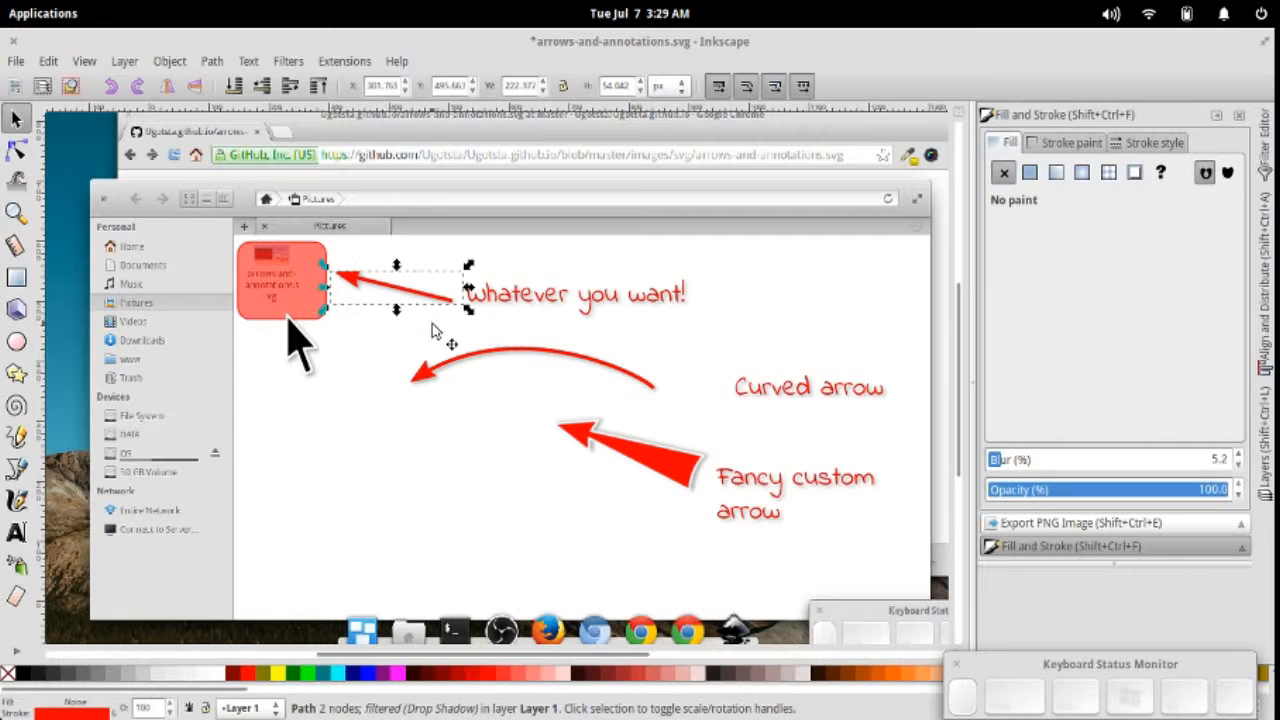
- Reshape the curved arrow's bend by dragging its curve with the Node tool
left_click(530, 370)
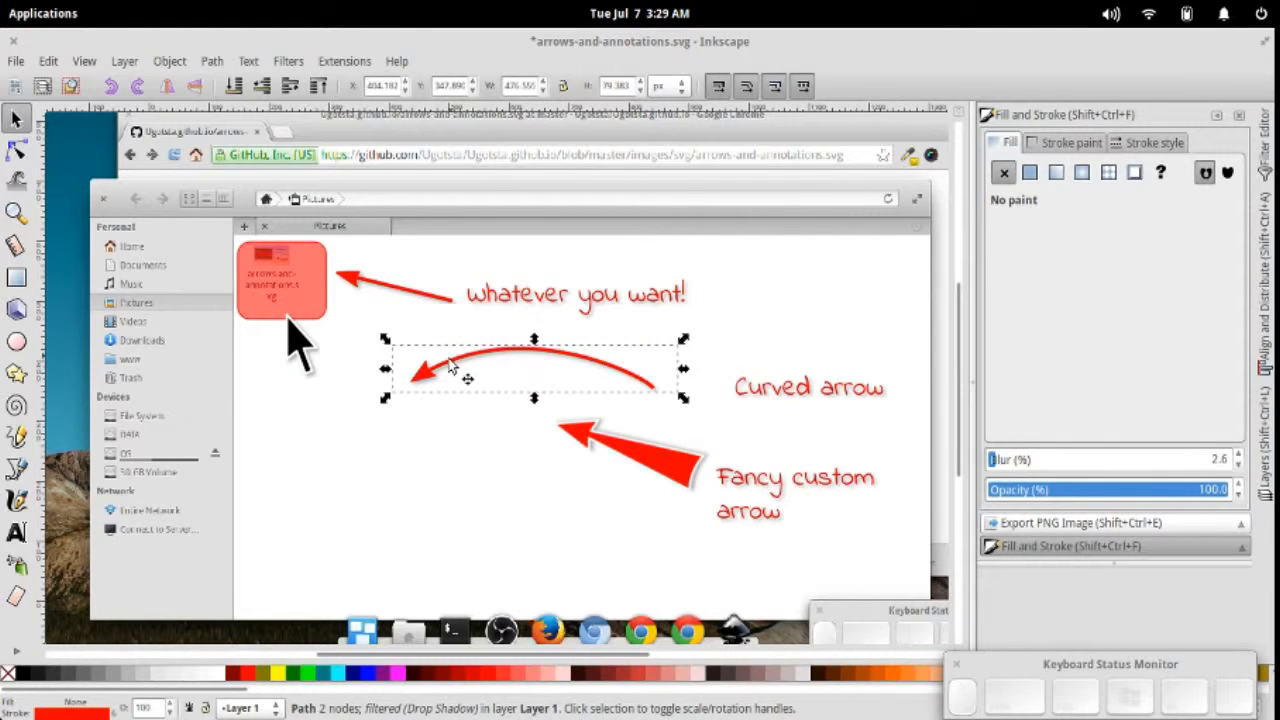
left_click(15, 150)
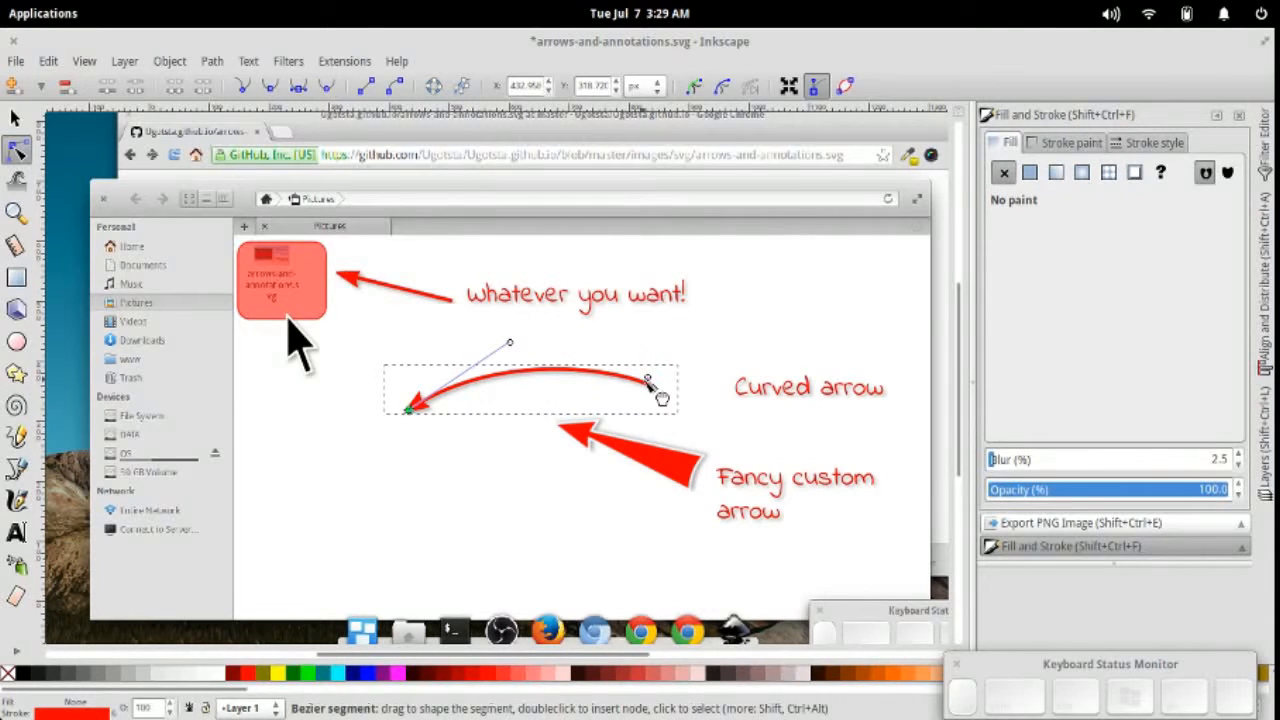
left_click_drag(645, 385, 555, 348)
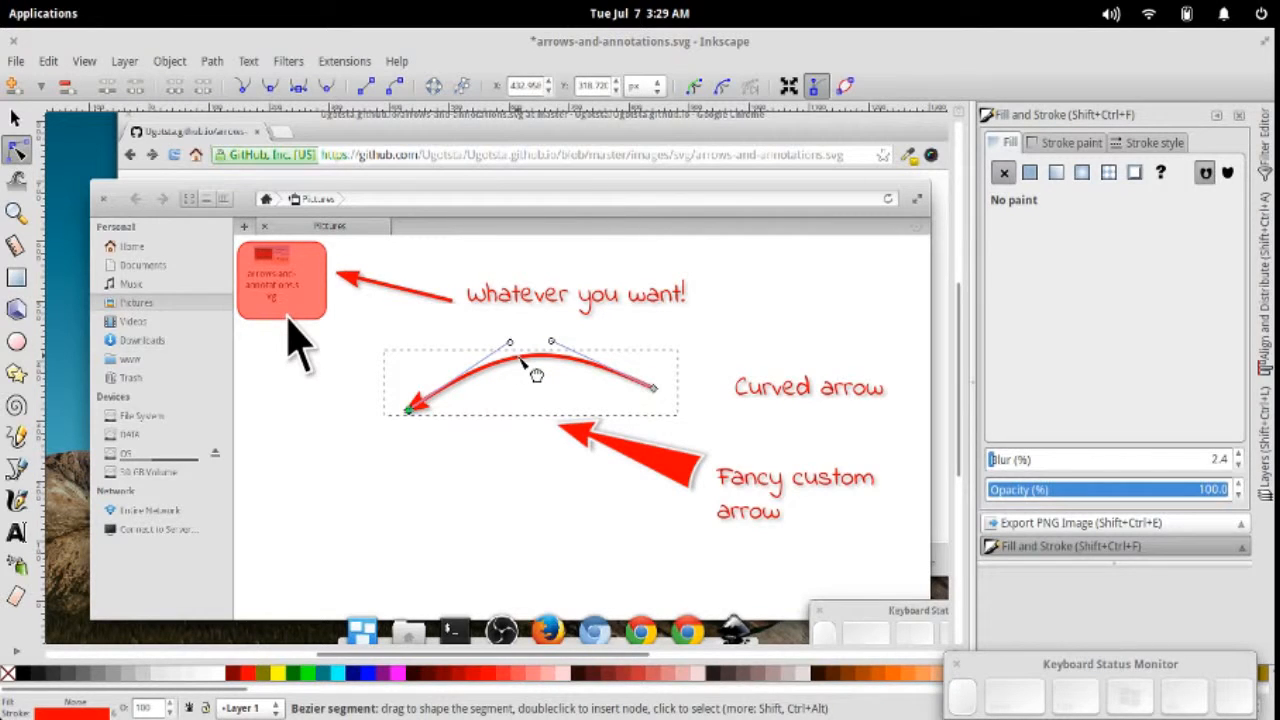
left_click_drag(537, 375, 505, 390)
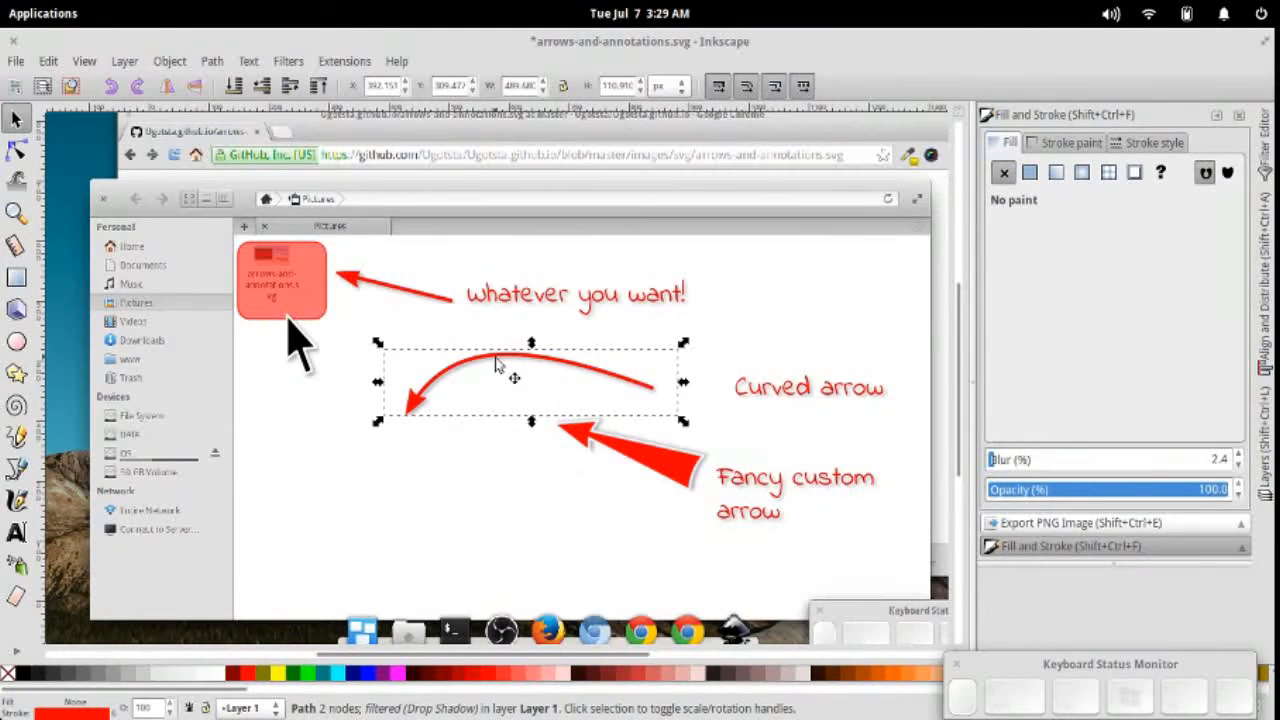
left_click_drag(515, 378, 547, 365)
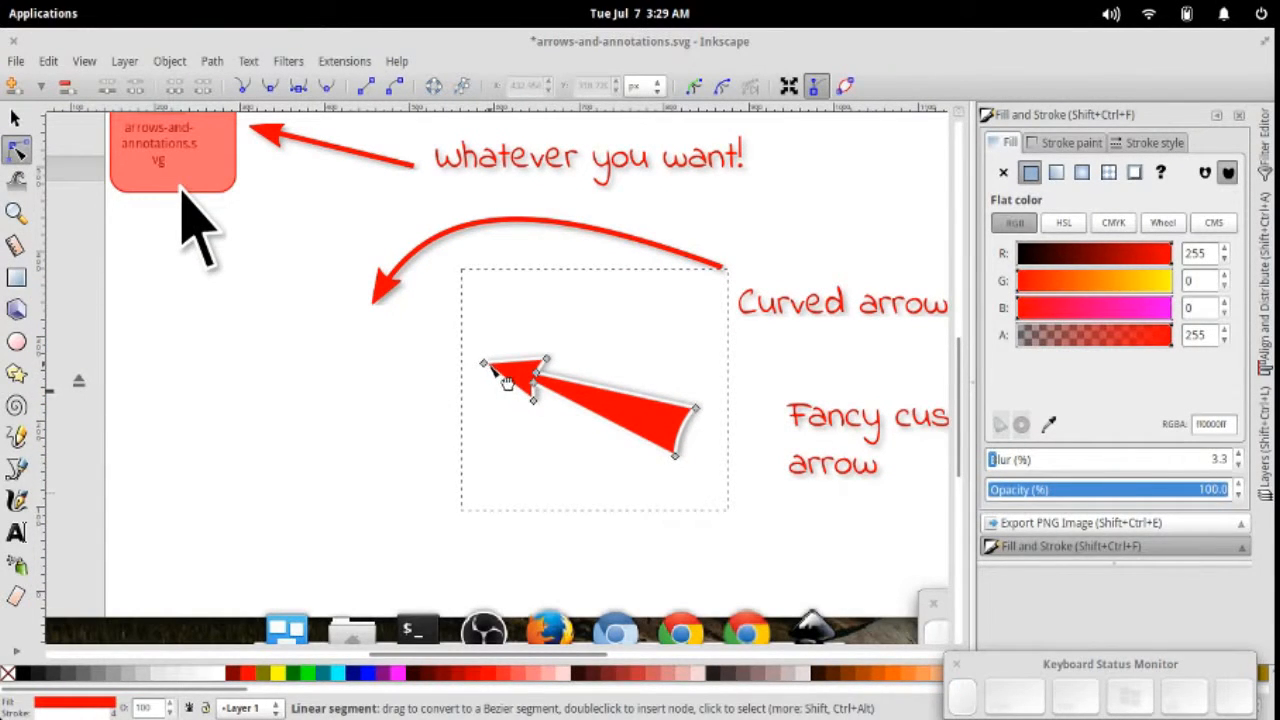
- Drag the fancy arrow's tip node outward for a longer point
left_click_drag(483, 362, 501, 283)
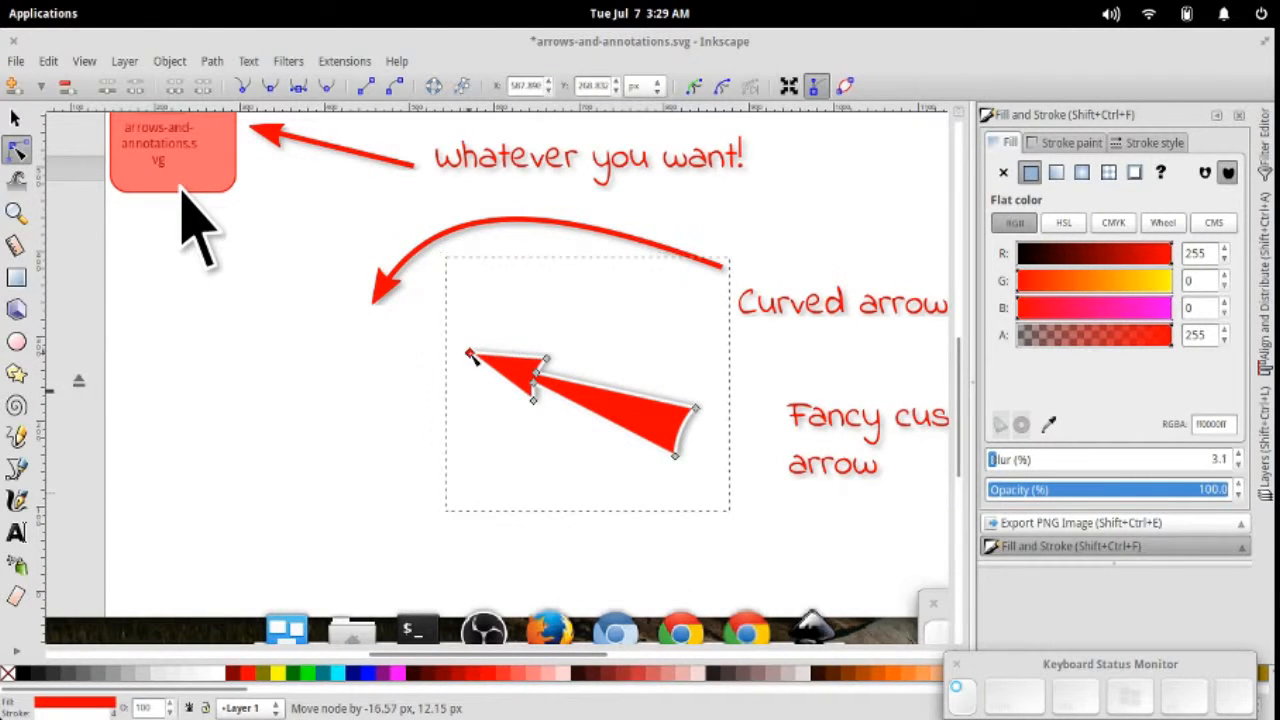
left_click(470, 356)
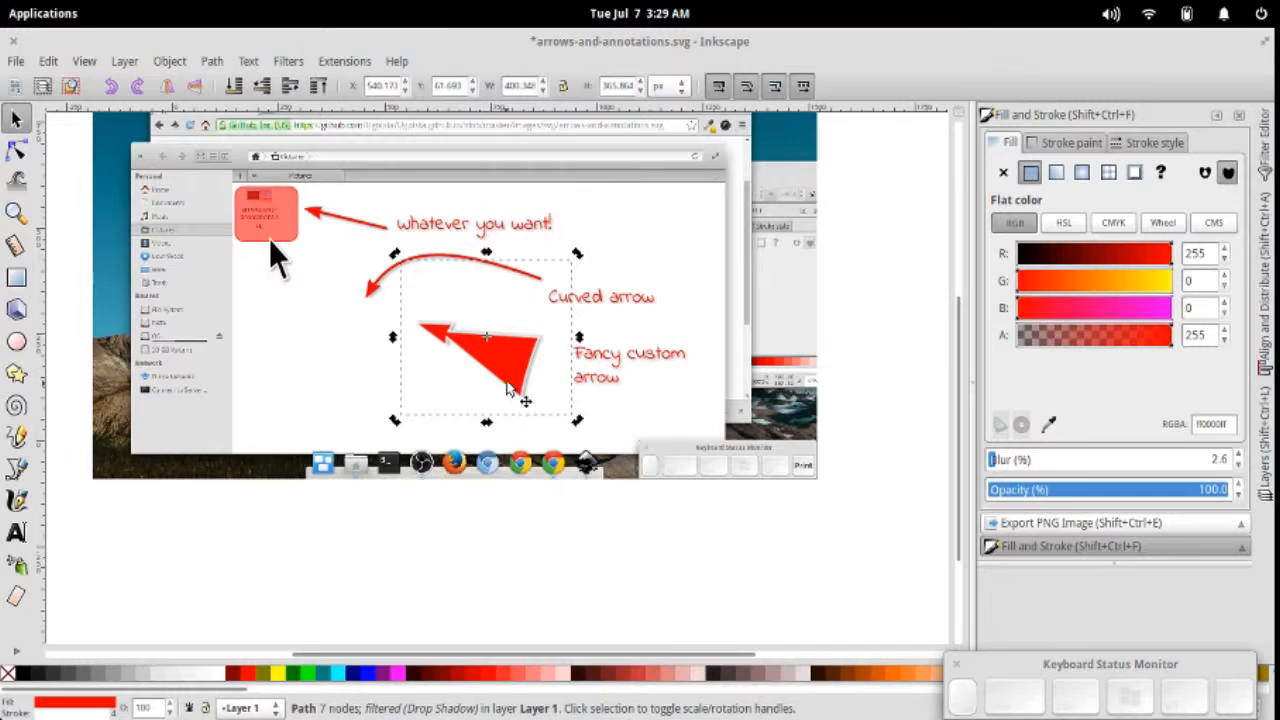
mouse_move(390, 285)
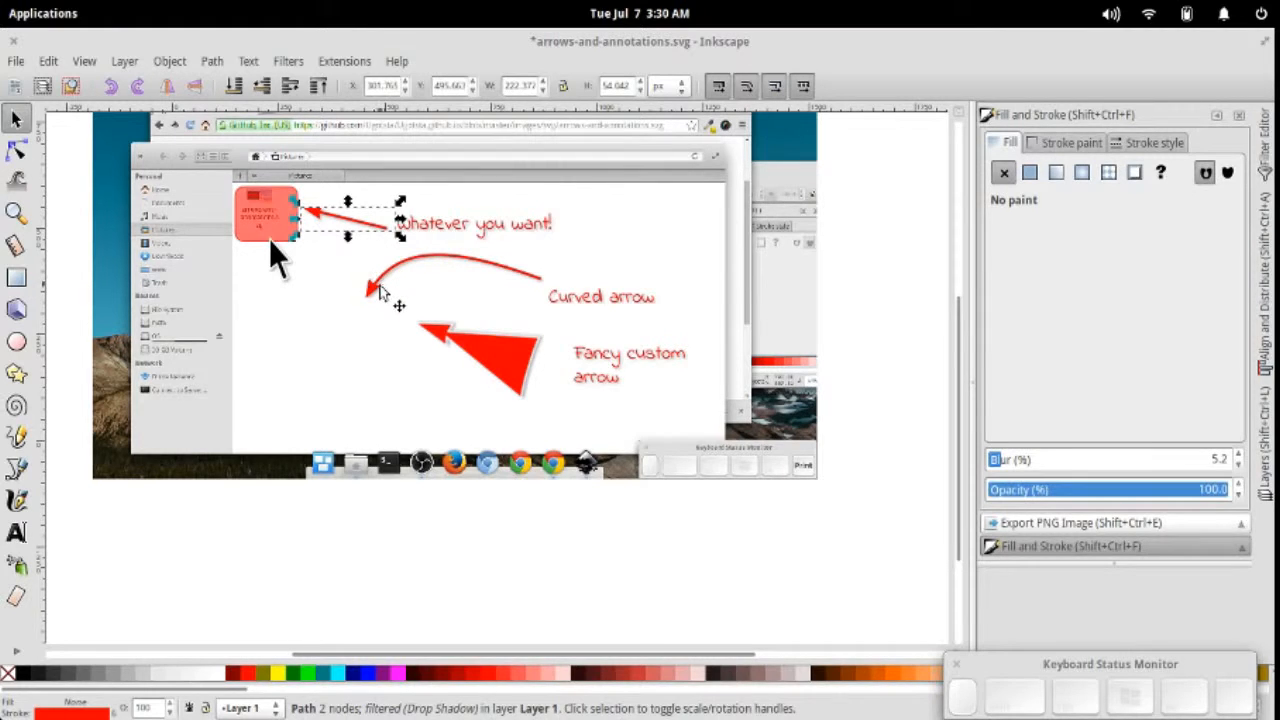
left_click(500, 373)
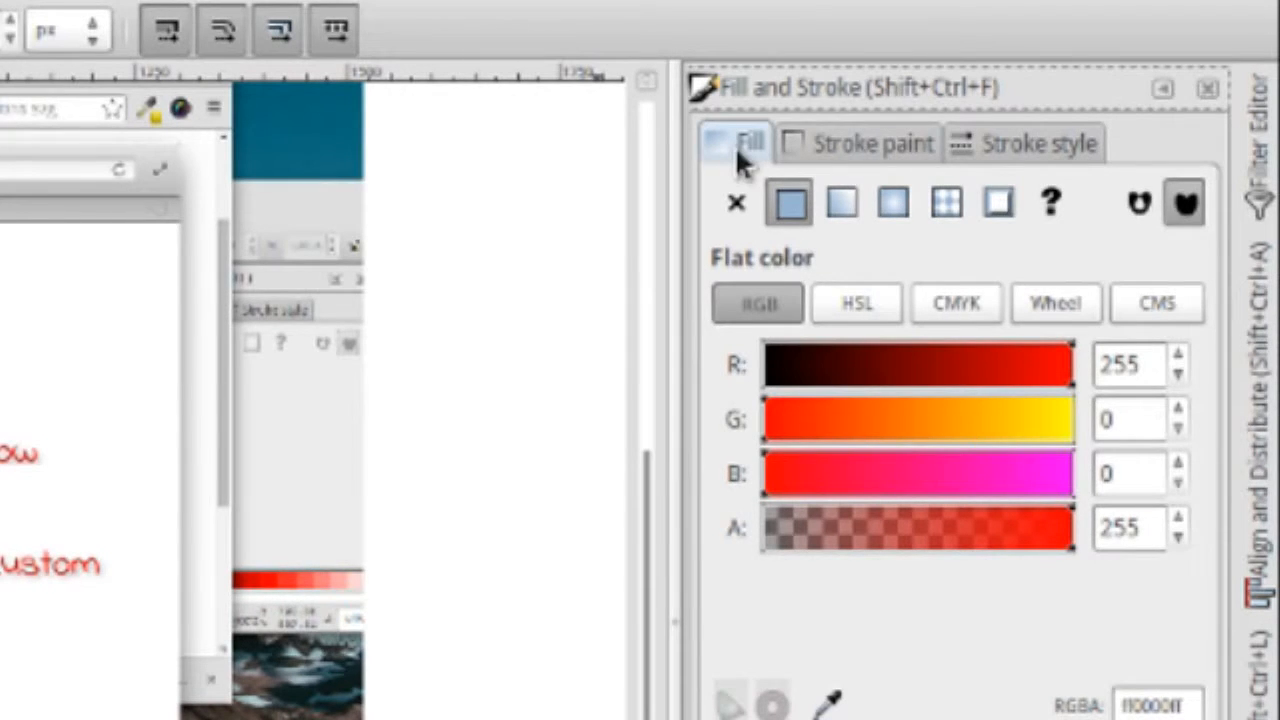
left_click(872, 143)
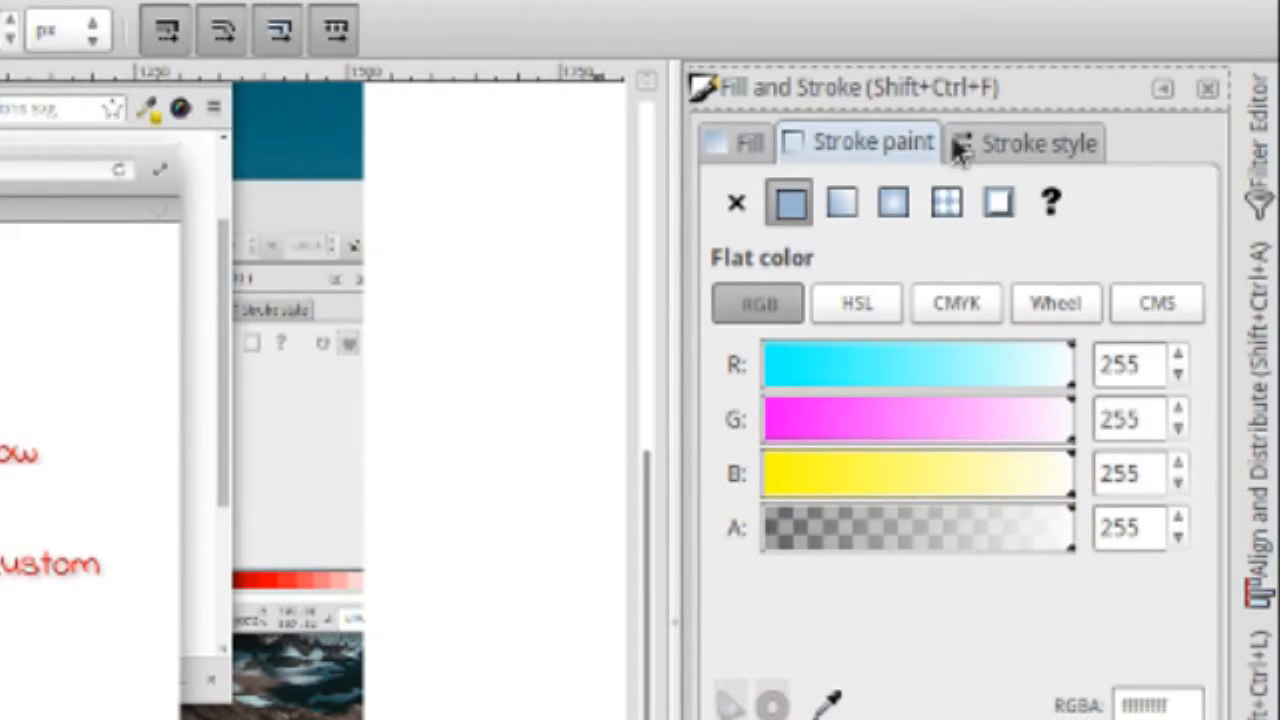
mouse_move(1000, 155)
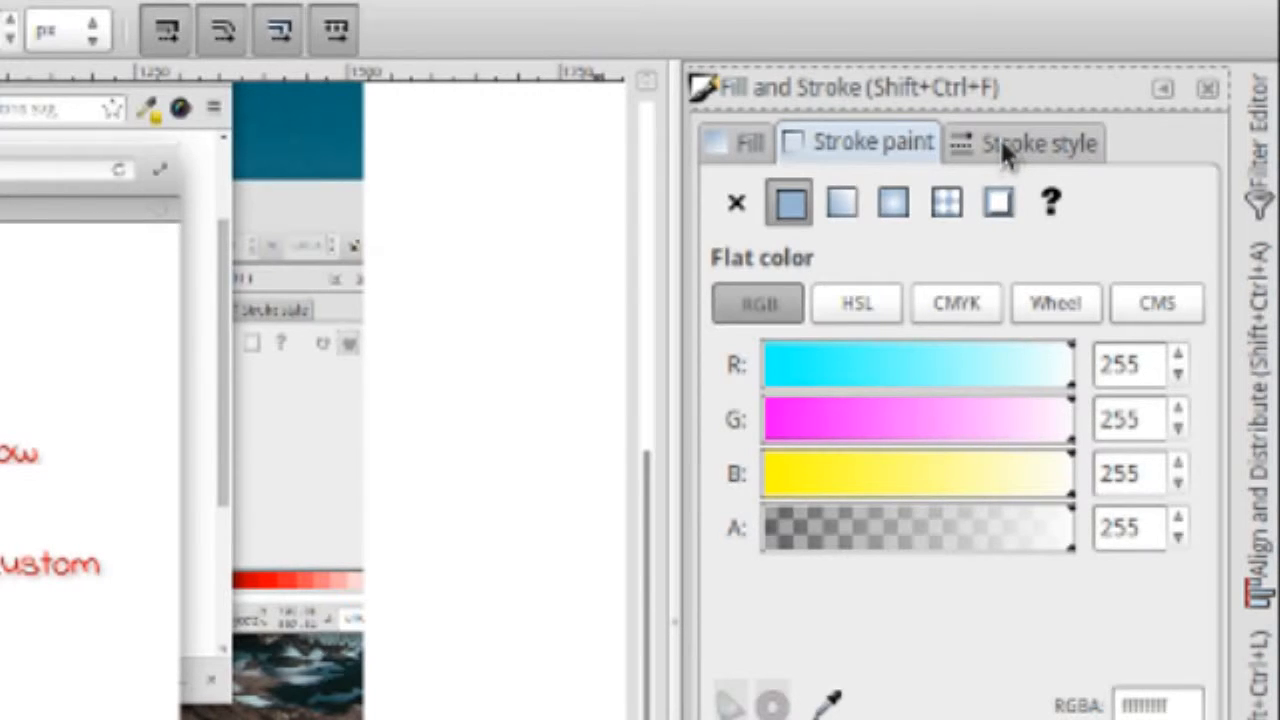
left_click(1024, 142)
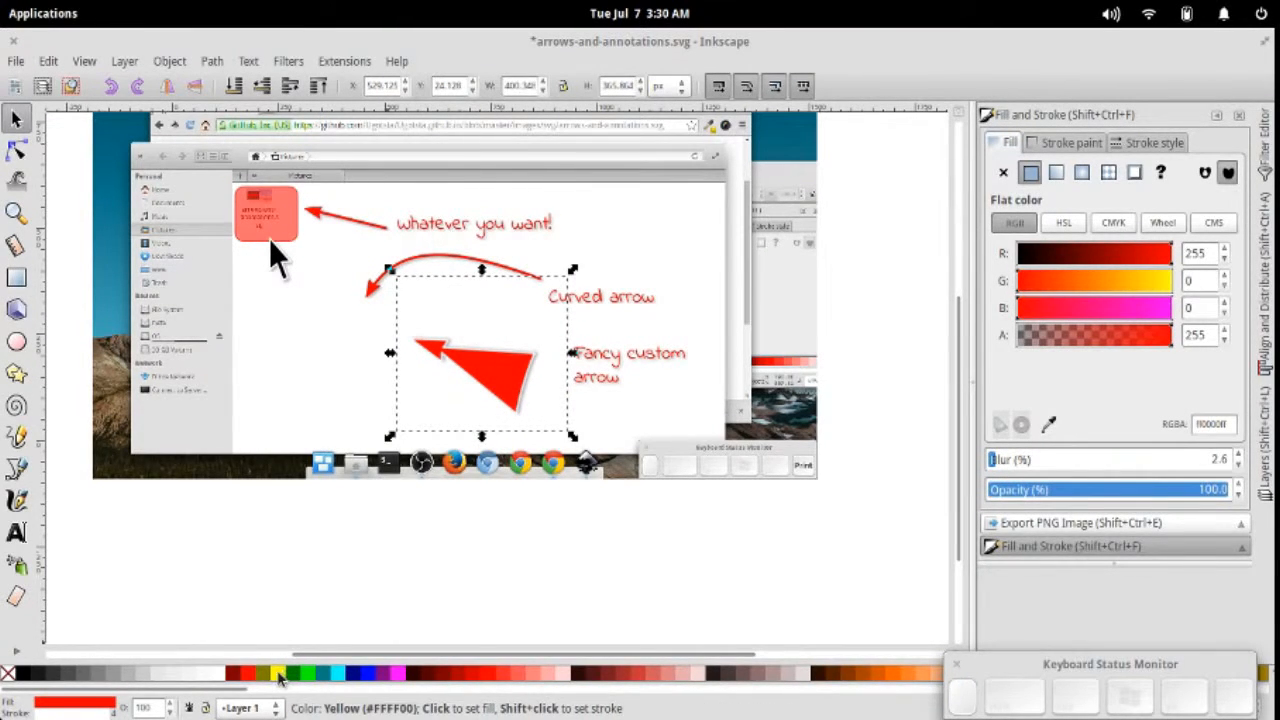
- Fill the fancy arrow blue and set its stroke width to 8 px
left_click(278, 674)
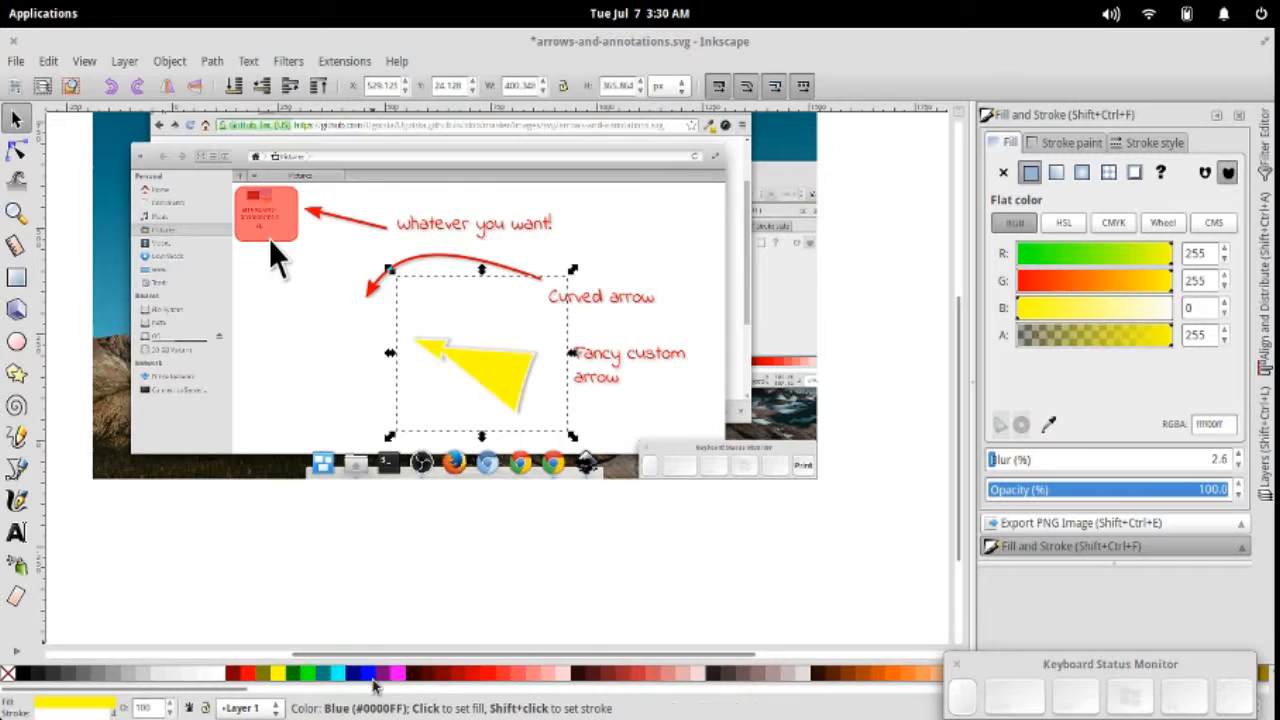
left_click(371, 667)
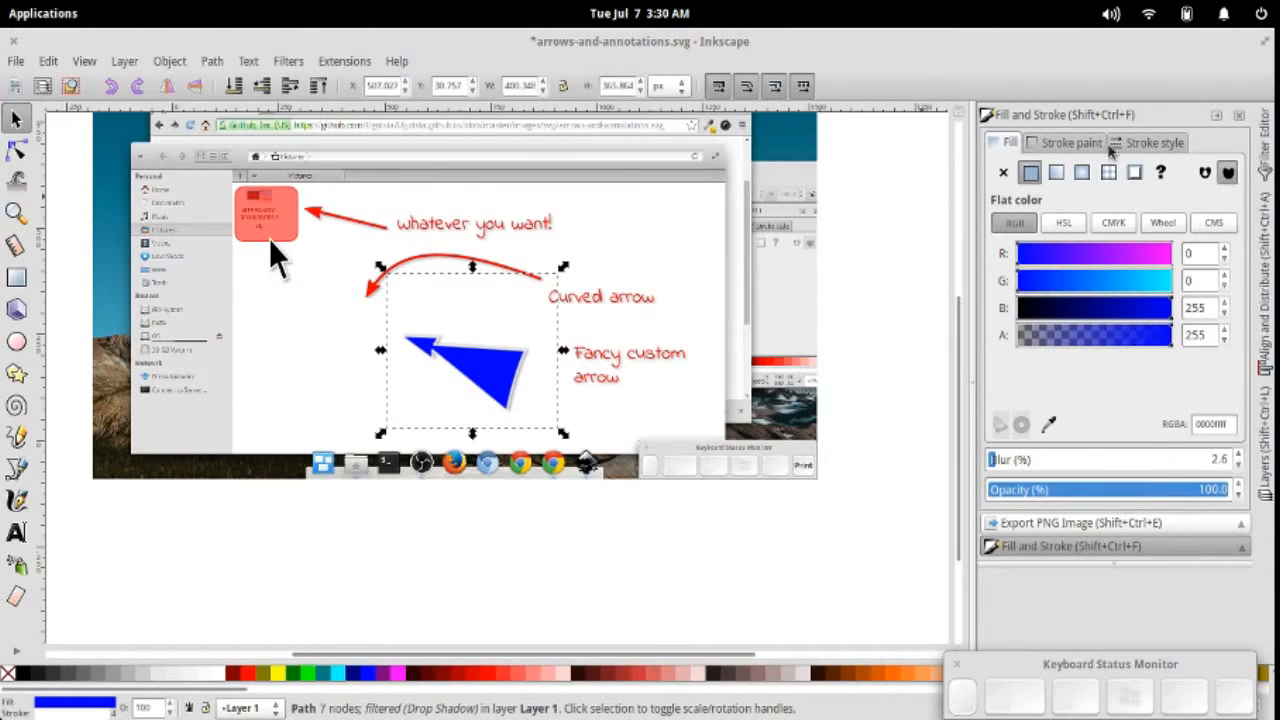
left_click(1155, 142)
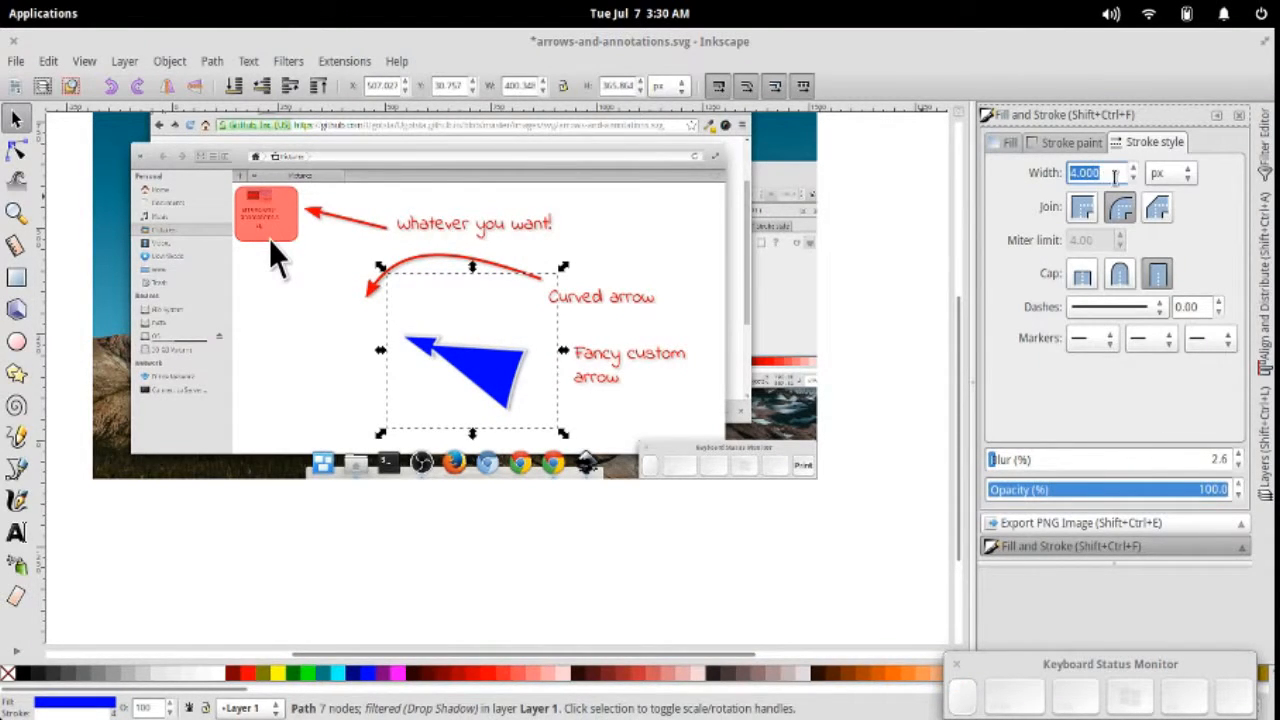
type("8")
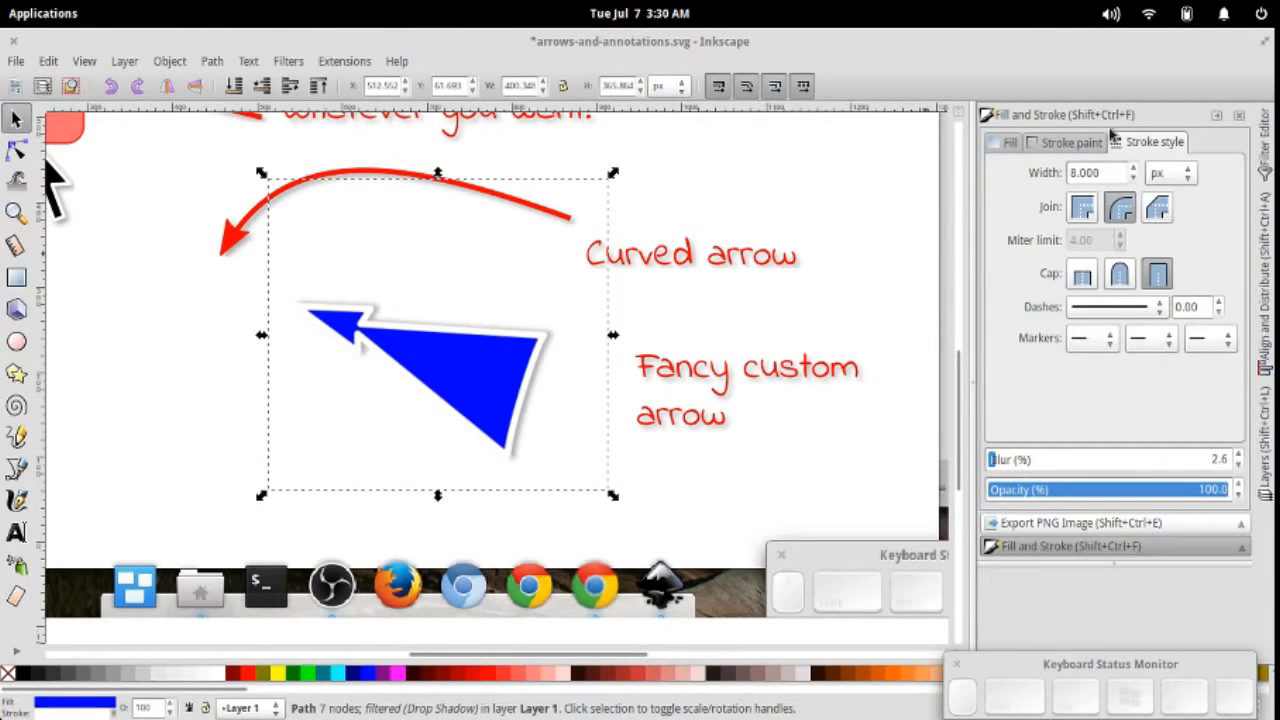
- Make the fancy arrow's outline cyan, then select the Curved arrow label
left_click(1007, 141)
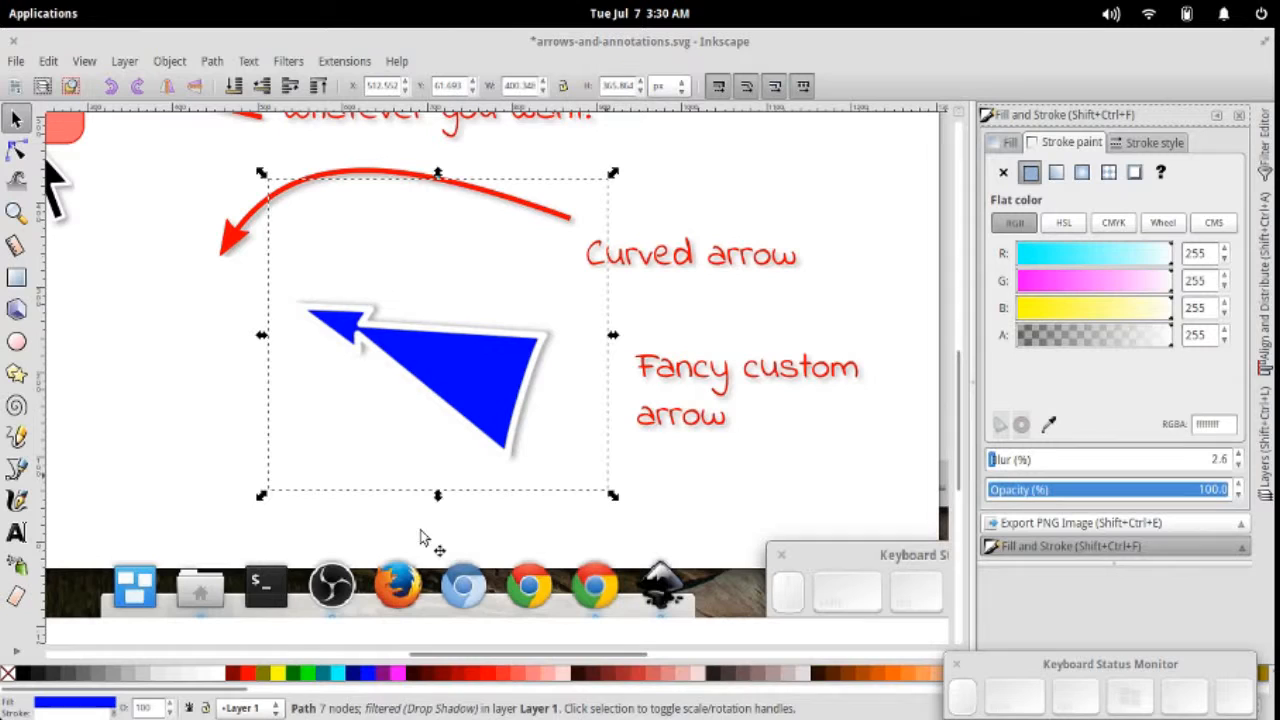
mouse_move(1104, 337)
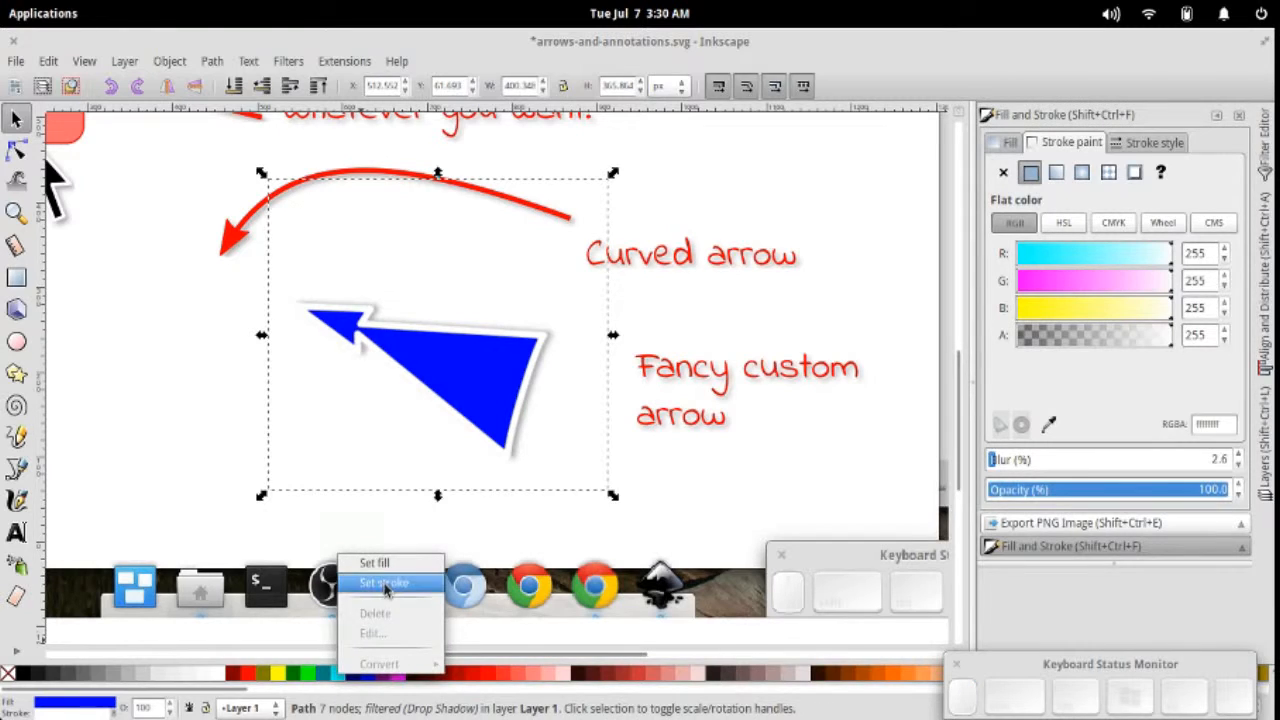
left_click(385, 583)
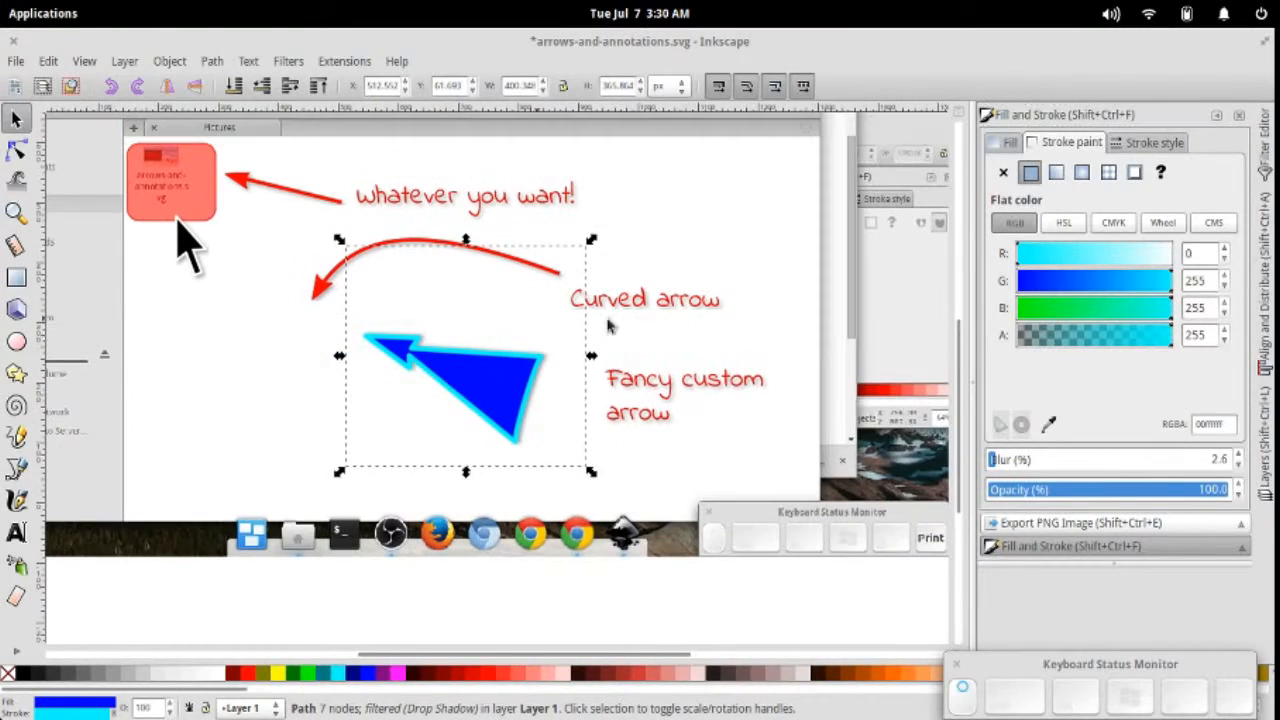
left_click(645, 298)
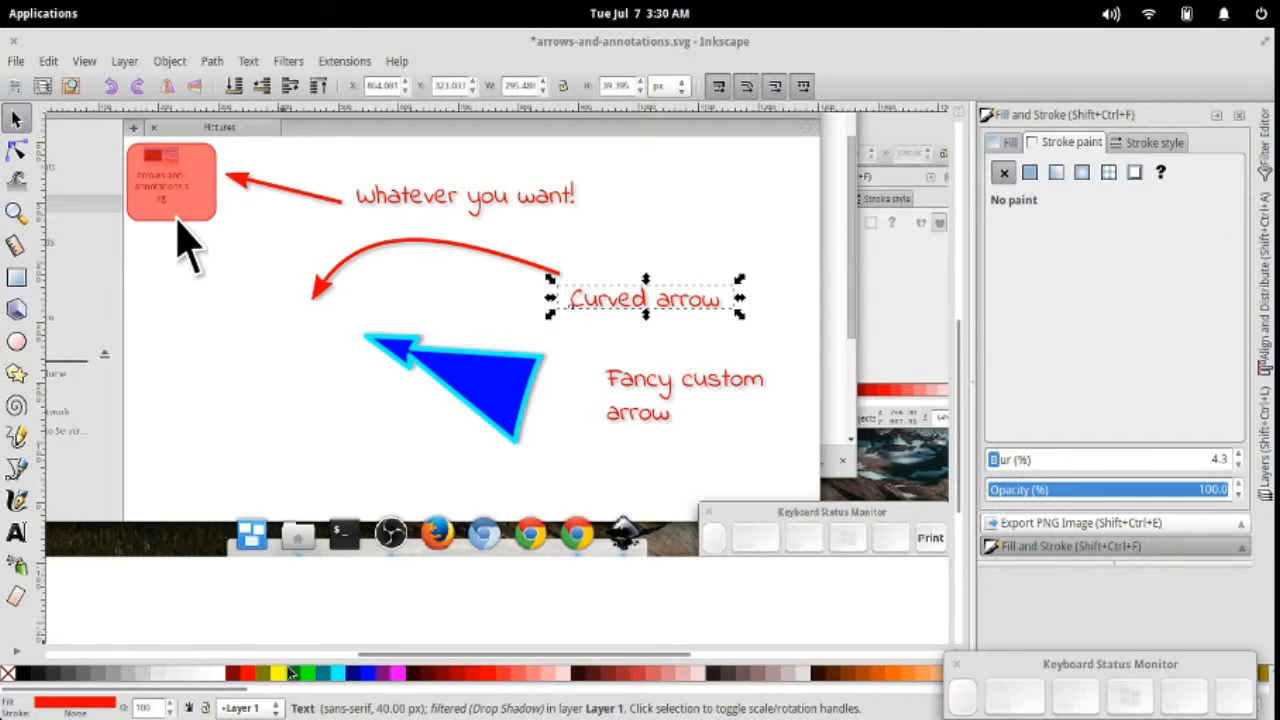
- Fill the file-icon highlight box with the yellow swatch colour
left_click(348, 668)
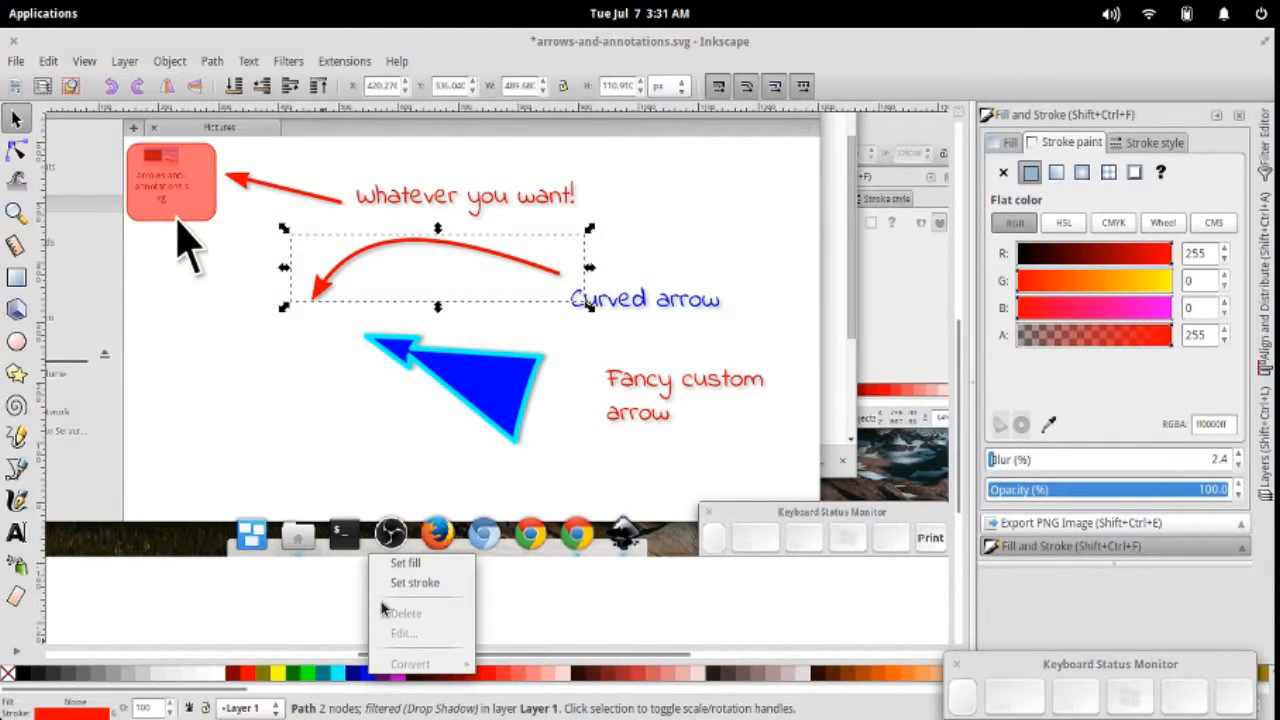
left_click(343, 675)
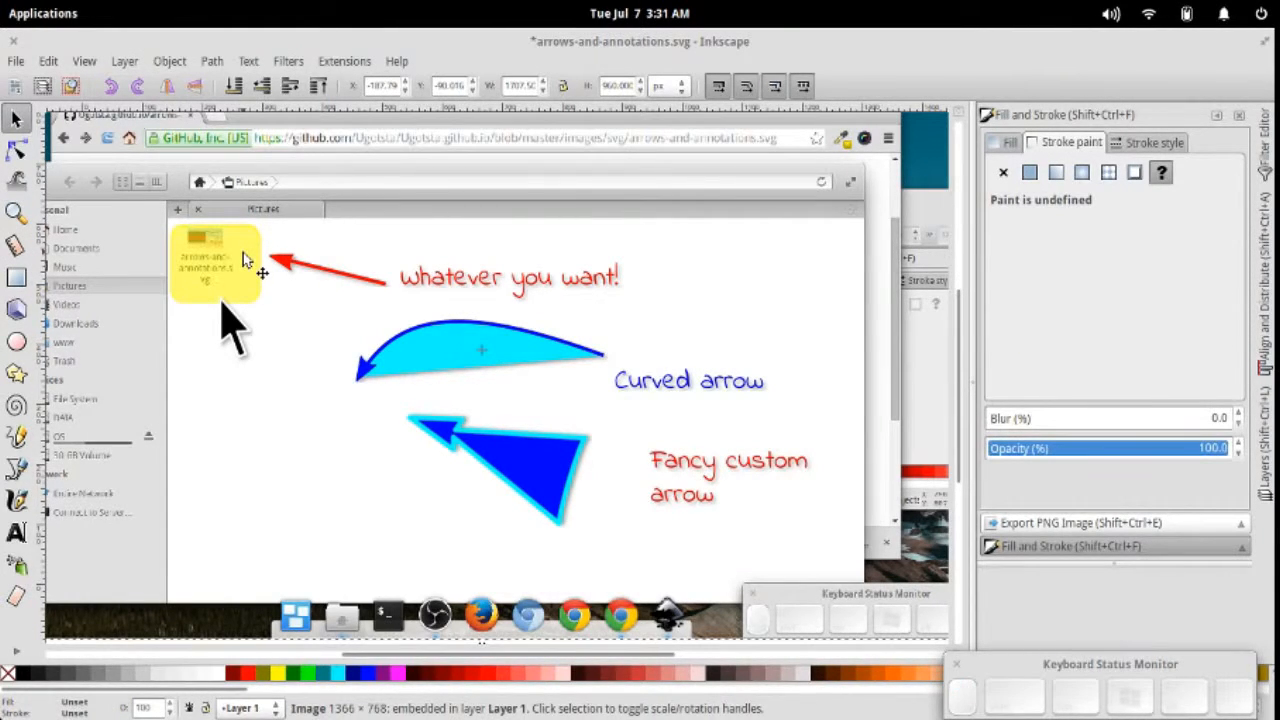
mouse_move(283, 409)
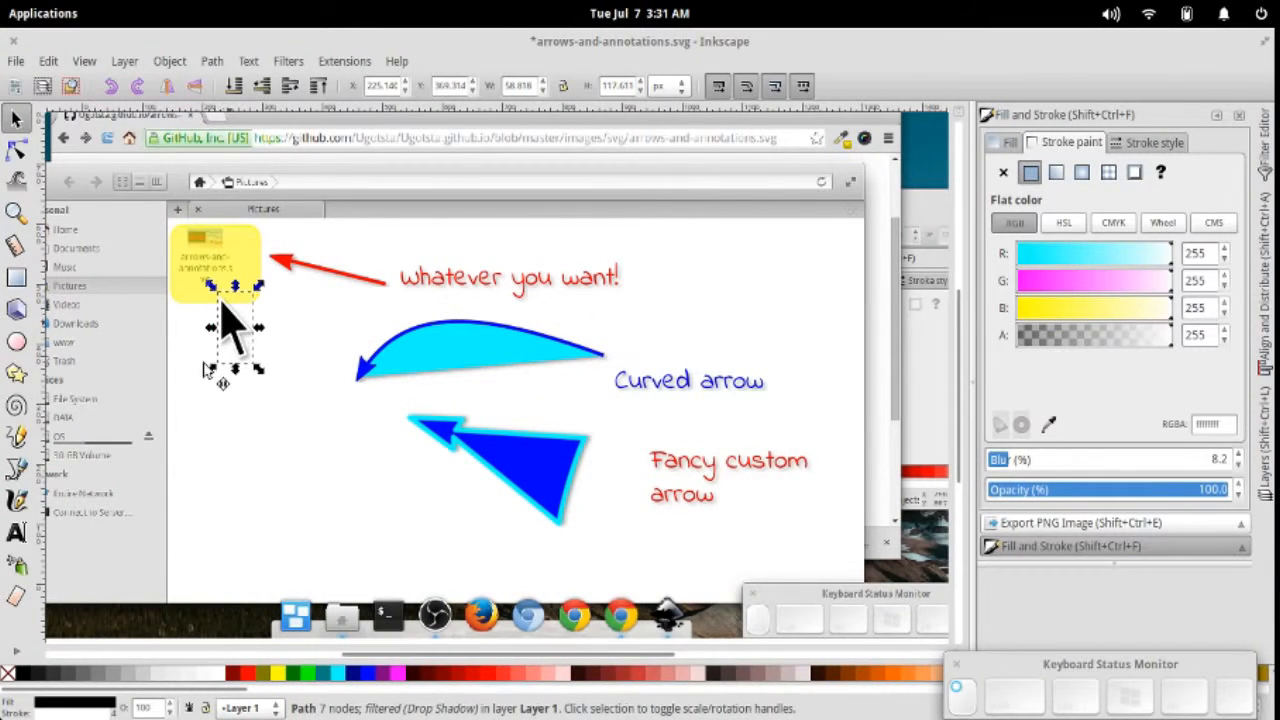
- Select an unneeded custom arrow annotation for removal
left_click(540, 500)
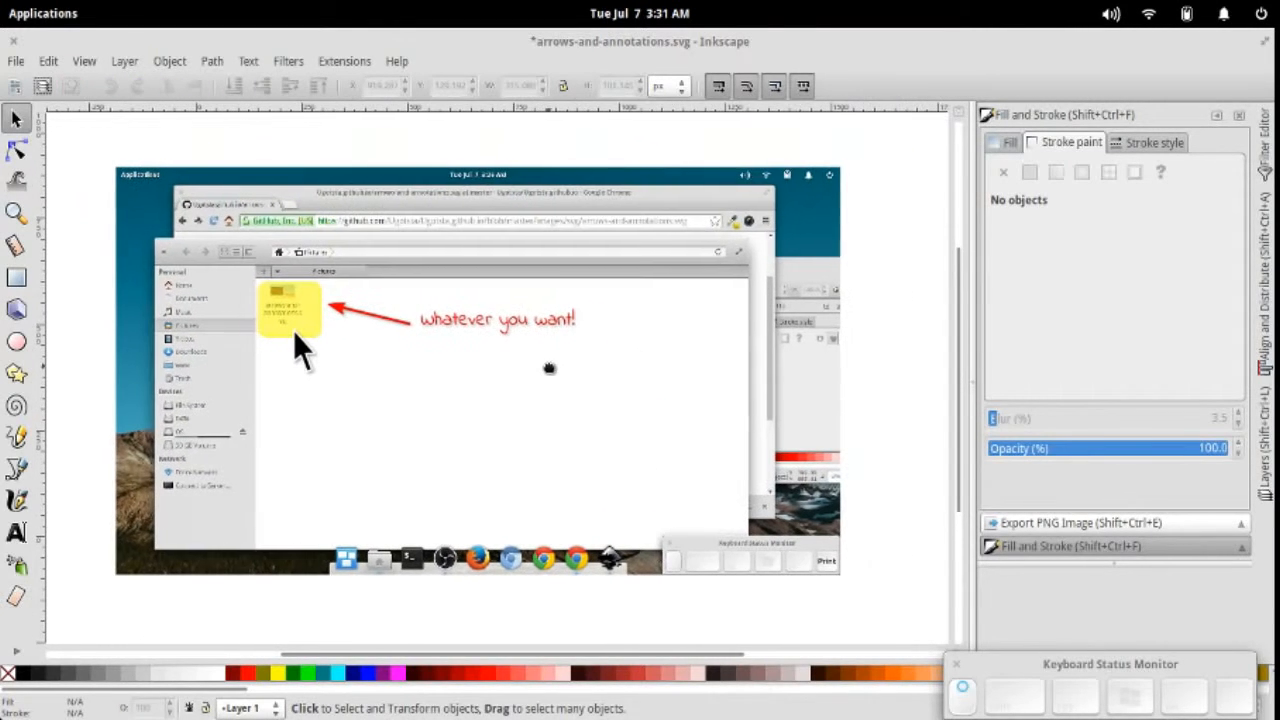
- Select the screenshot image and open the File menu for PNG export
left_click(549, 368)
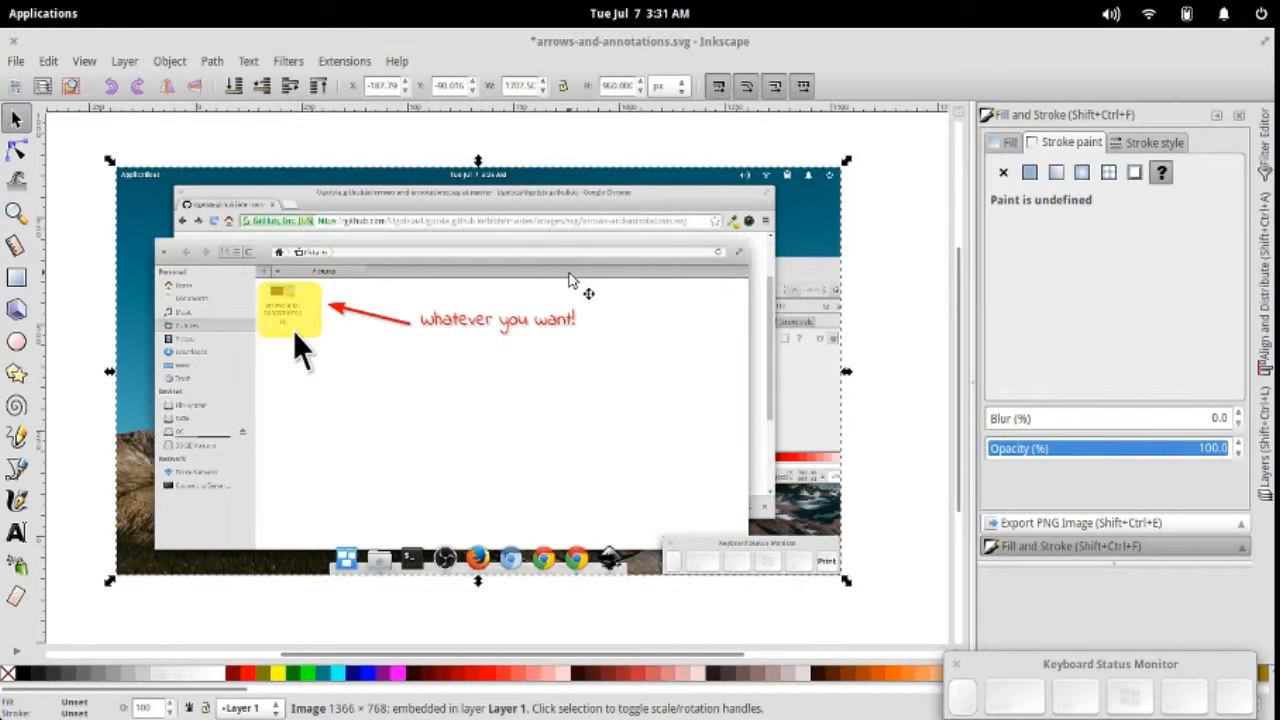
mouse_move(733, 246)
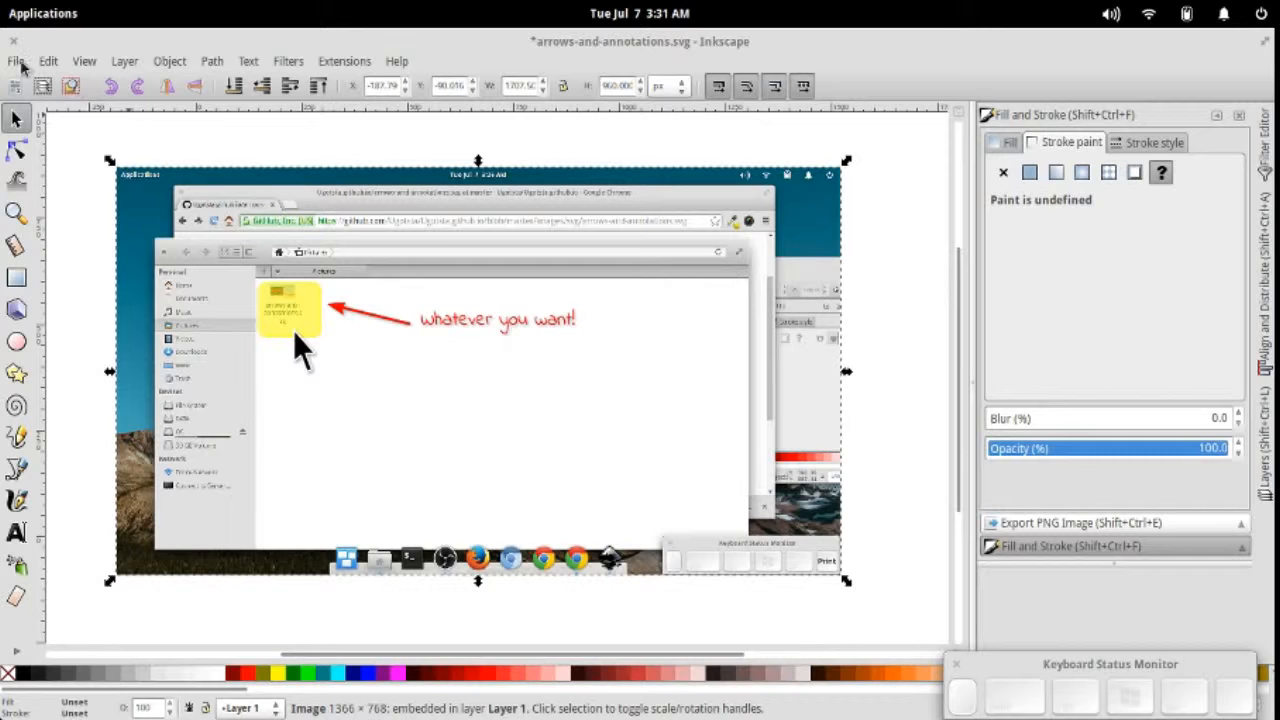
mouse_move(16, 60)
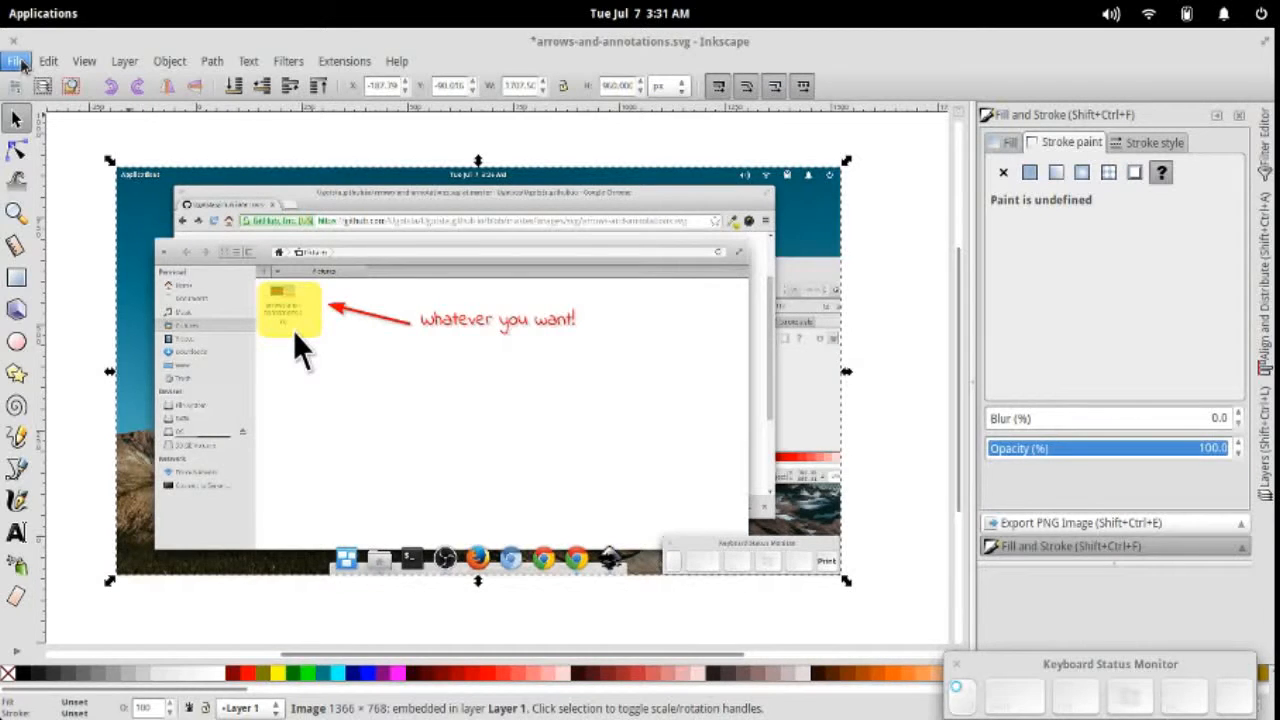
left_click(19, 60)
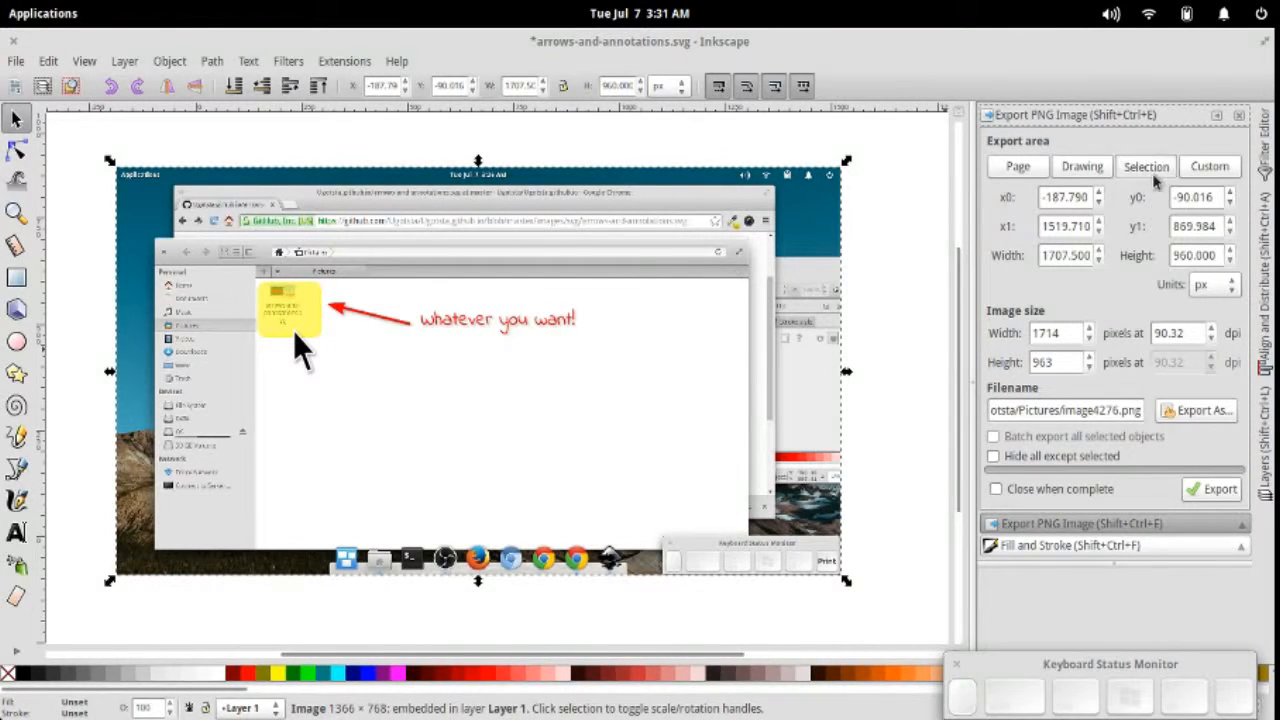
mouse_move(1094, 297)
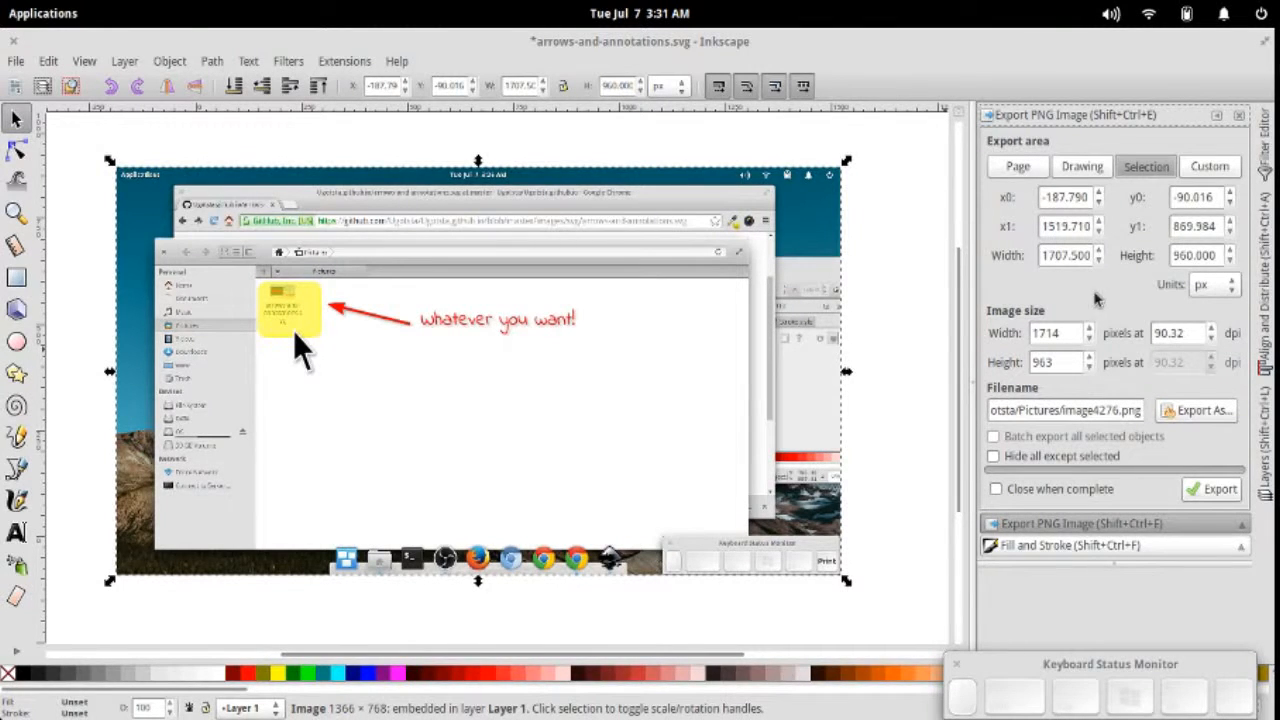
mouse_move(853, 211)
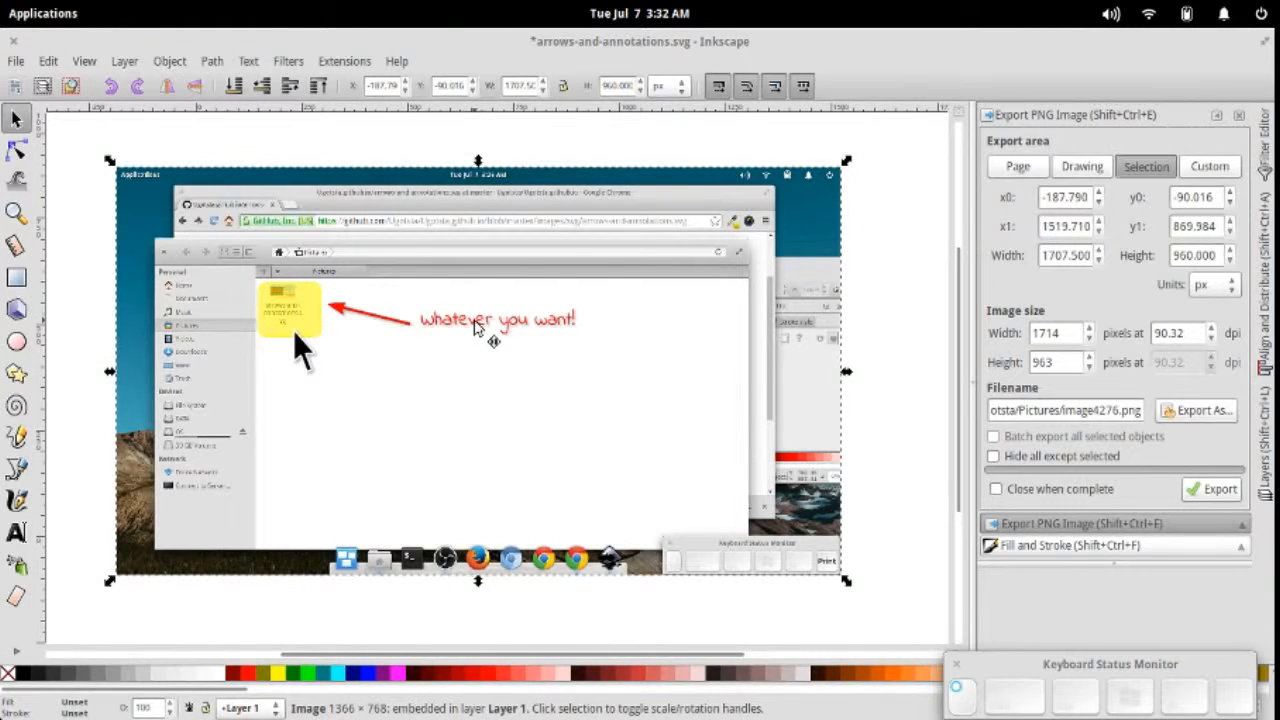
- Select the 'whatever you want!' label together with the screenshot image
left_click(497, 320)
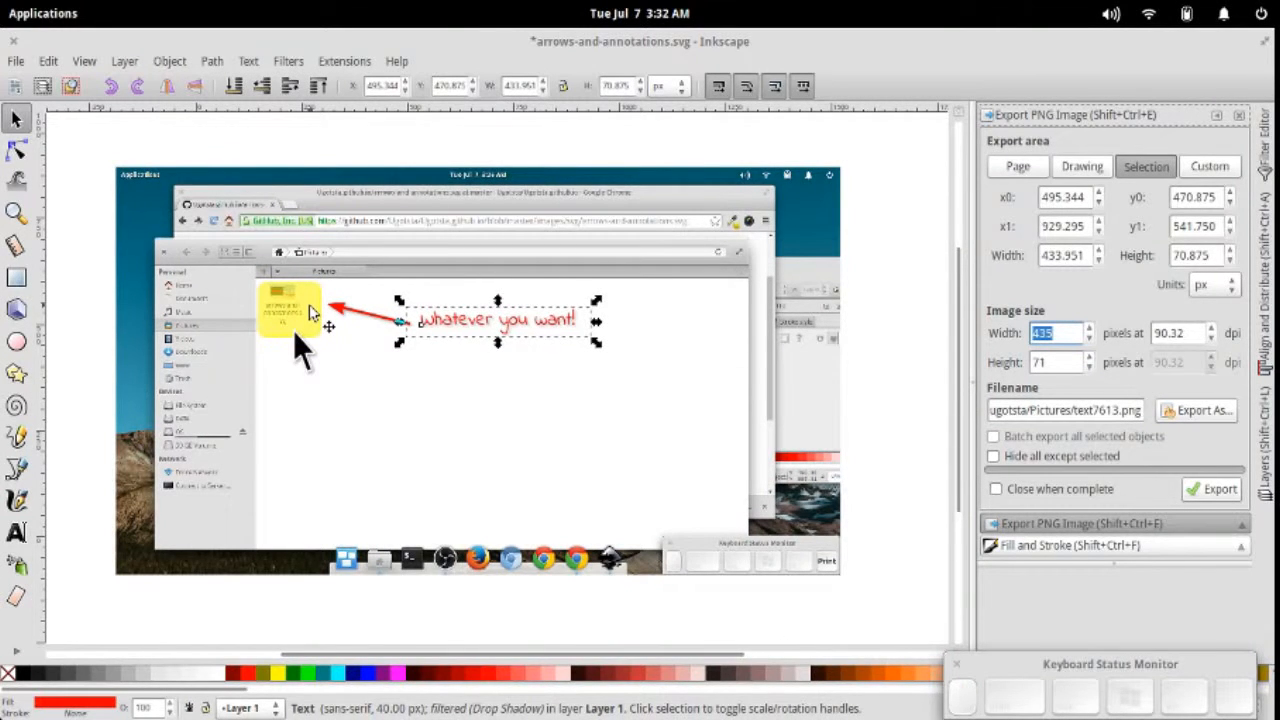
left_click(290, 315)
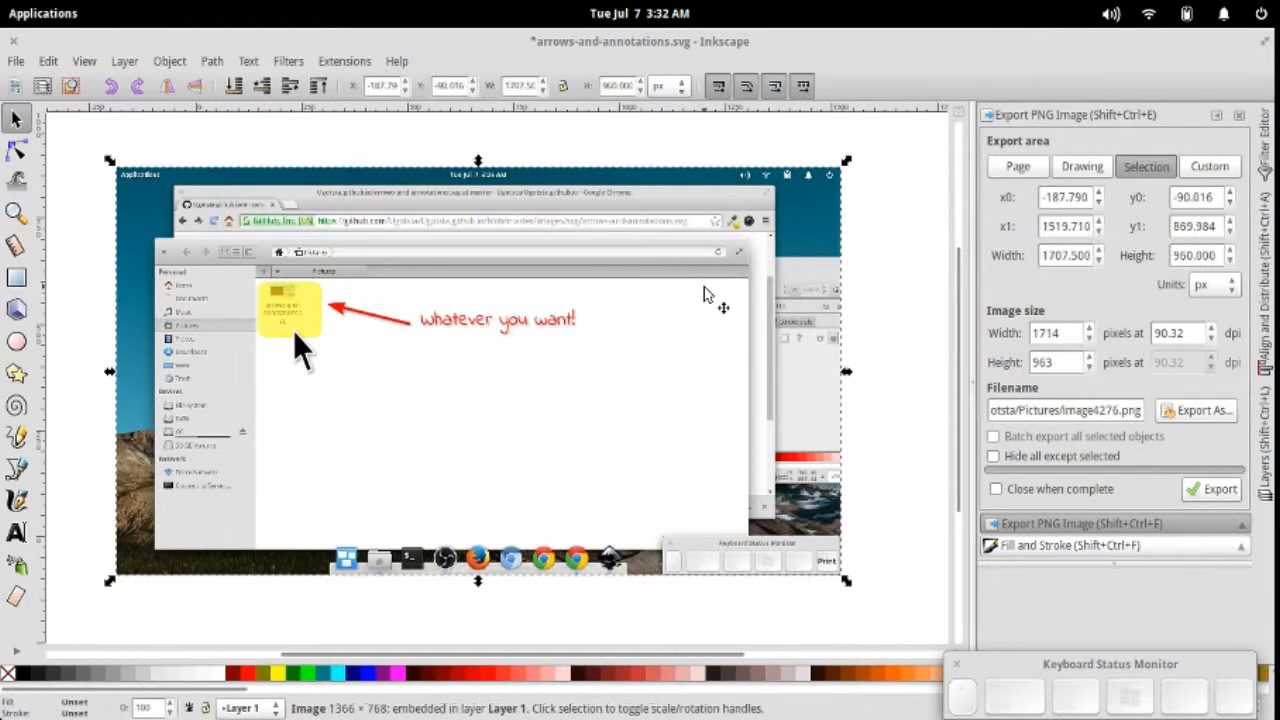
mouse_move(802, 187)
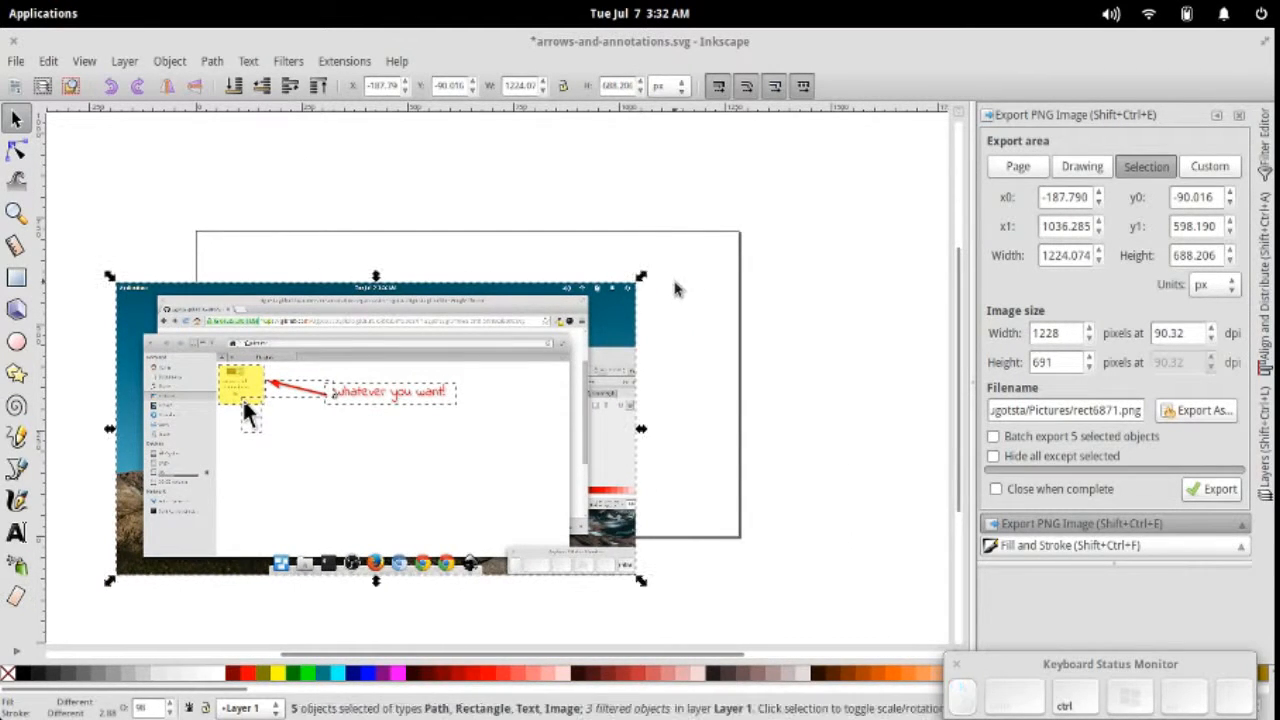
- Drag the annotated screenshot onto the page, deselect, and reselect the screenshot image
left_click_drag(375, 430, 470, 380)
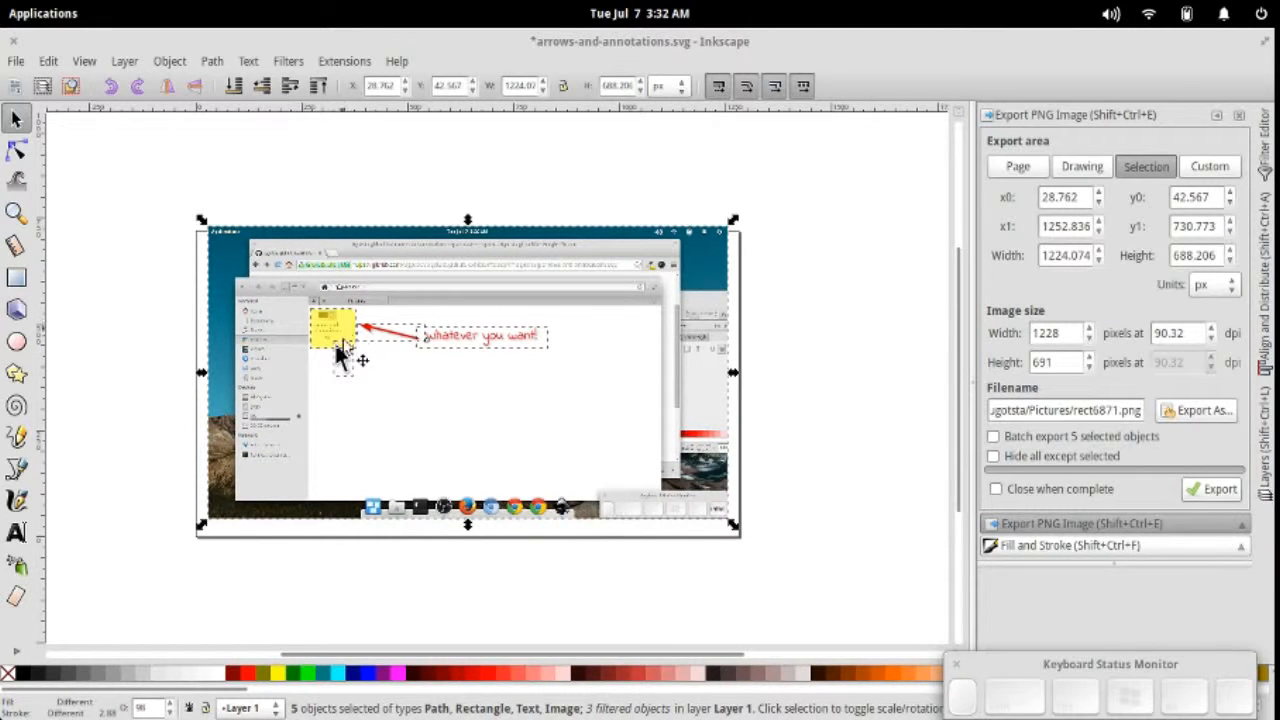
left_click(1081, 166)
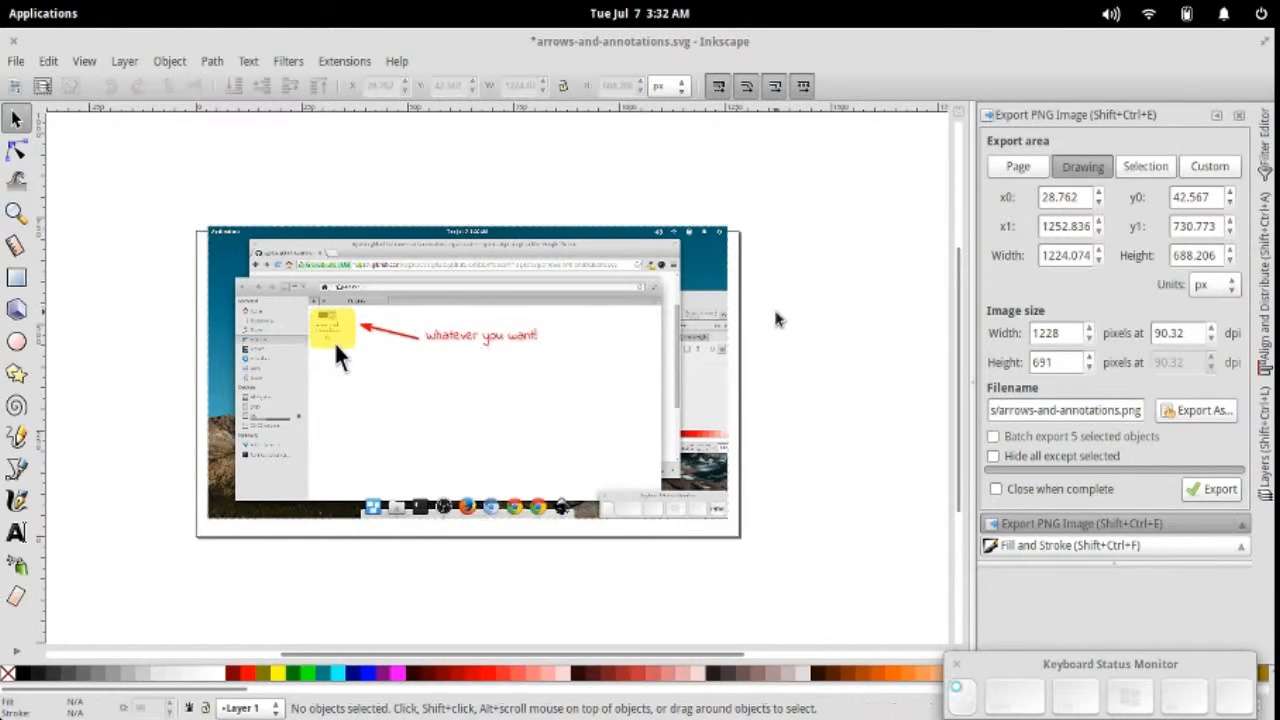
left_click(467, 370)
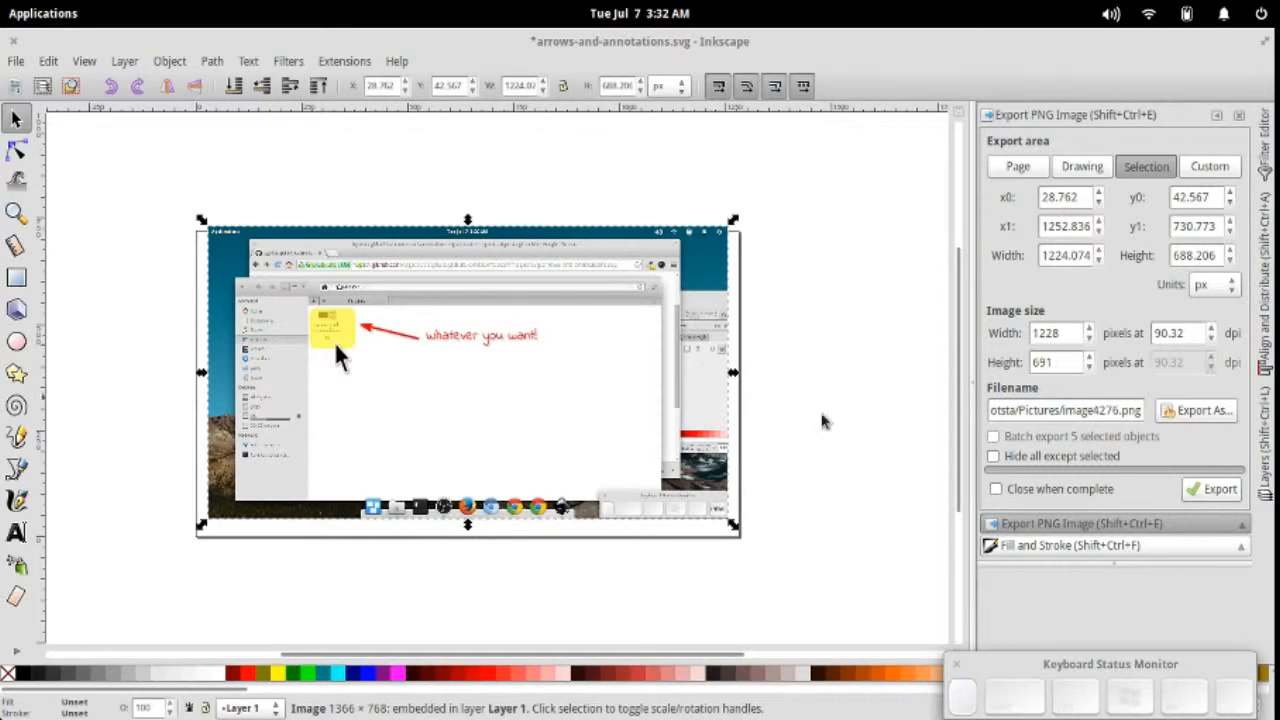
mouse_move(747, 372)
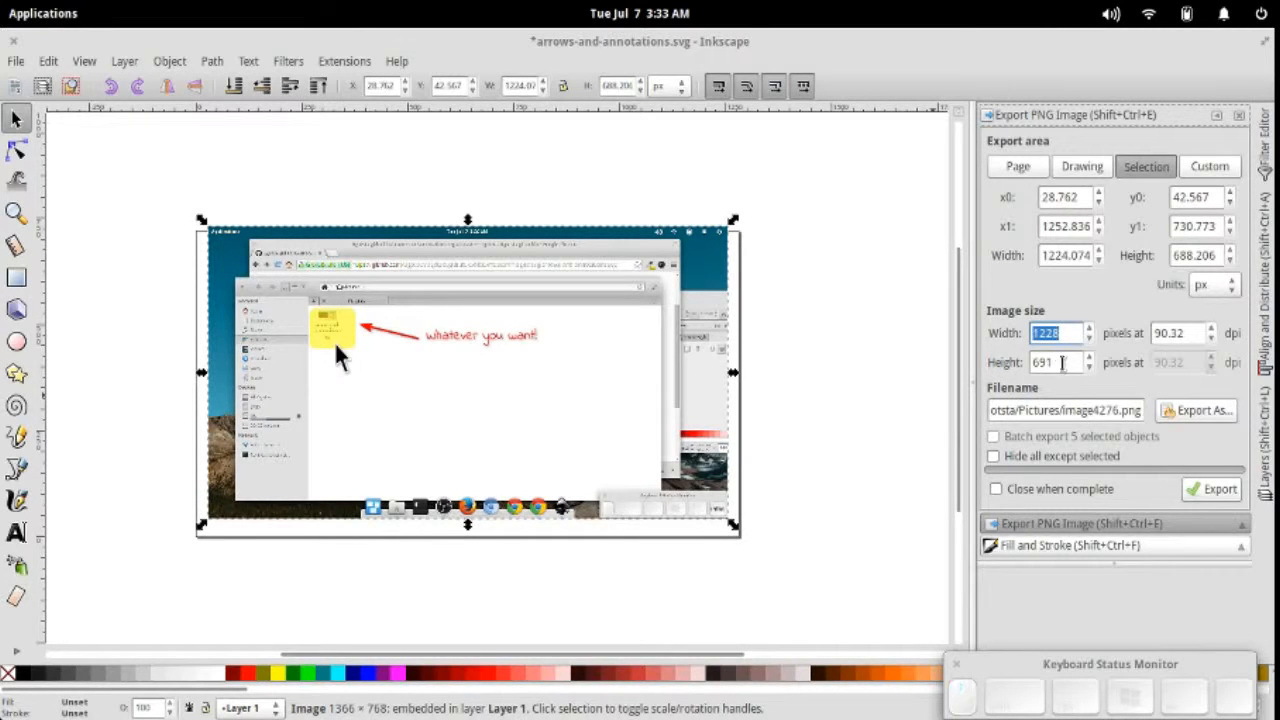
- Export the trimmed screenshot as image4276.png, then open it from Pictures
left_click(1057, 362)
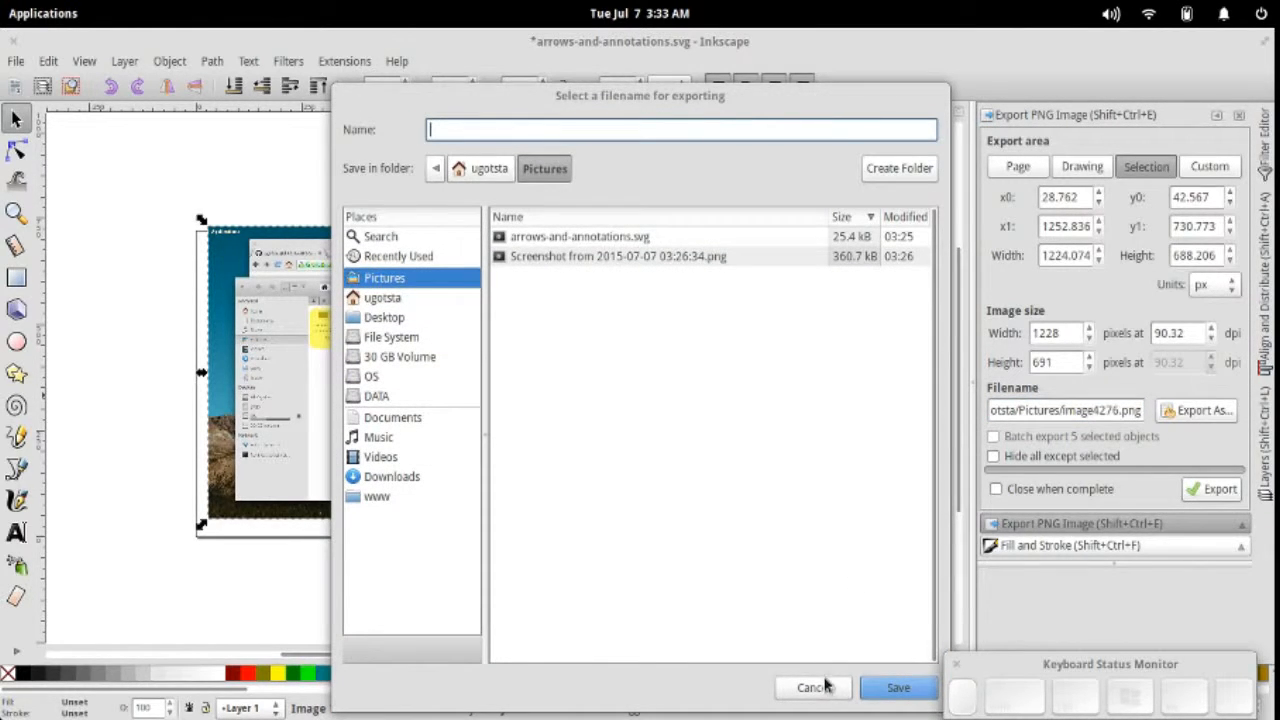
left_click(818, 687)
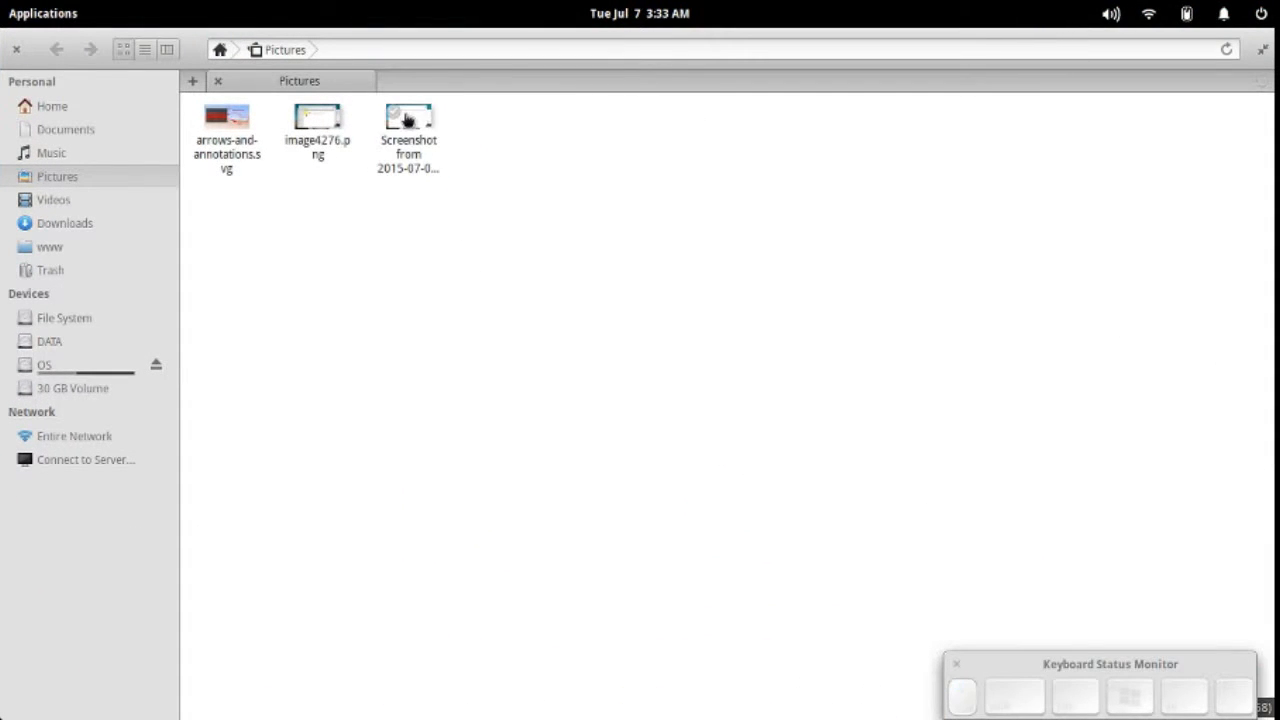
left_click(318, 117)
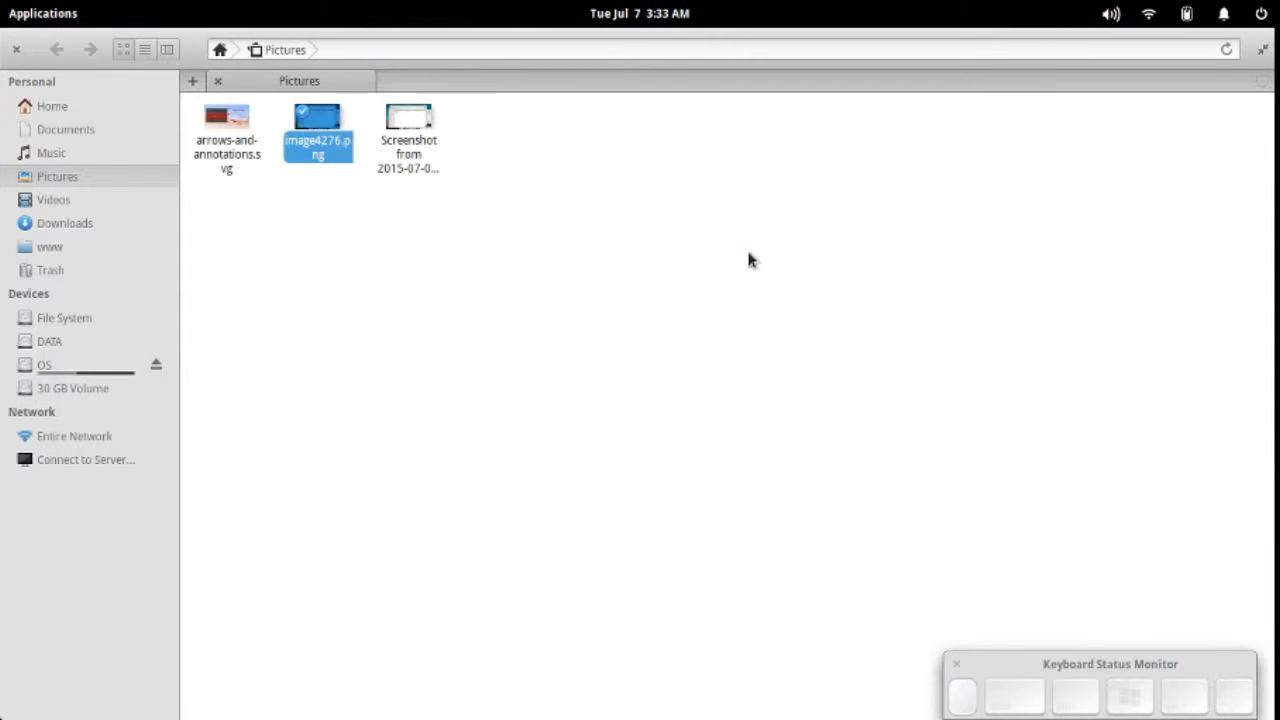
double_click(318, 120)
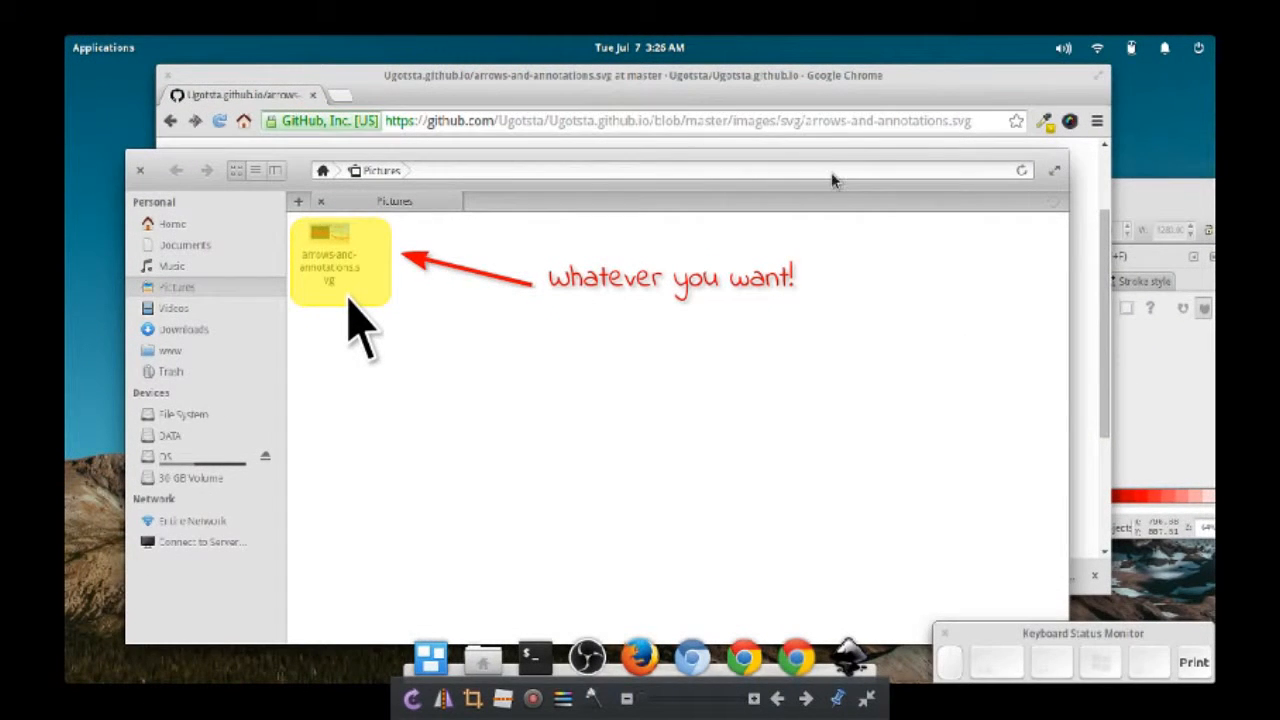
mouse_move(1268, 373)
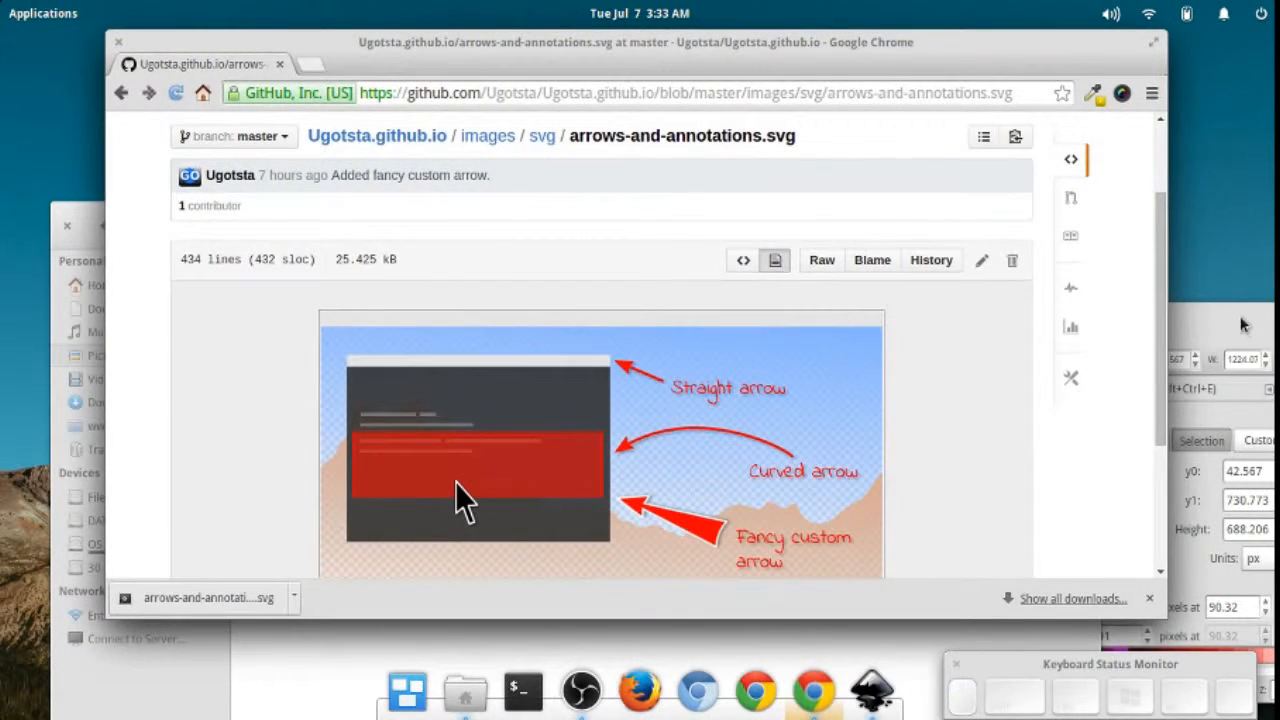
mouse_move(1205, 335)
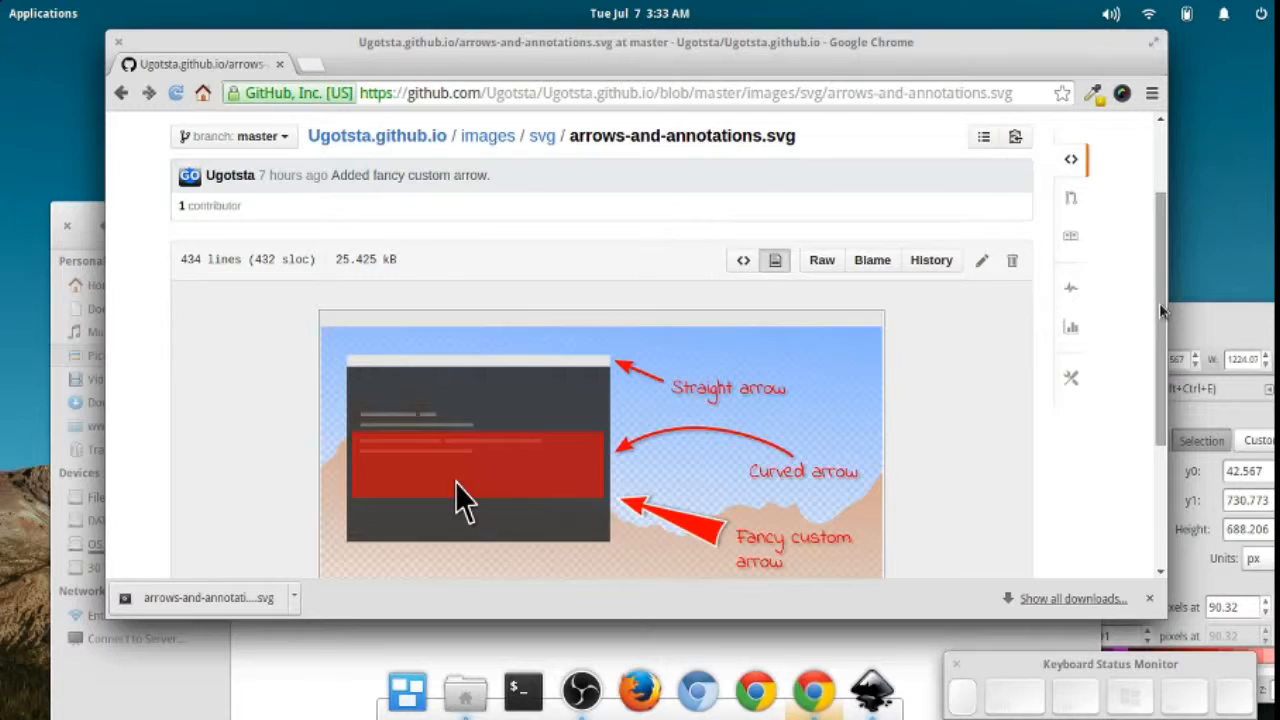
scroll("down", 3)
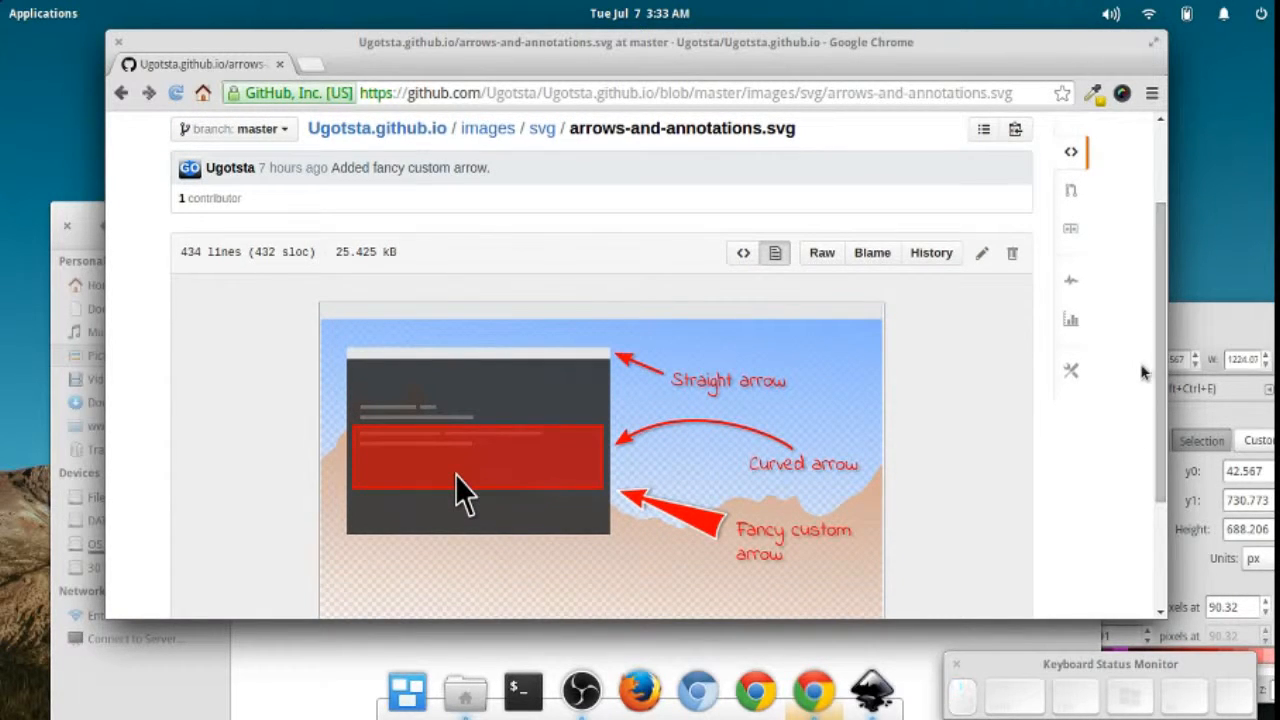
mouse_move(1232, 317)
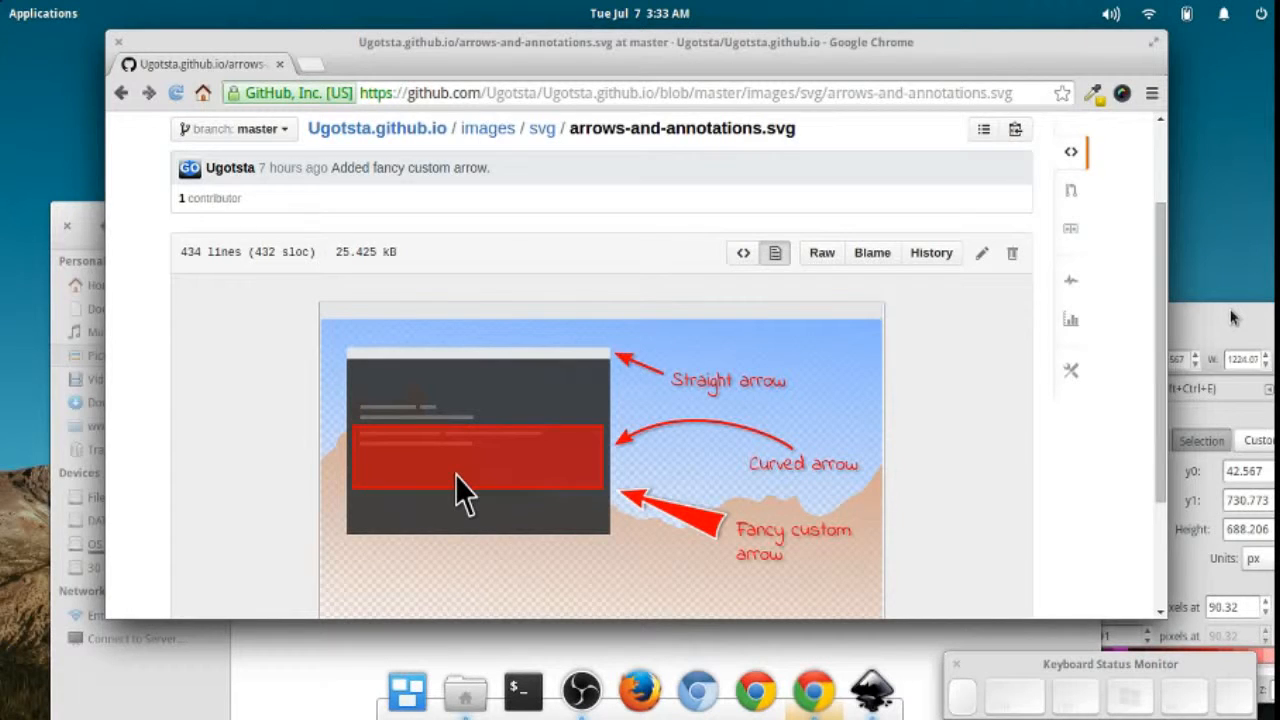
mouse_move(1128, 280)
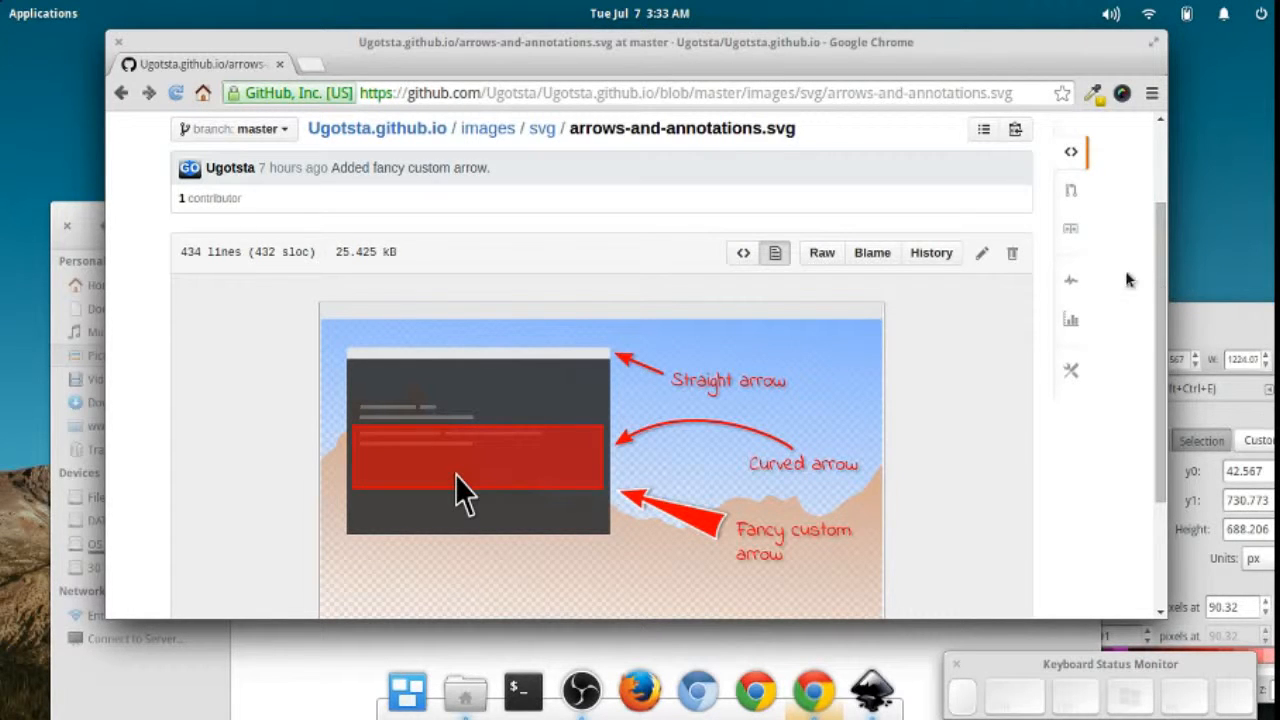